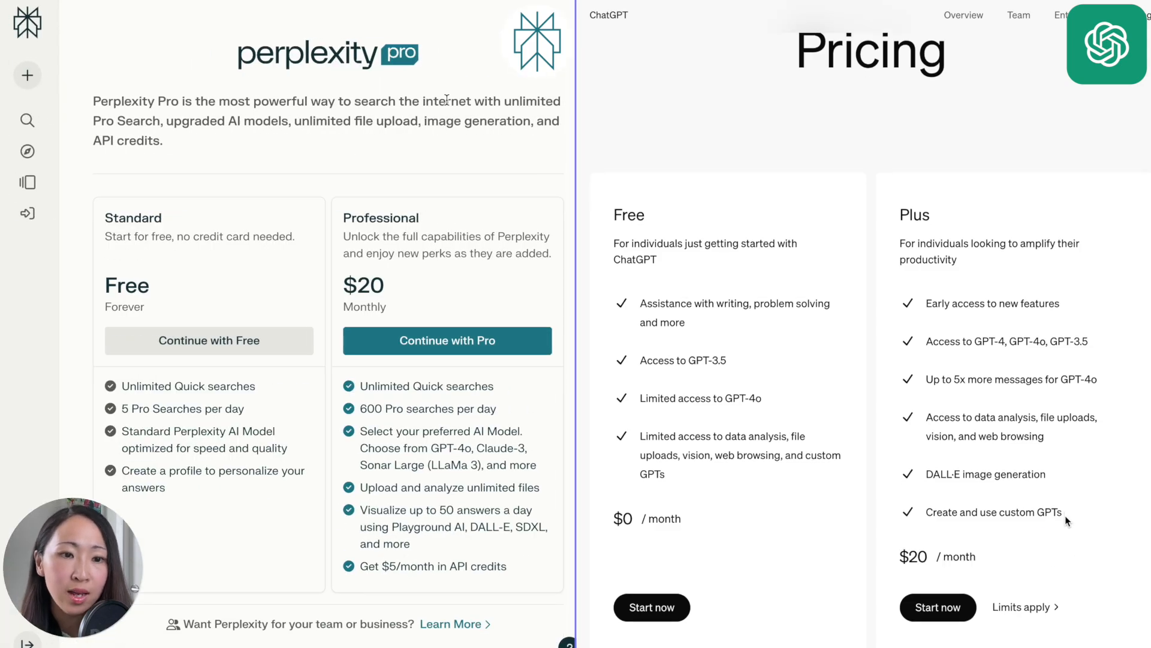
# Scroll the side-by-side Perplexity and ChatGPT pricing pages down and back up.
pyautogui.scroll(-3)
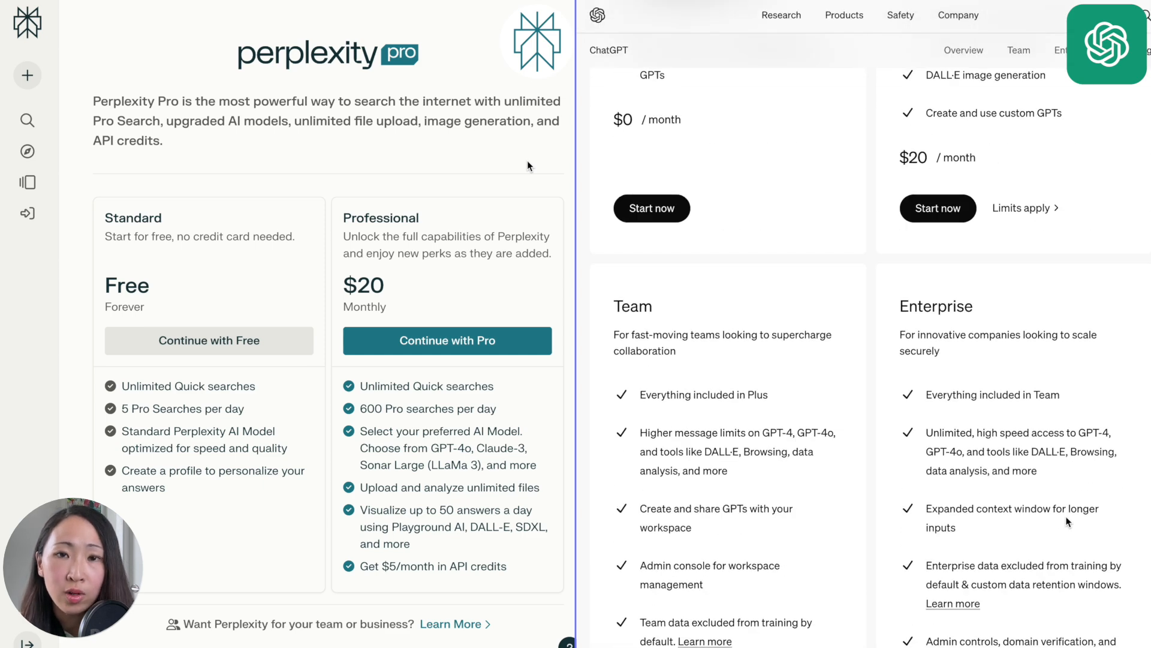
pyautogui.scroll(3)
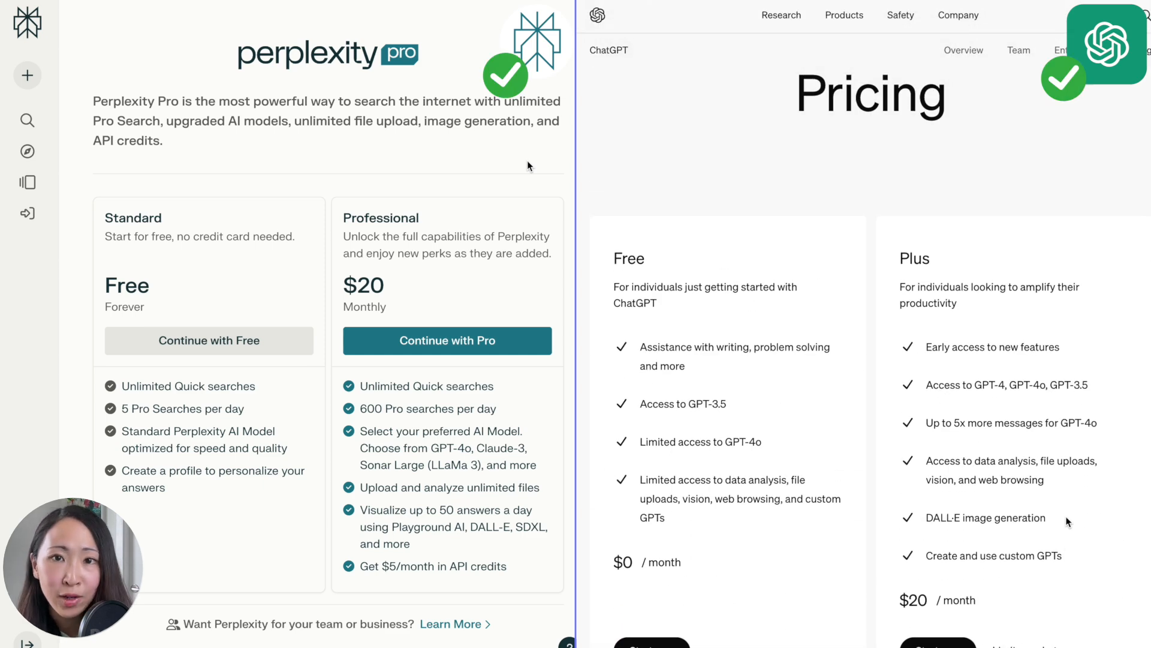
pyautogui.moveTo(1087, 475)
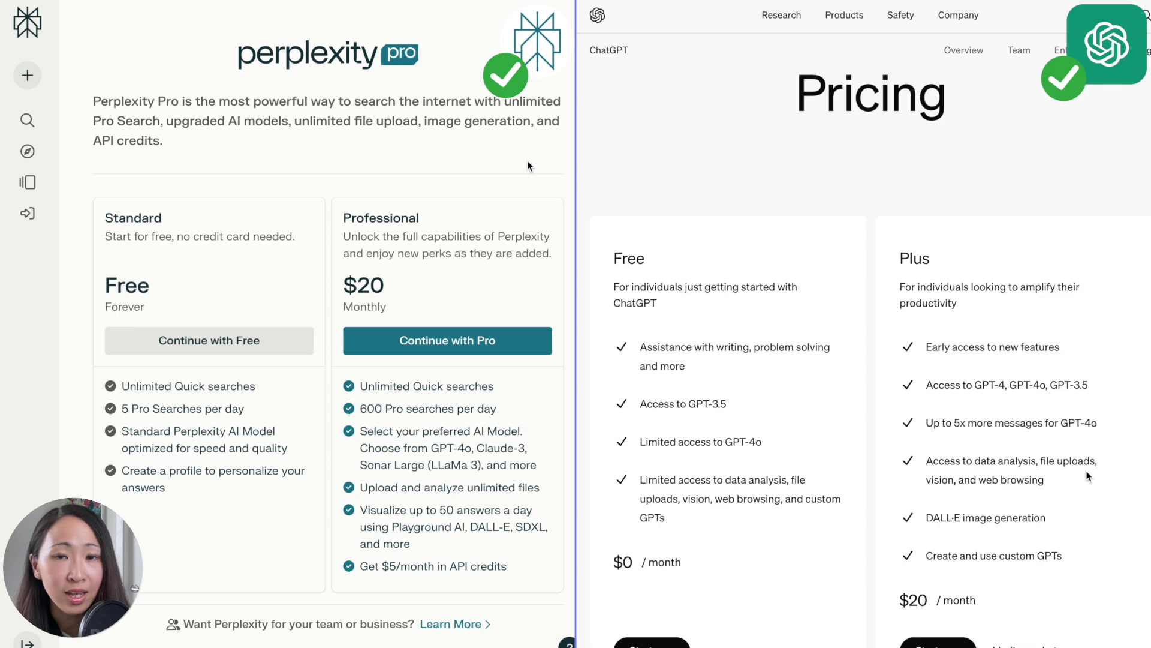
pyautogui.moveTo(514, 287)
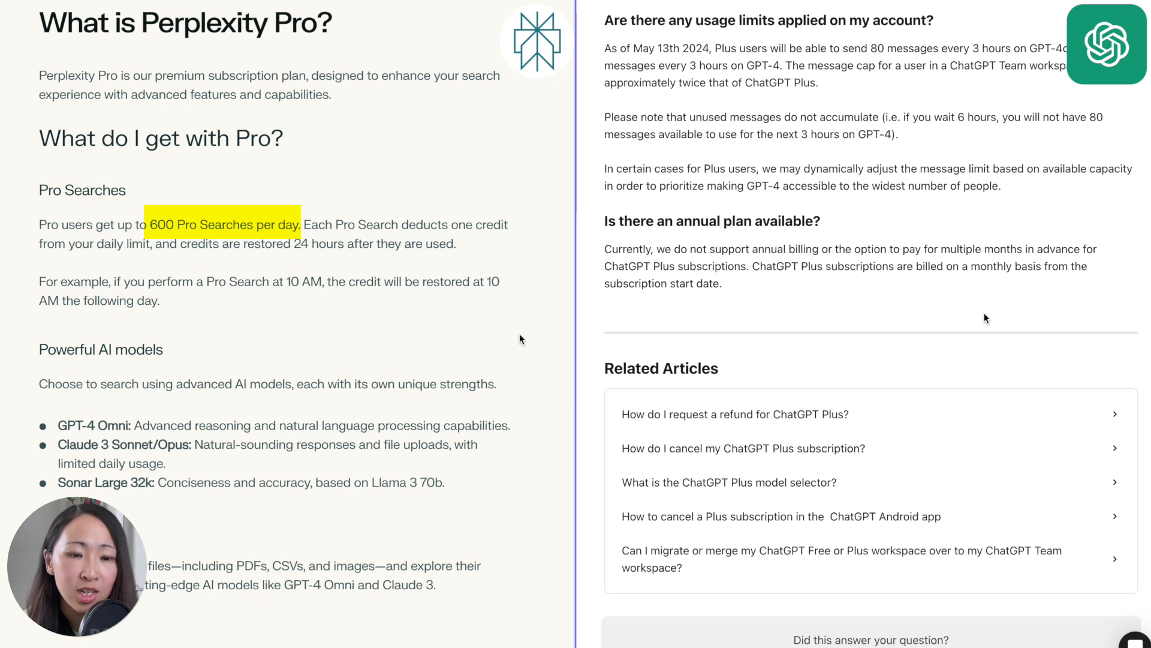
pyautogui.moveTo(427, 307)
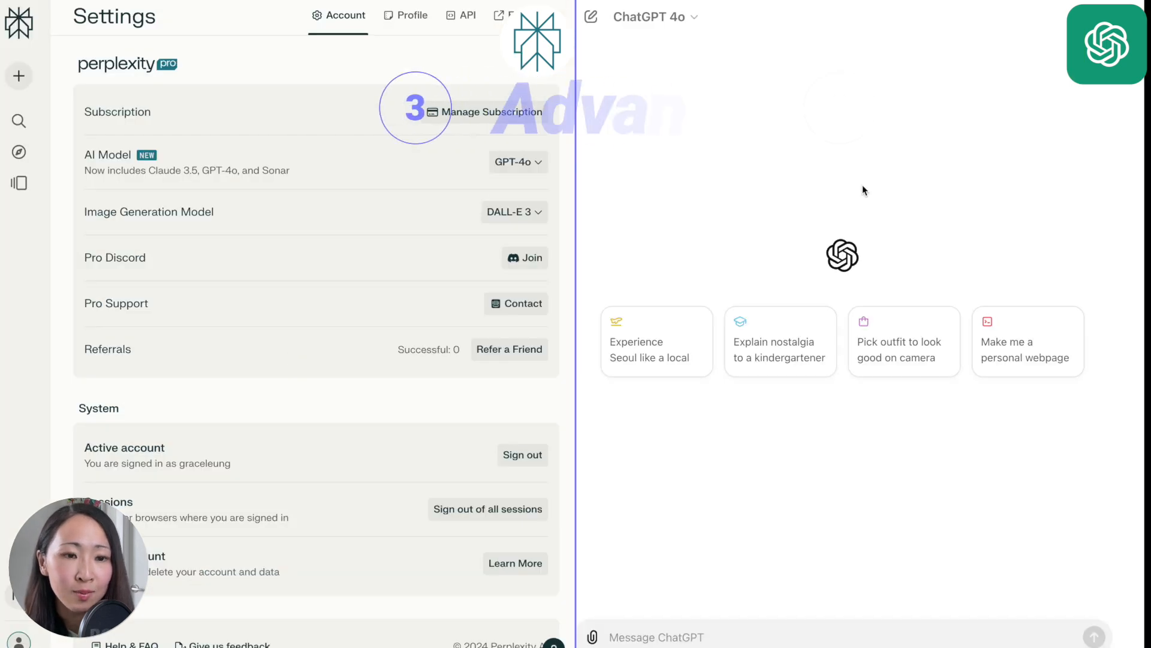
# Compare ChatGPT's GPT-4o, GPT-4, GPT-3.5 against Perplexity's Claude 3.5 Sonnet, Sonar Large 32K, GPT-4o, Claude 3 Opus.
pyautogui.click(655, 16)
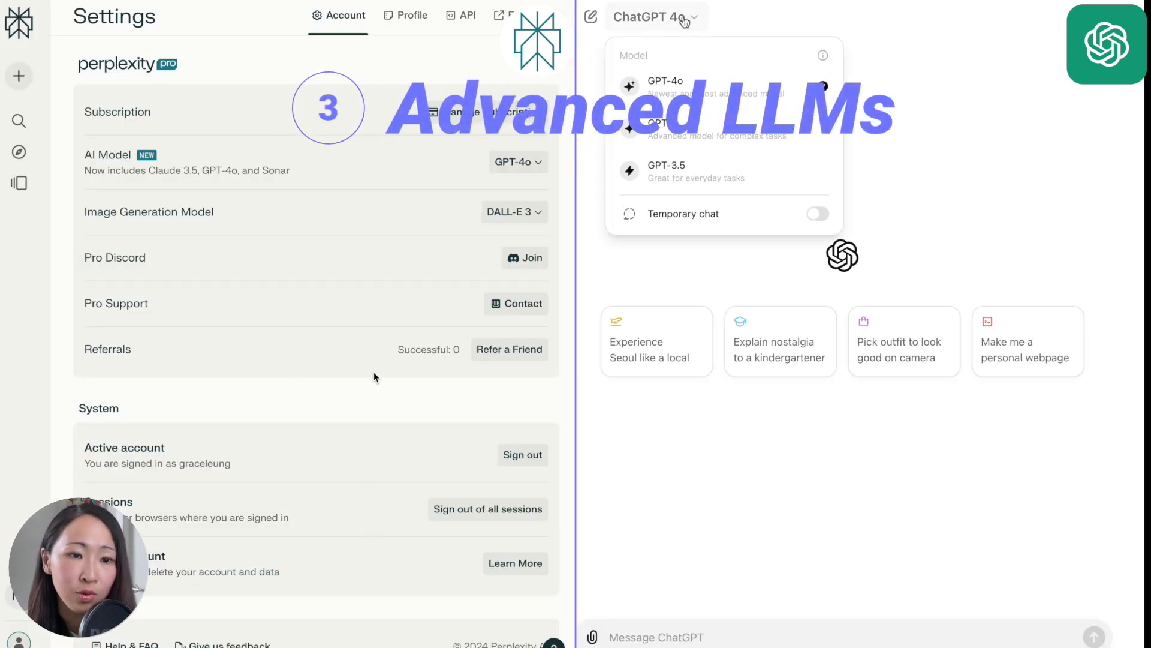
pyautogui.click(518, 162)
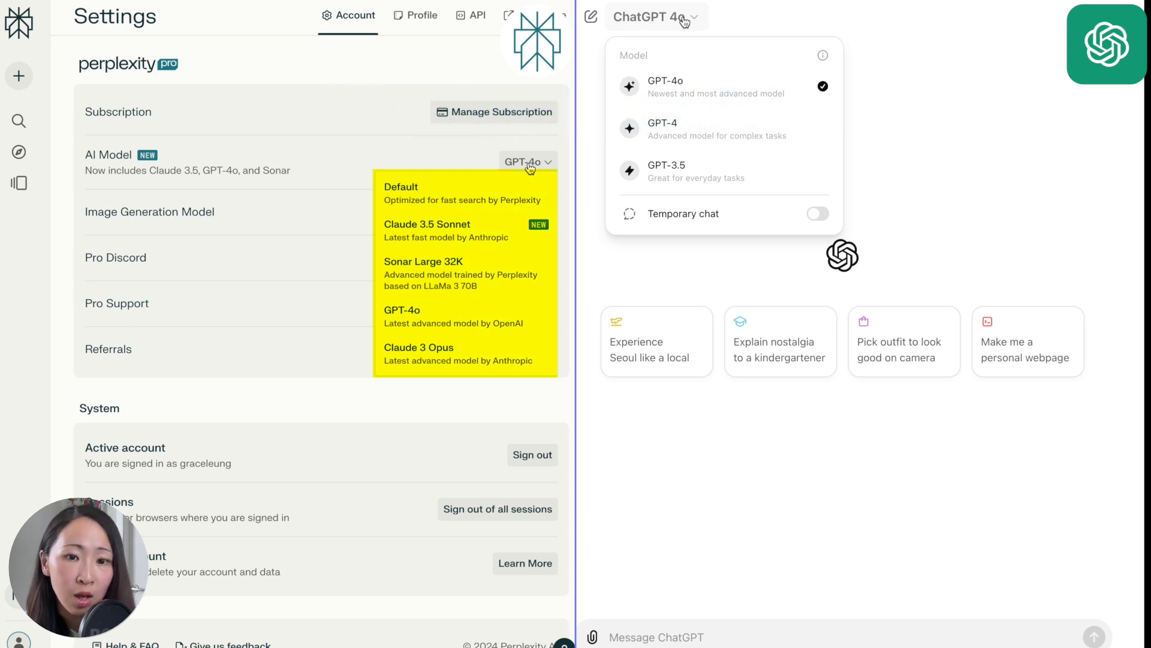
pyautogui.moveTo(334, 390)
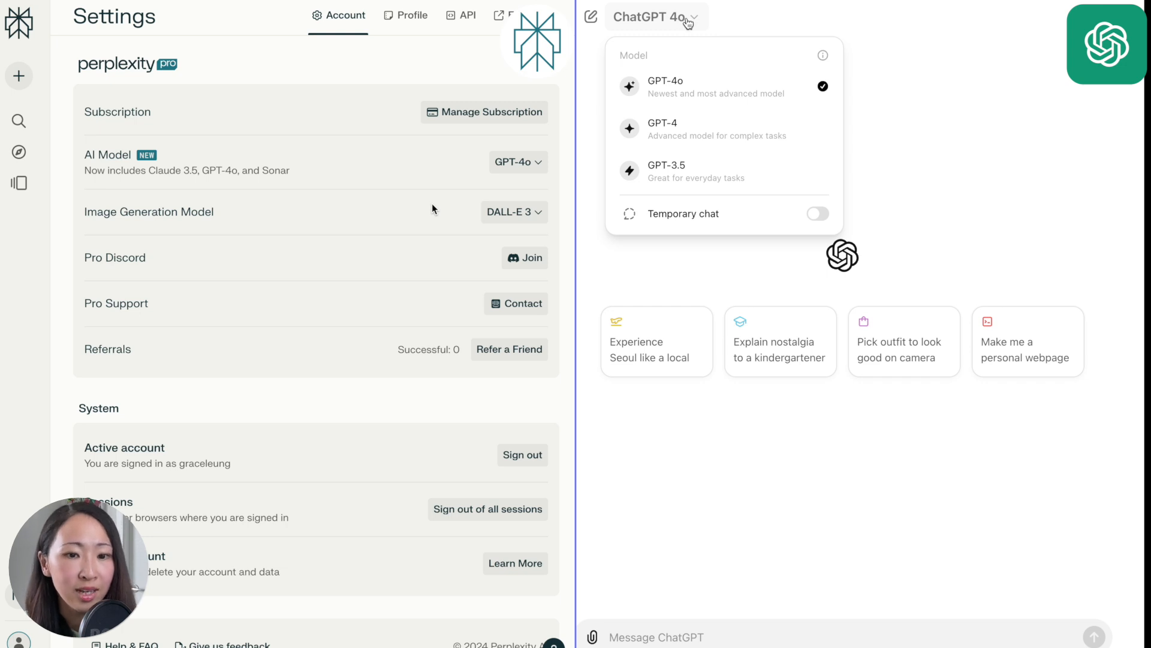
pyautogui.click(518, 161)
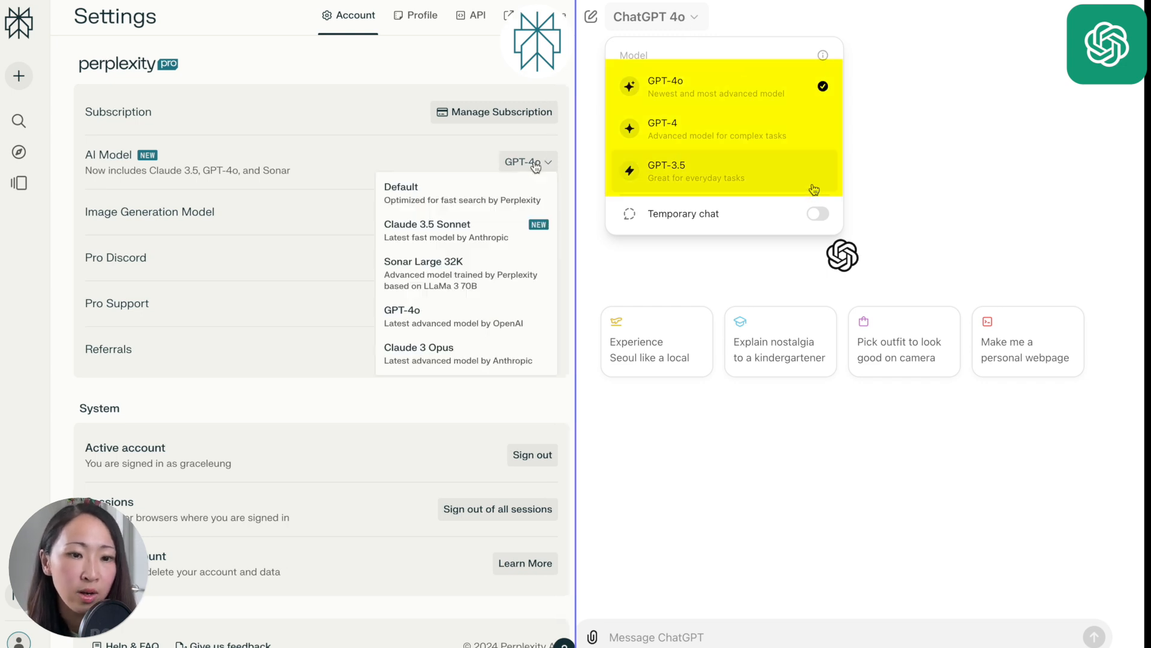
pyautogui.moveTo(804, 81)
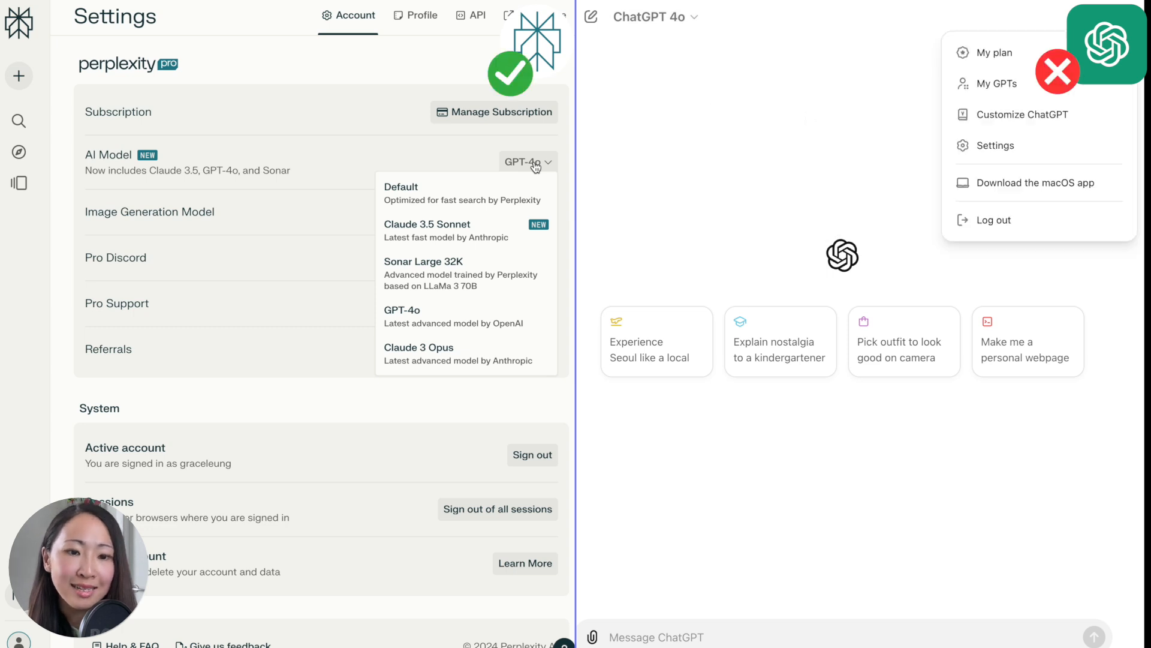
pyautogui.click(1021, 114)
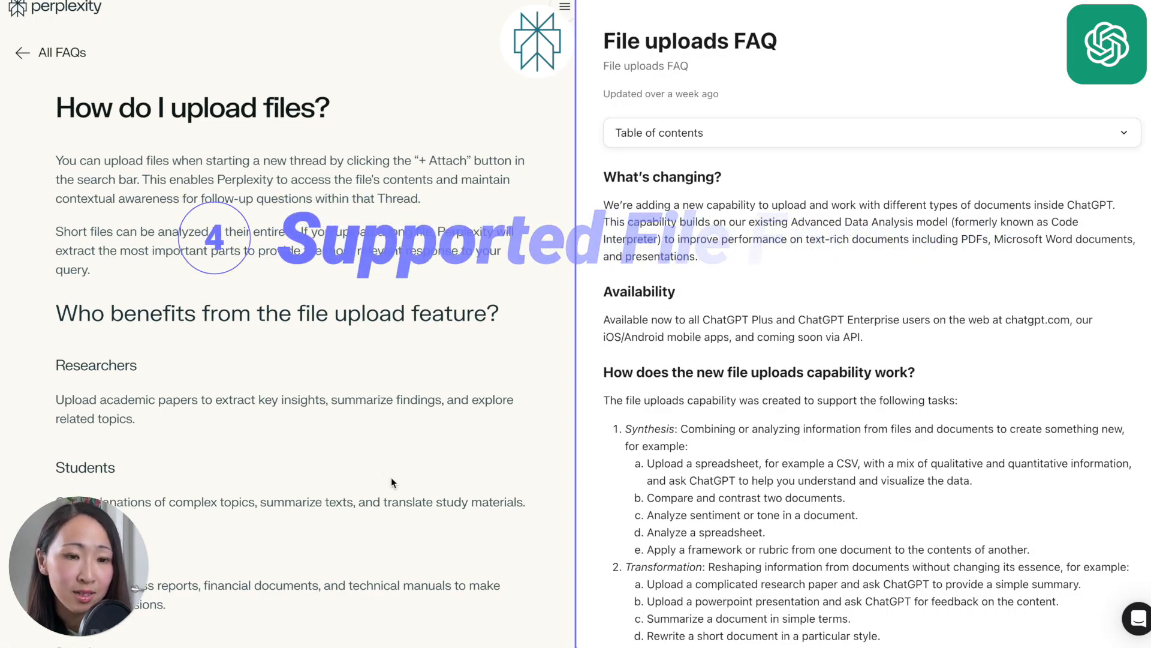
pyautogui.scroll(-3)
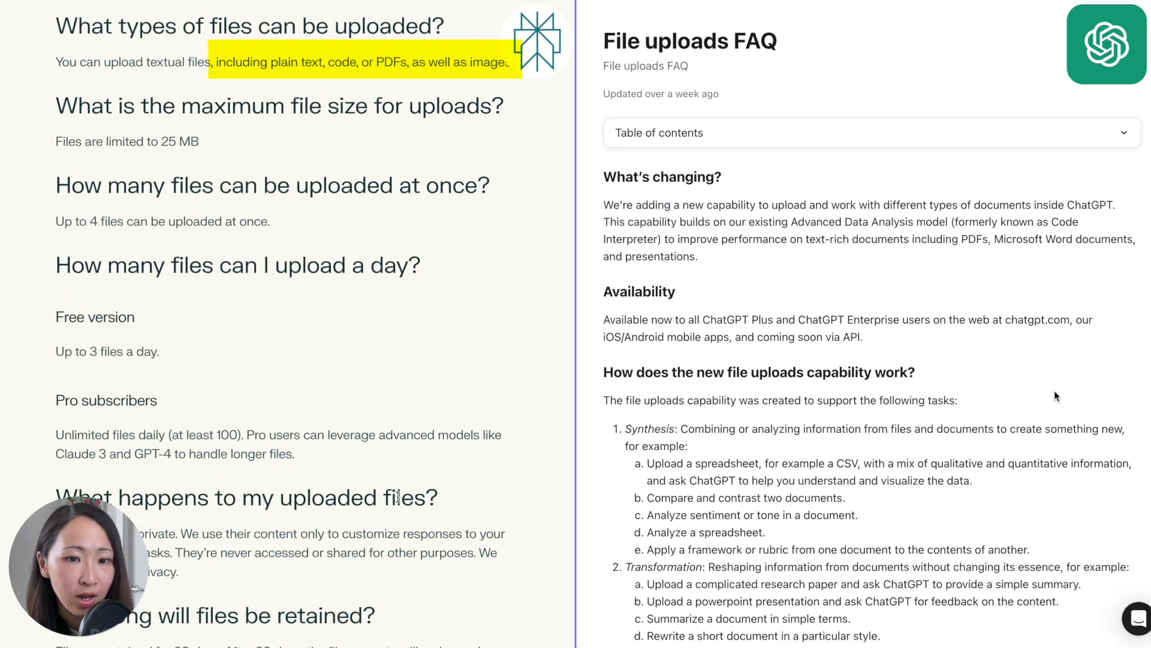
pyautogui.scroll(-3)
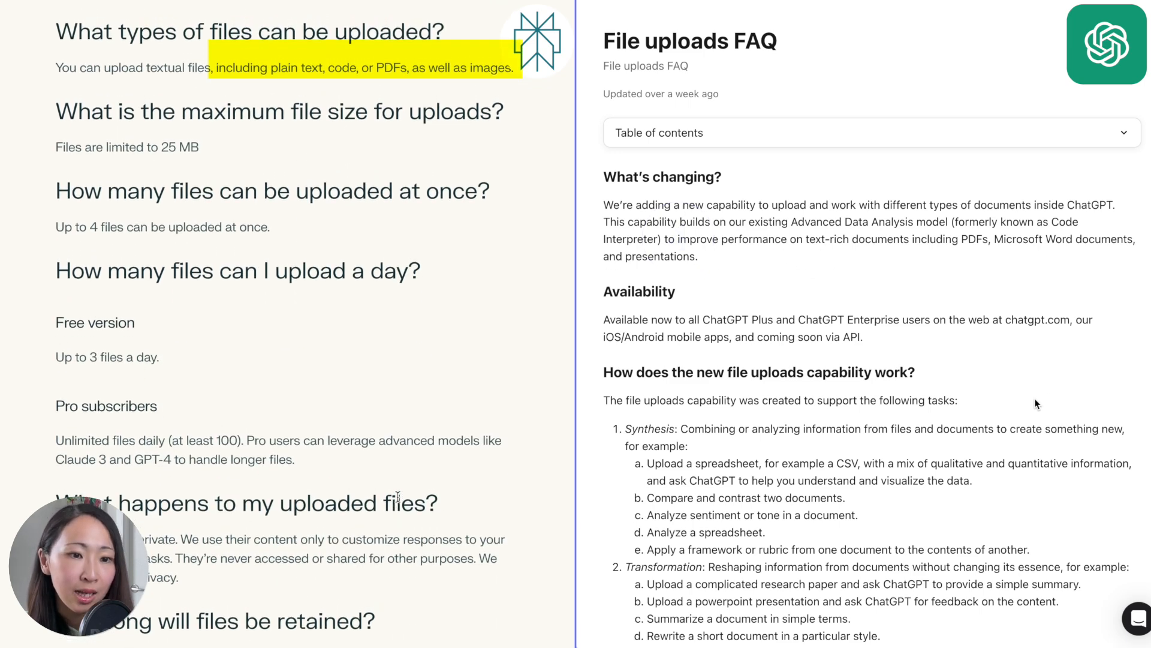
pyautogui.scroll(-3)
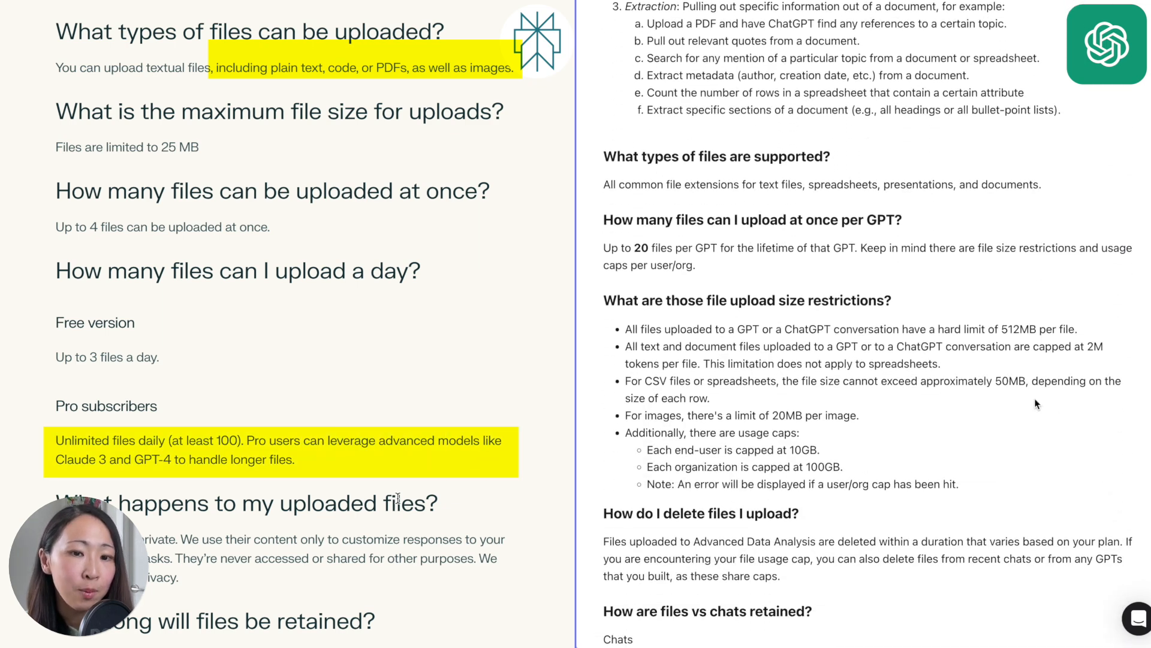
pyautogui.scroll(-3)
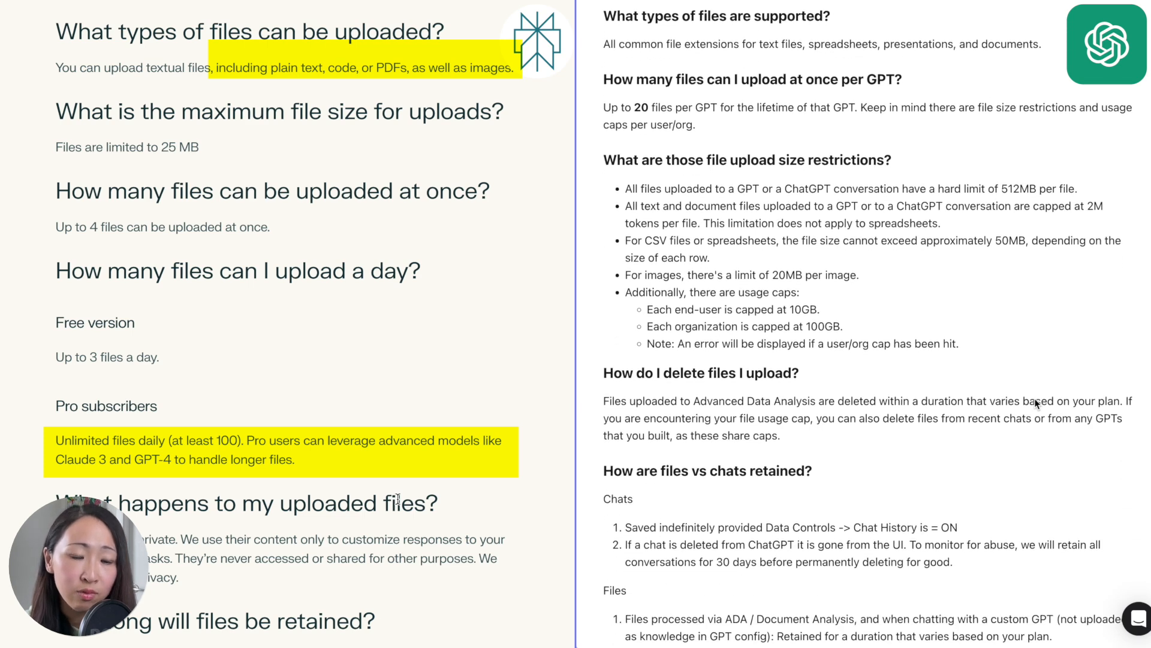
pyautogui.scroll(-3)
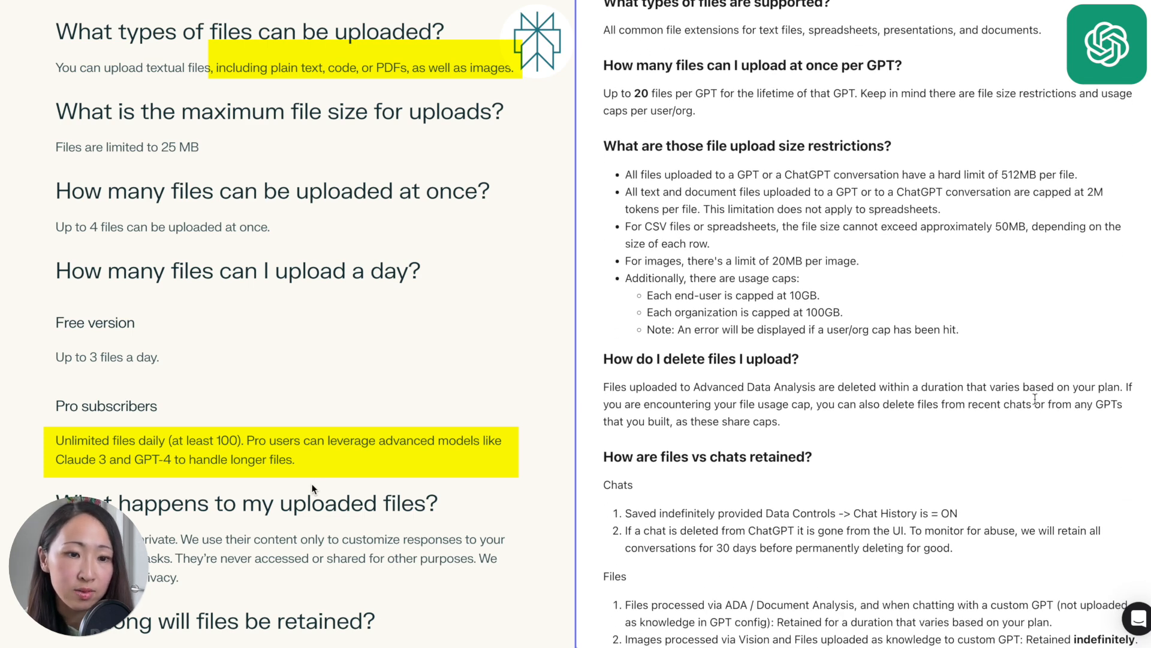
pyautogui.moveTo(1020, 216)
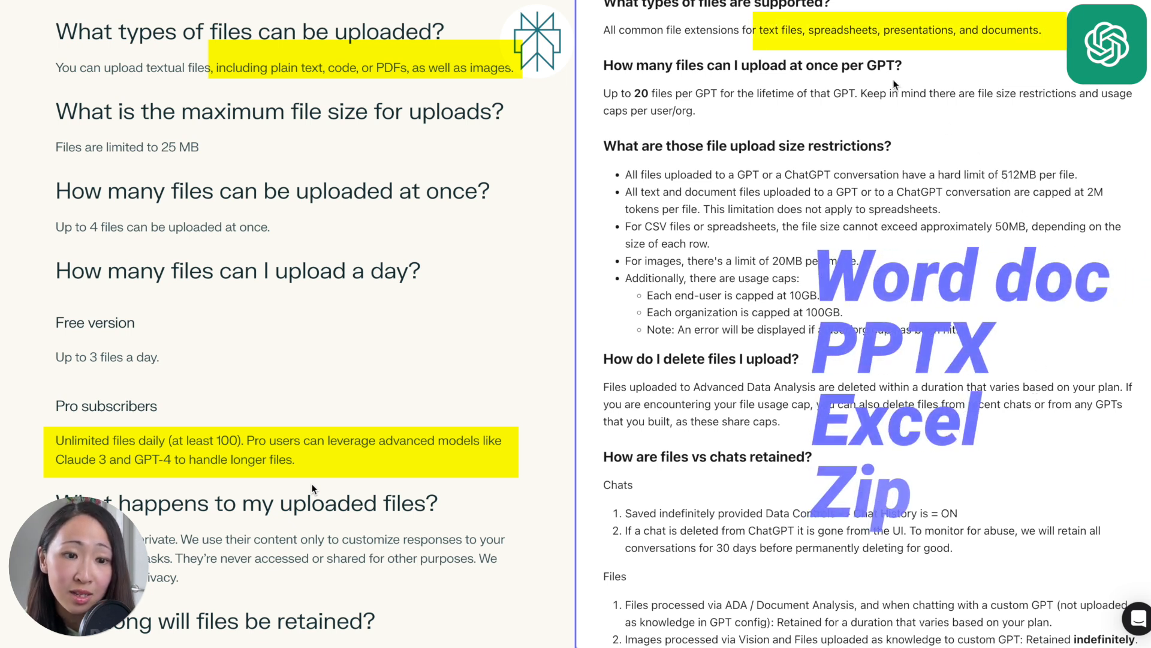
pyautogui.moveTo(1094, 88)
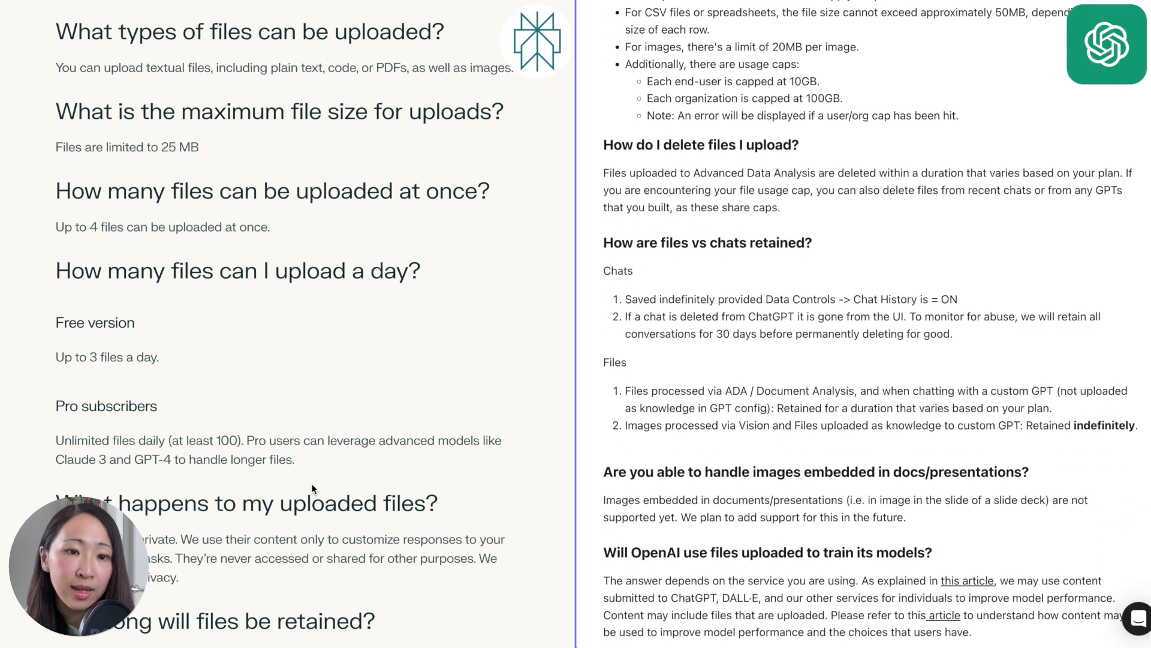
pyautogui.scroll(-3)
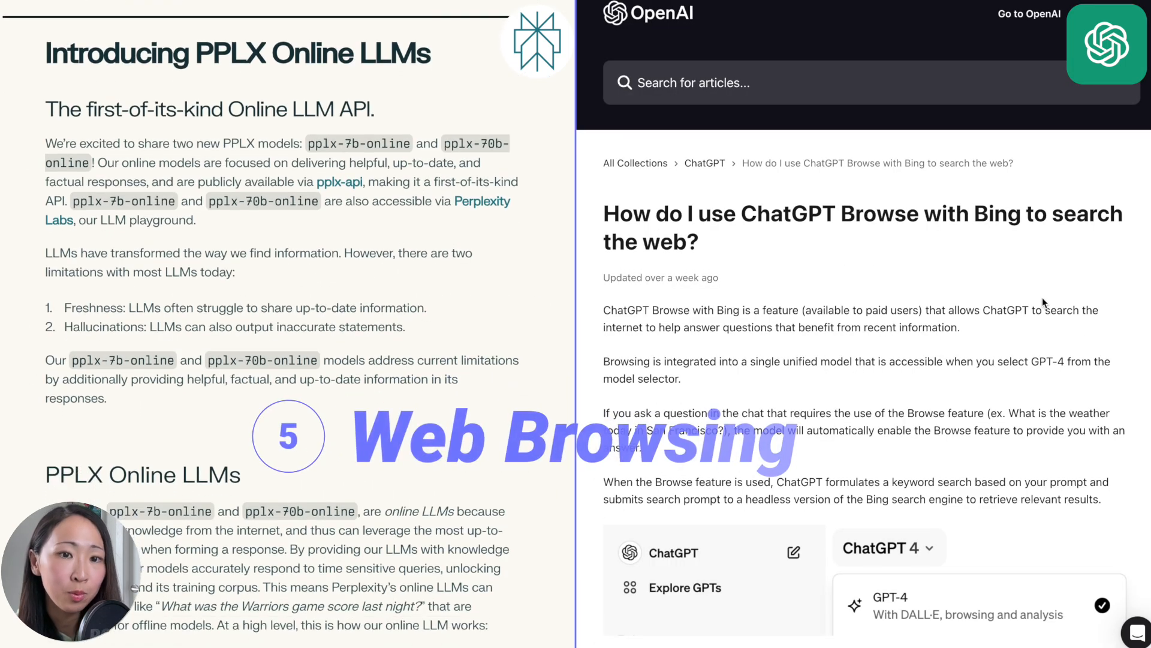
# Show Perplexity's Focus sources: All, Academic, Writing, Wolfram|Alpha, Video and Reddit.
pyautogui.scroll(-3)
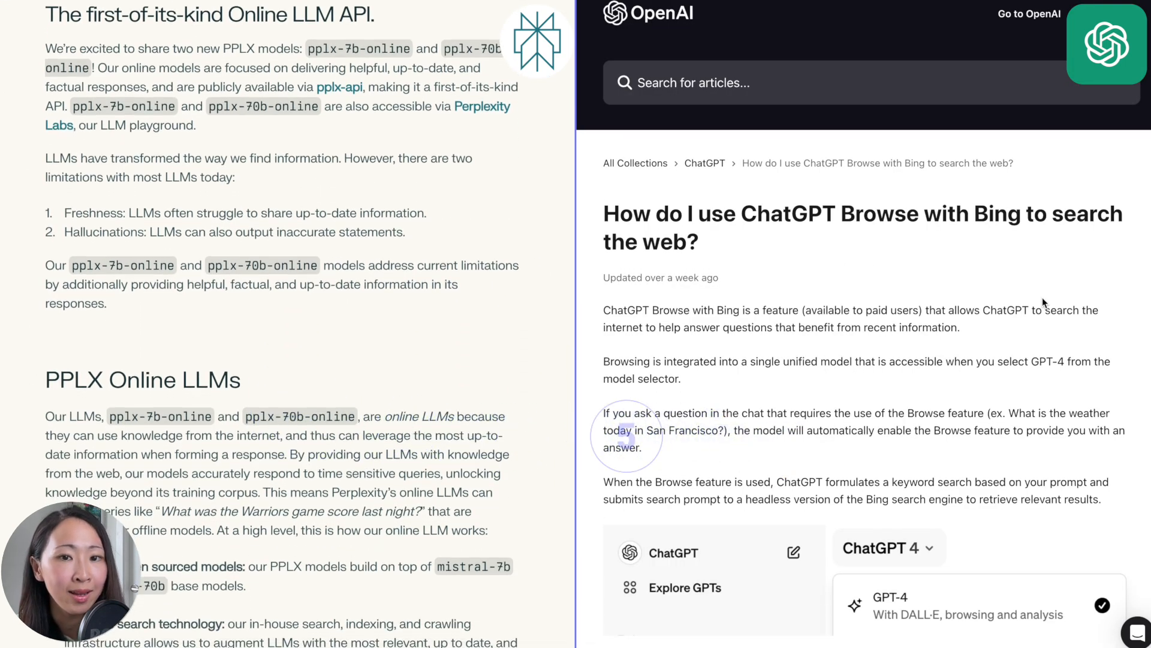
pyautogui.scroll(-3)
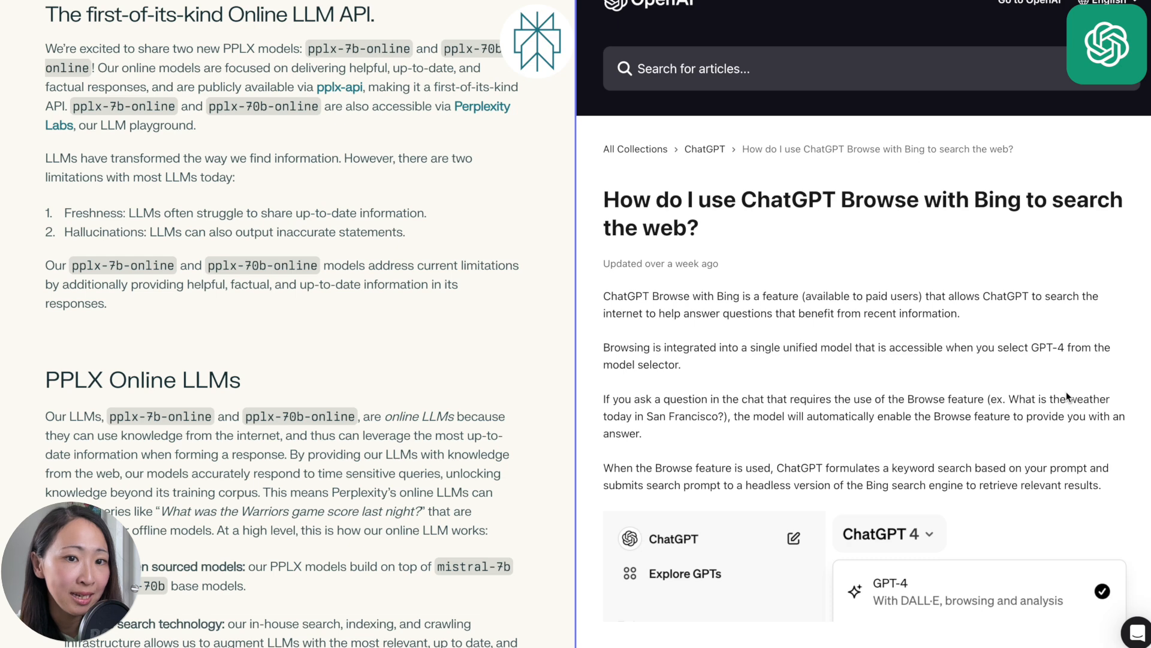
pyautogui.scroll(-3)
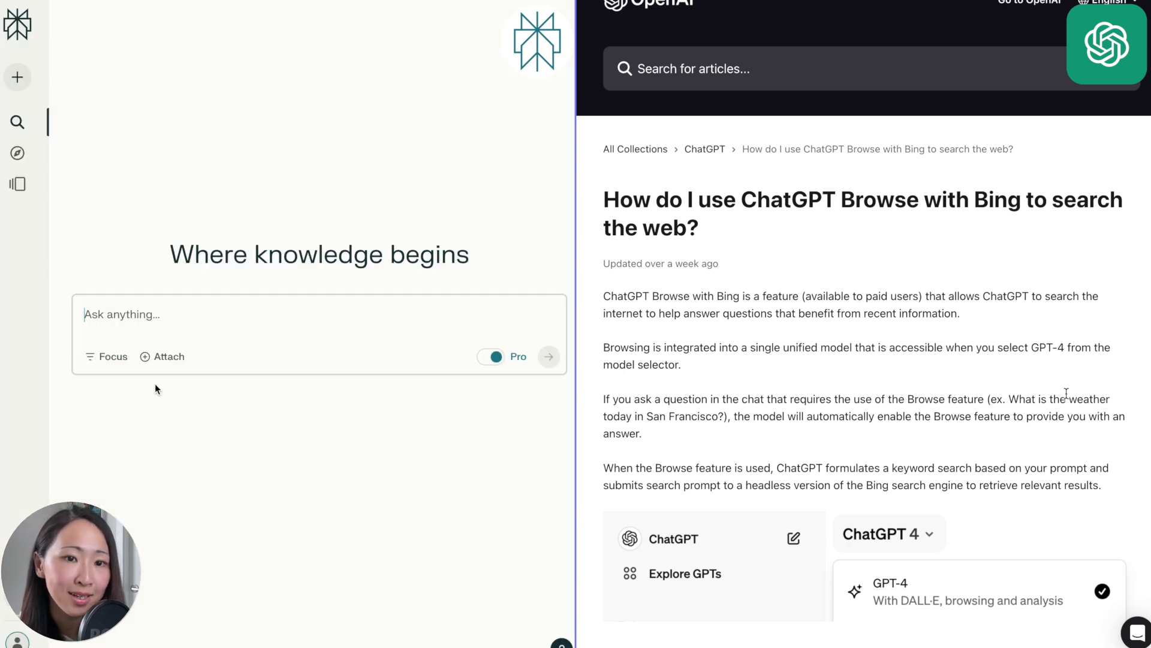
pyautogui.click(105, 356)
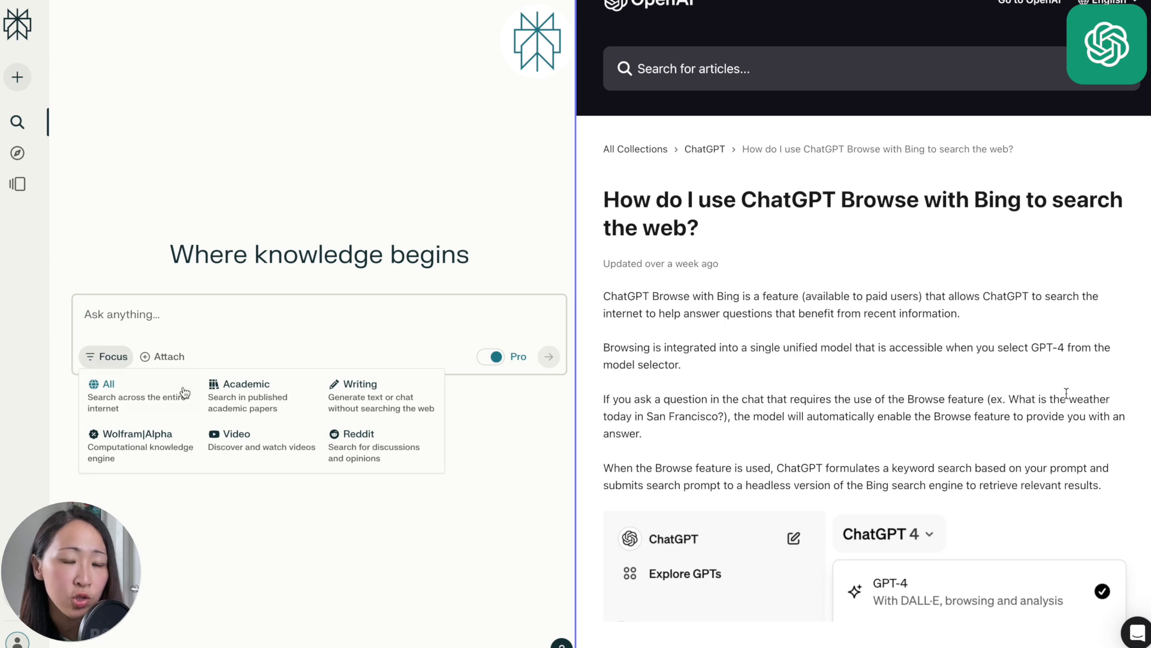
pyautogui.moveTo(359, 444)
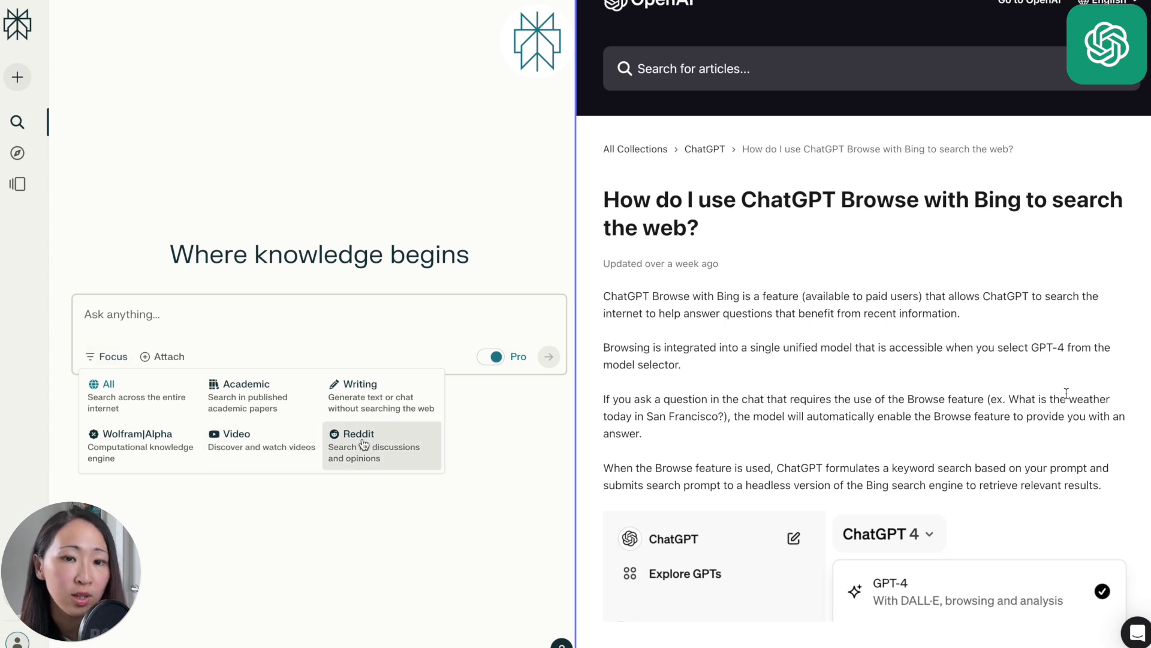
pyautogui.moveTo(121, 438)
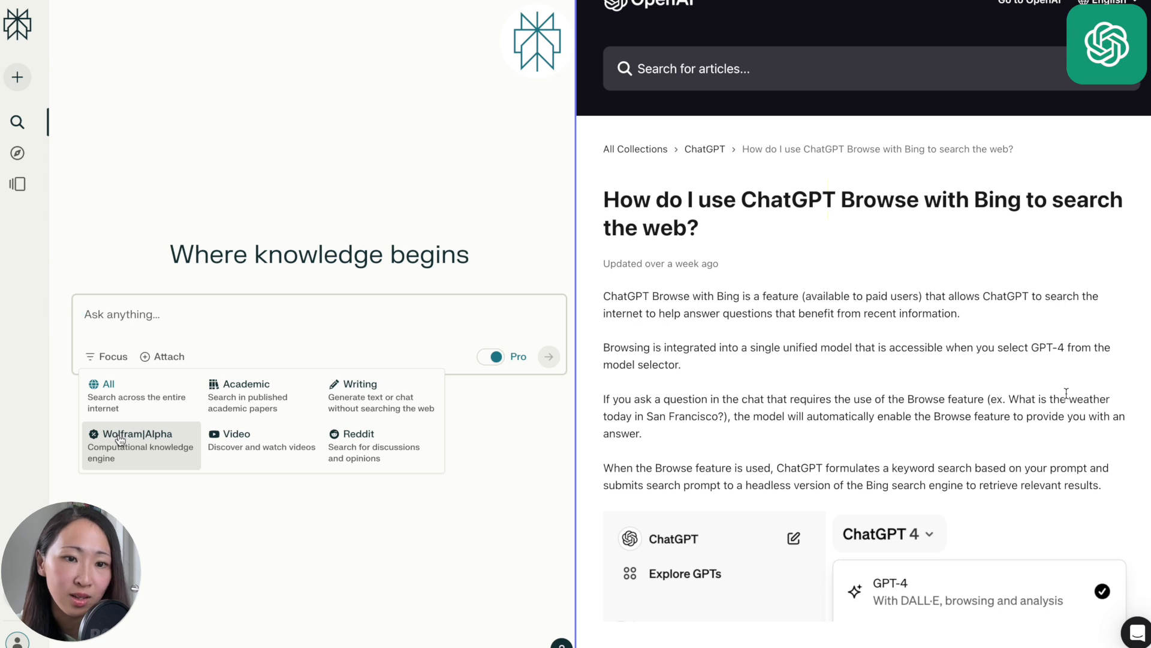
pyautogui.moveTo(837, 199); pyautogui.dragTo(1050, 199)
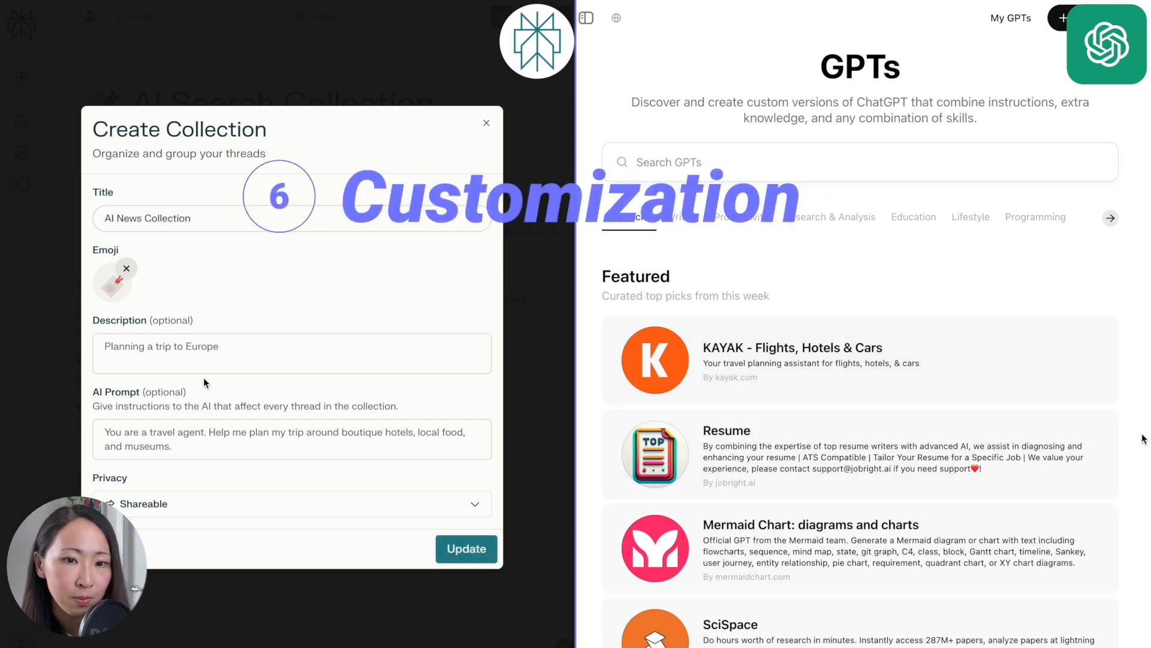
# Save the collection description 'Latest news related to AI Search' and ask for top recent AI news.
pyautogui.write('Latest news related to AI Search')
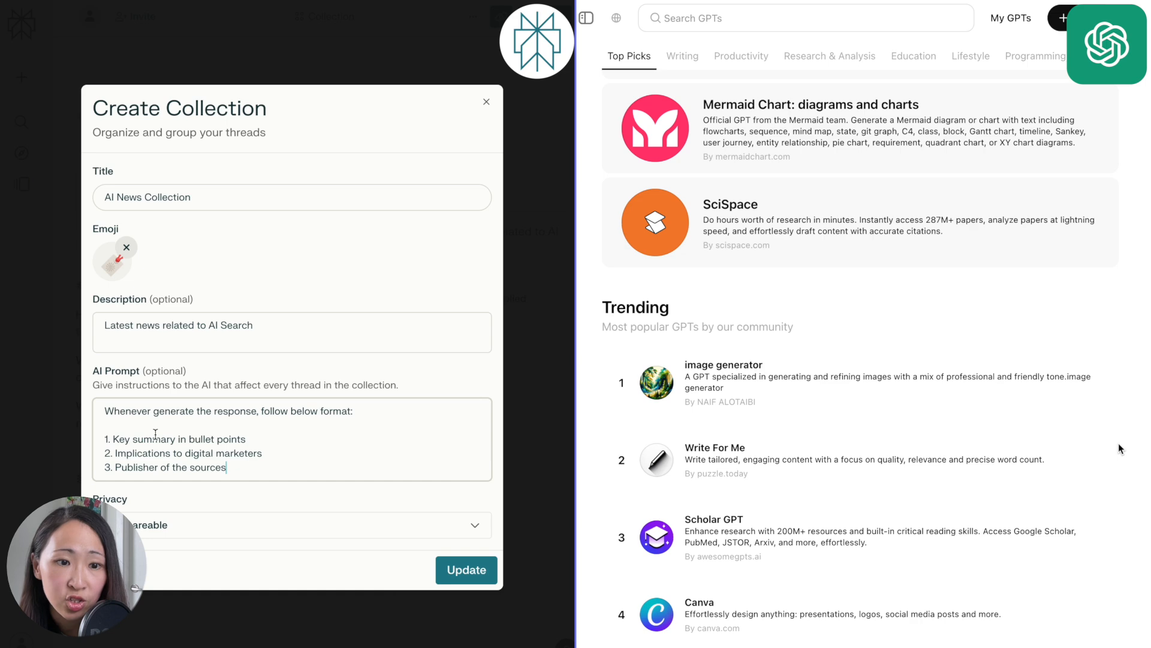
pyautogui.click(466, 569)
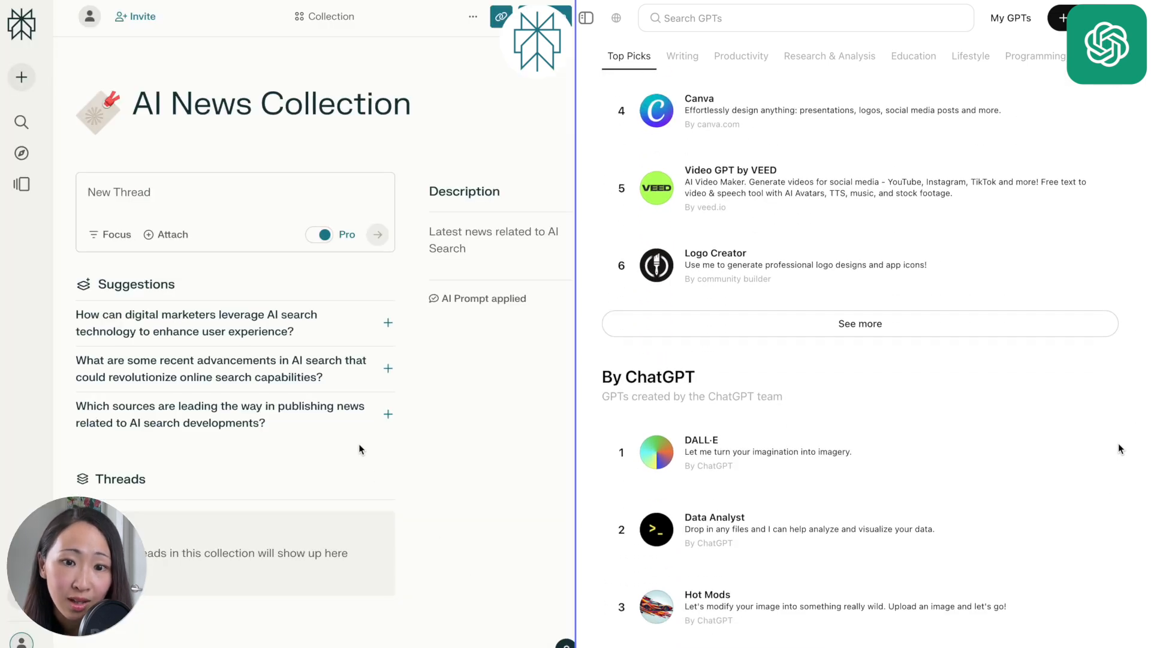
pyautogui.scroll(-3)
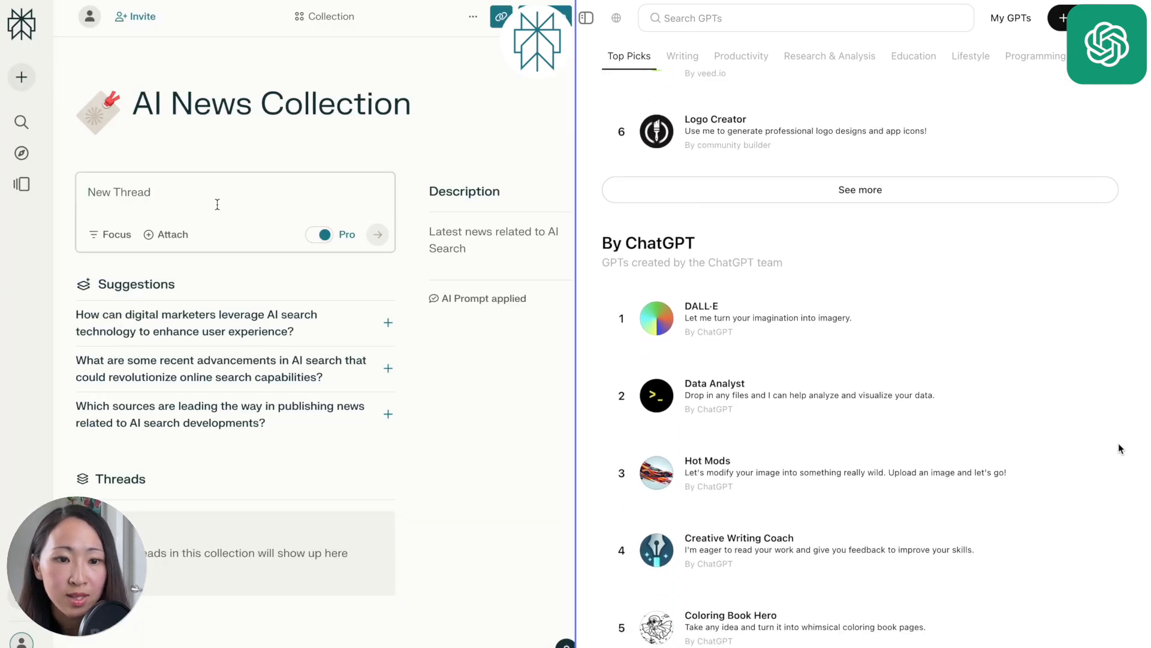
pyautogui.write('Give me the top recent AI news rela')
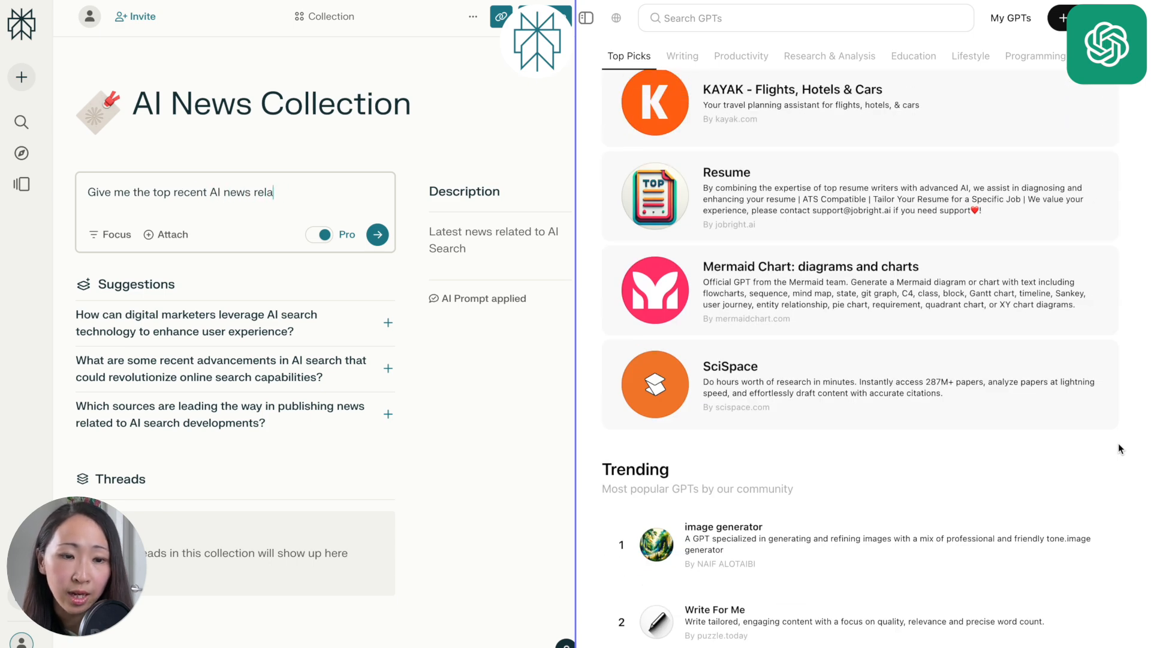
pyautogui.click(376, 235)
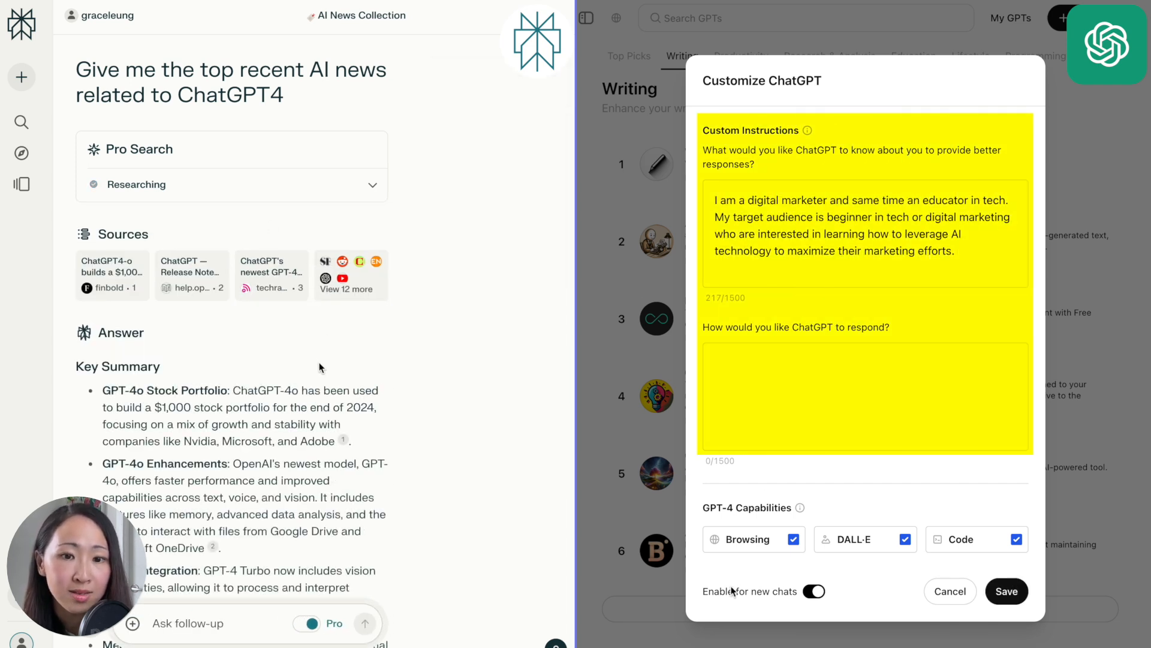
# Set ChatGPT's custom instructions to an engaging conversational tone that always cites web sources.
pyautogui.write('Write in an engaging and conversational tone. Always include web sources when generating the response.')
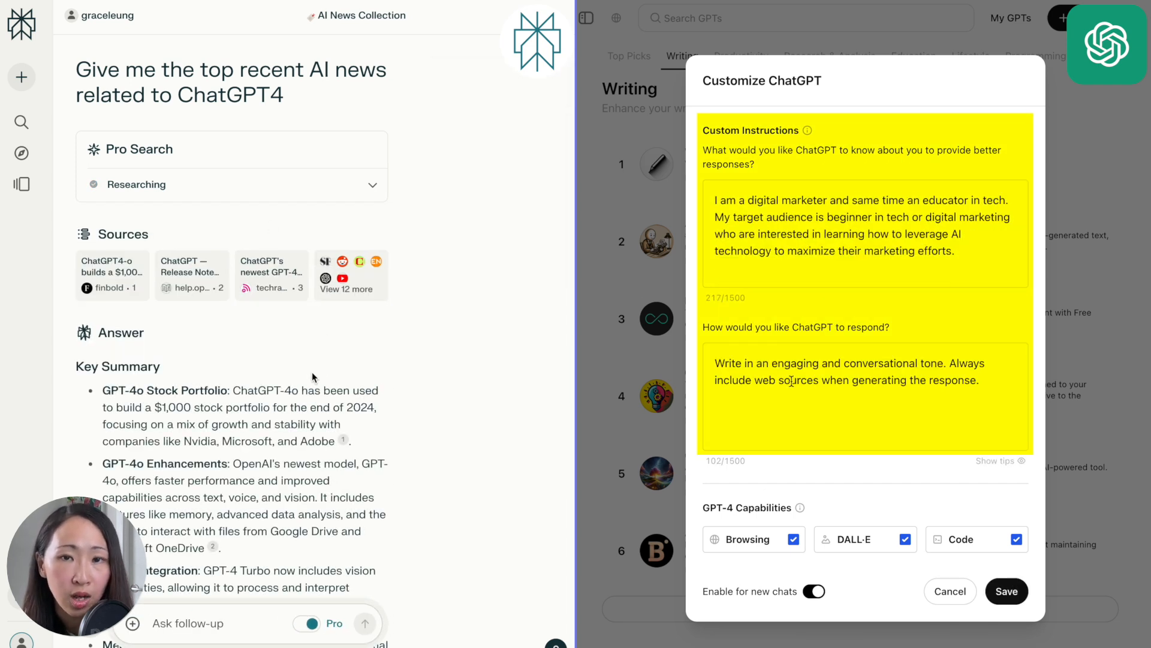
pyautogui.scroll(-3)
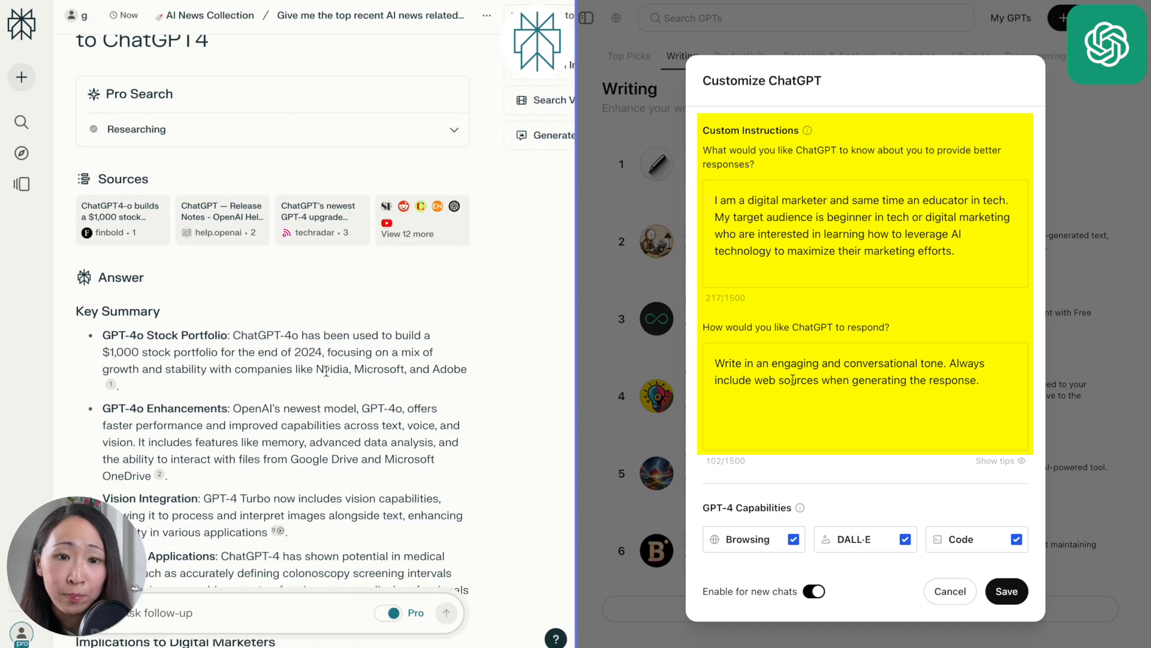
pyautogui.click(1006, 591)
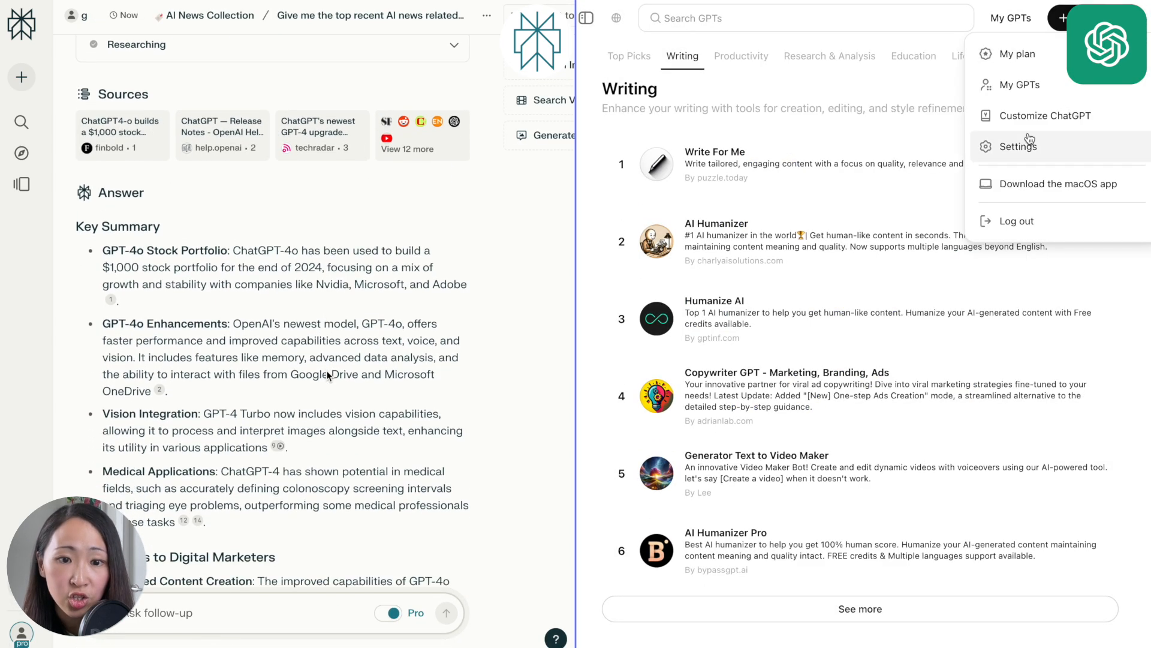
# Review ChatGPT's Personalization settings, including custom instructions and memory.
pyautogui.click(1018, 145)
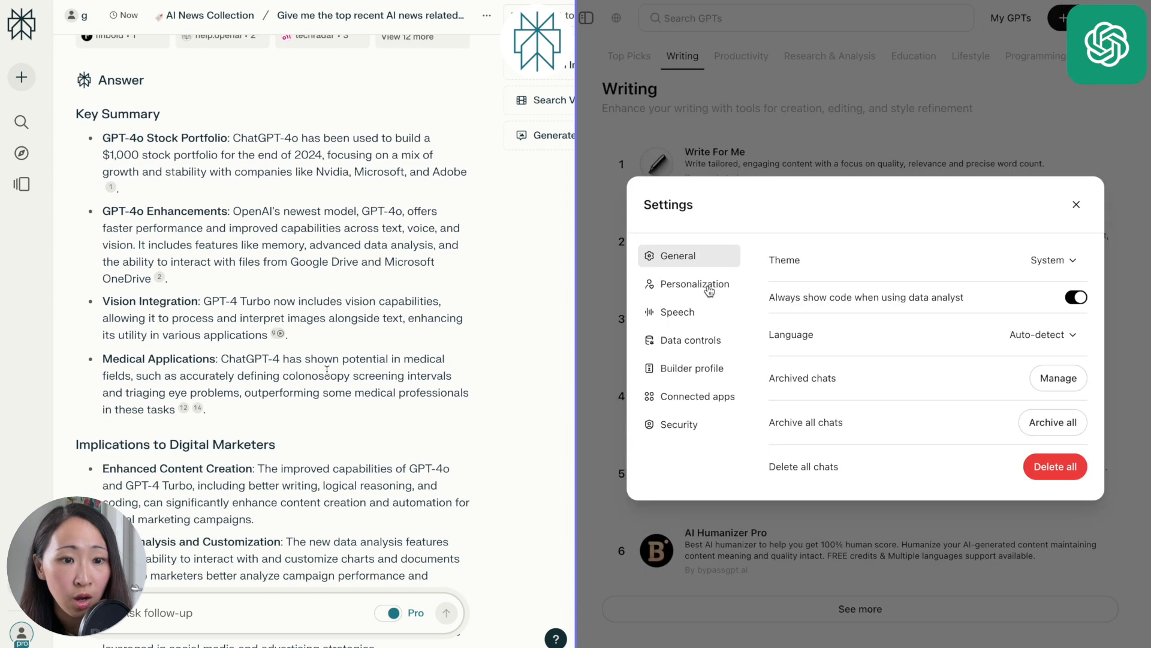
pyautogui.click(694, 283)
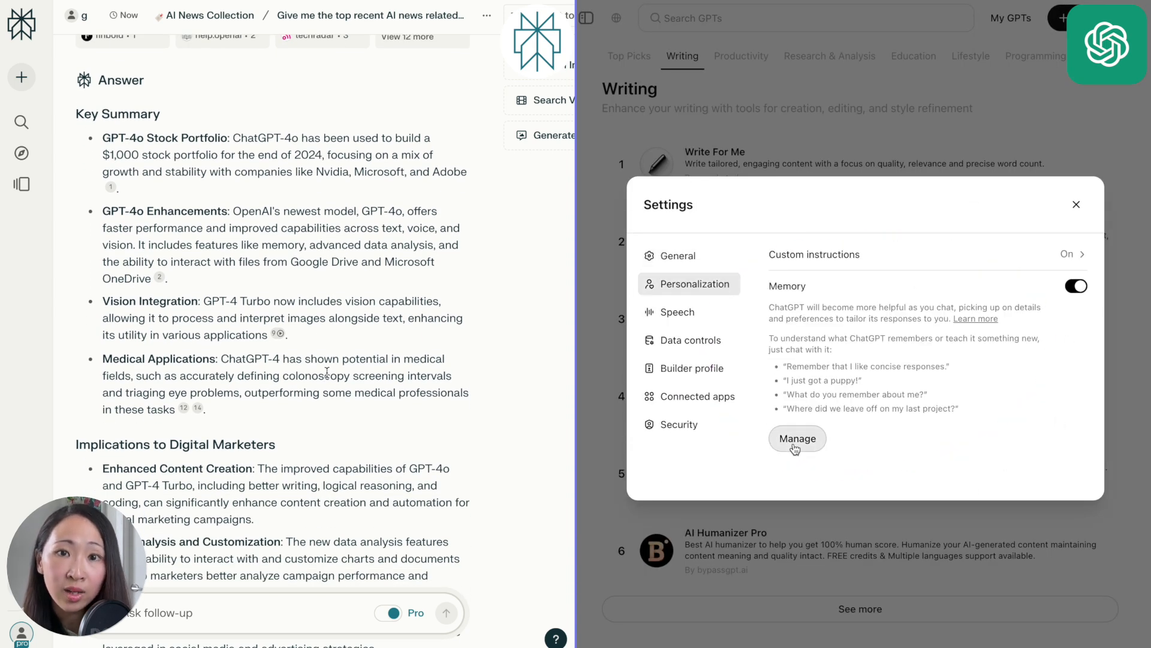
pyautogui.click(797, 438)
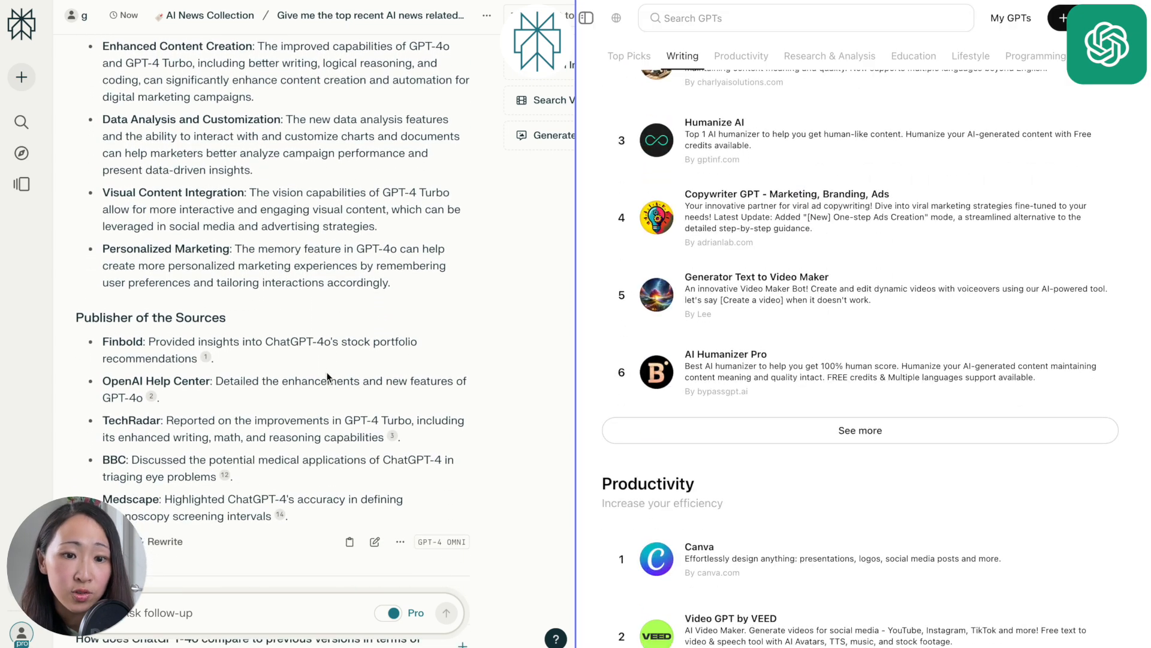
pyautogui.click(741, 55)
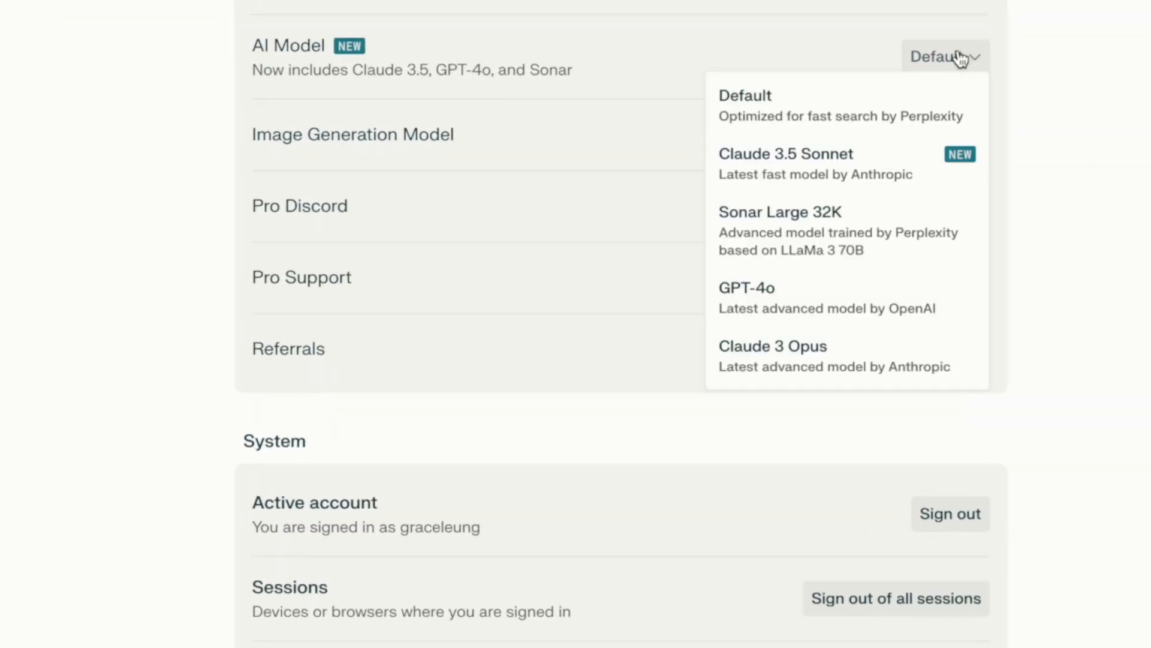
# Open Perplexity's AI Model dropdown listing Default, Claude 3.5 Sonnet, Sonar Large 32K, GPT-4o, Claude 3 Opus.
pyautogui.click(746, 287)
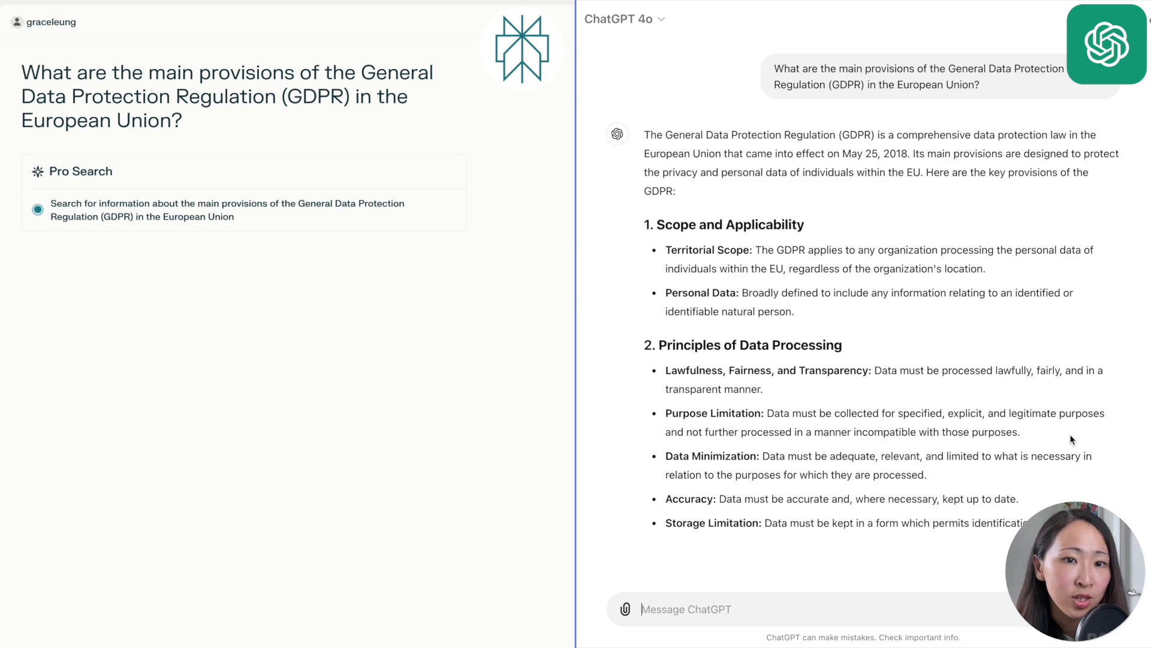
# Scroll through both apps' answers on the main GDPR provisions.
pyautogui.scroll(-3)
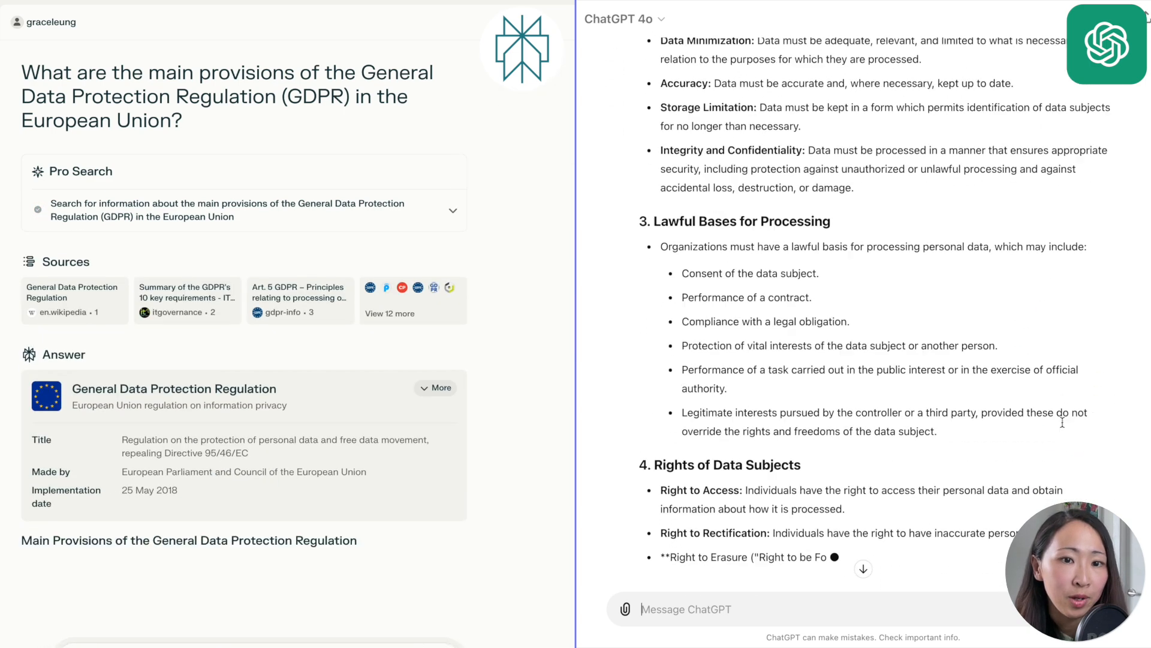
pyautogui.scroll(-3)
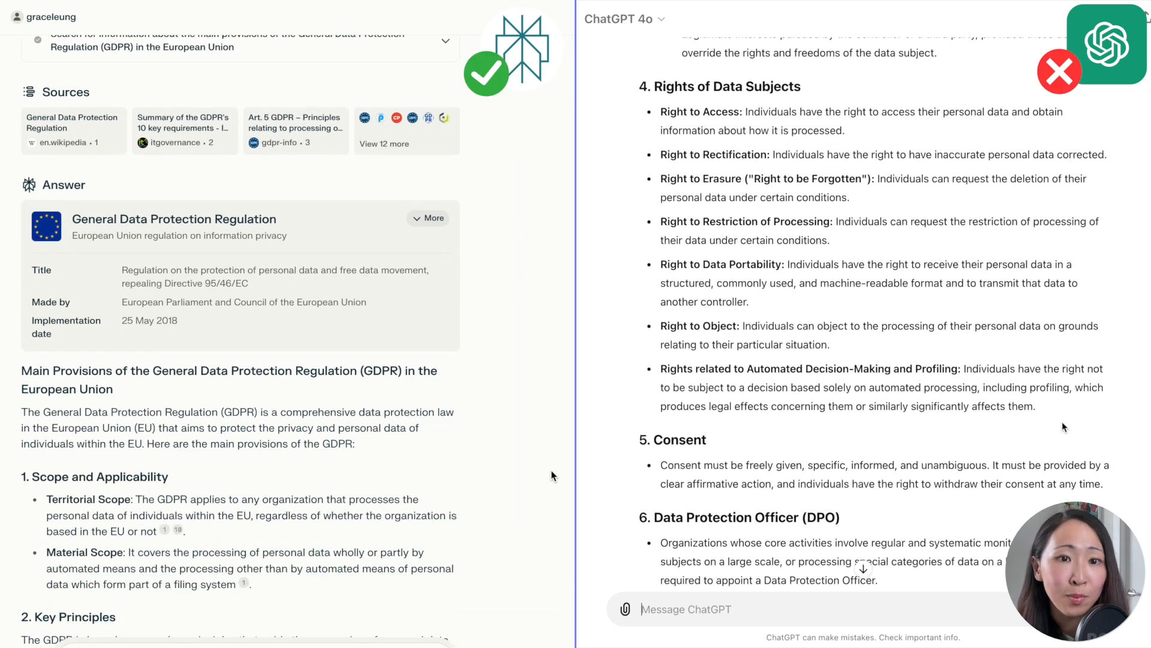
pyautogui.scroll(-3)
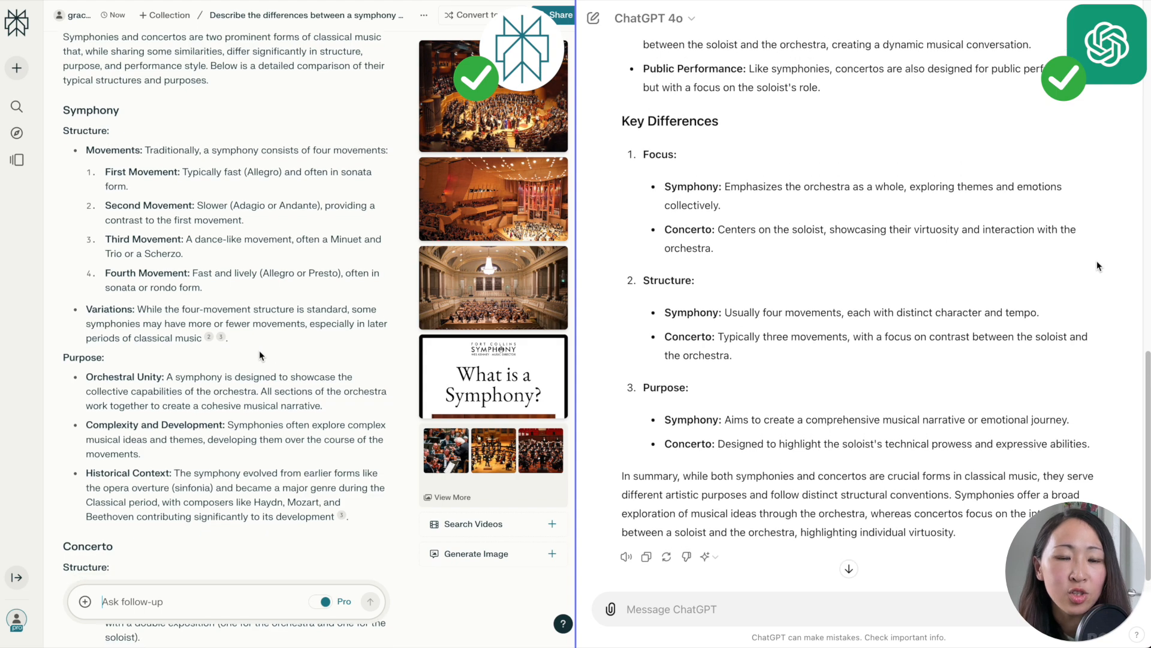
# Scroll through the symphony-versus-concerto answers, including Perplexity's images and comparison table.
pyautogui.scroll(-3)
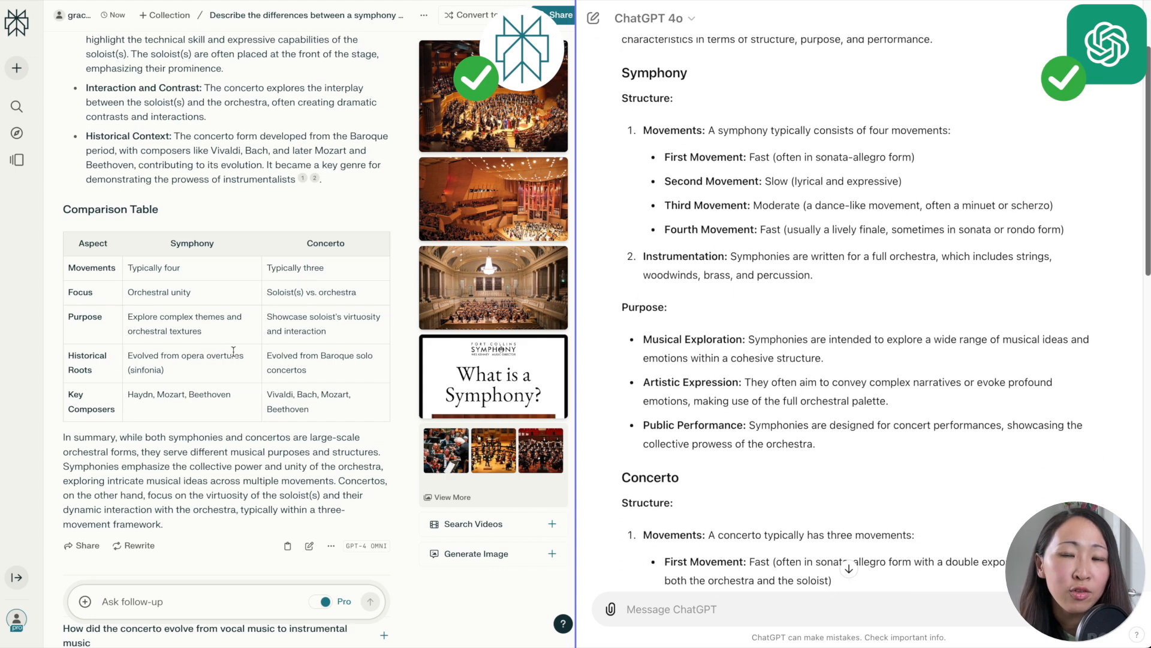
pyautogui.scroll(-3)
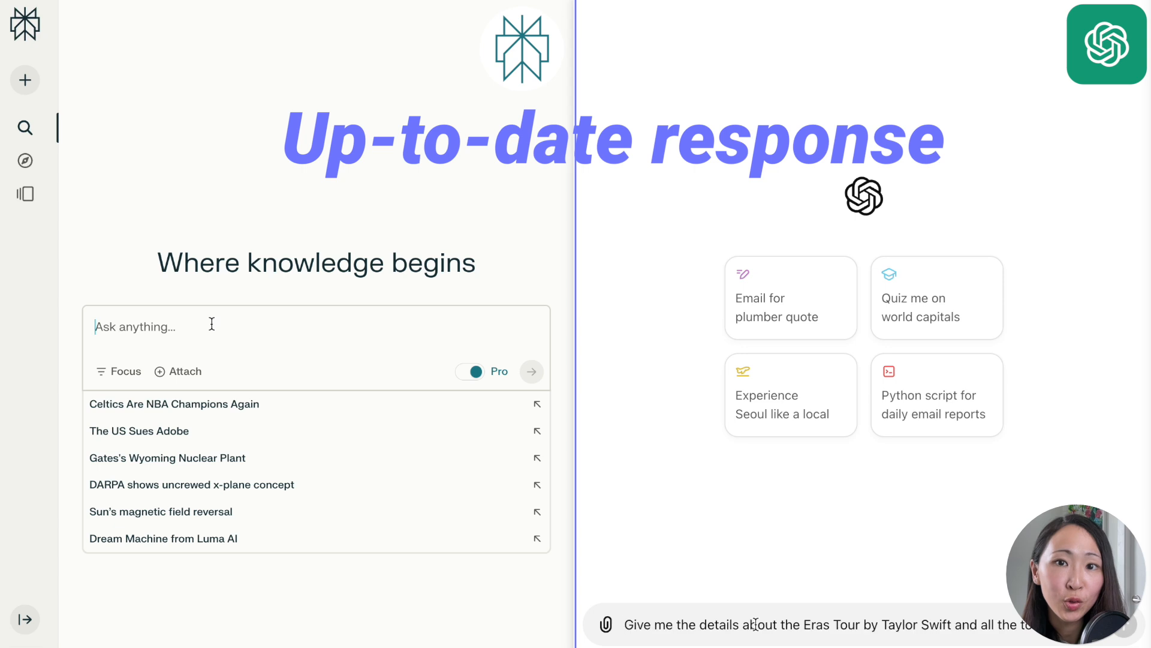
# Ask for Eras Tour details with all tour dates and scroll through both answers.
pyautogui.write('Give me the details about the Eras Tour by Taylor Swift and all the tour dates.')
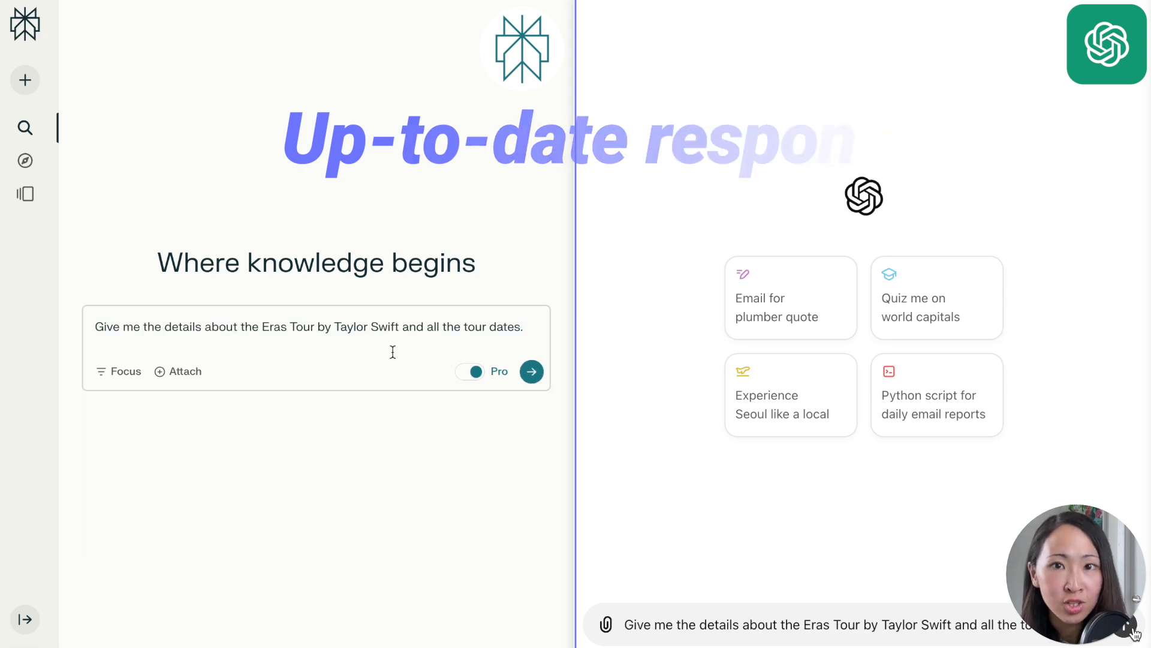
pyautogui.click(532, 371)
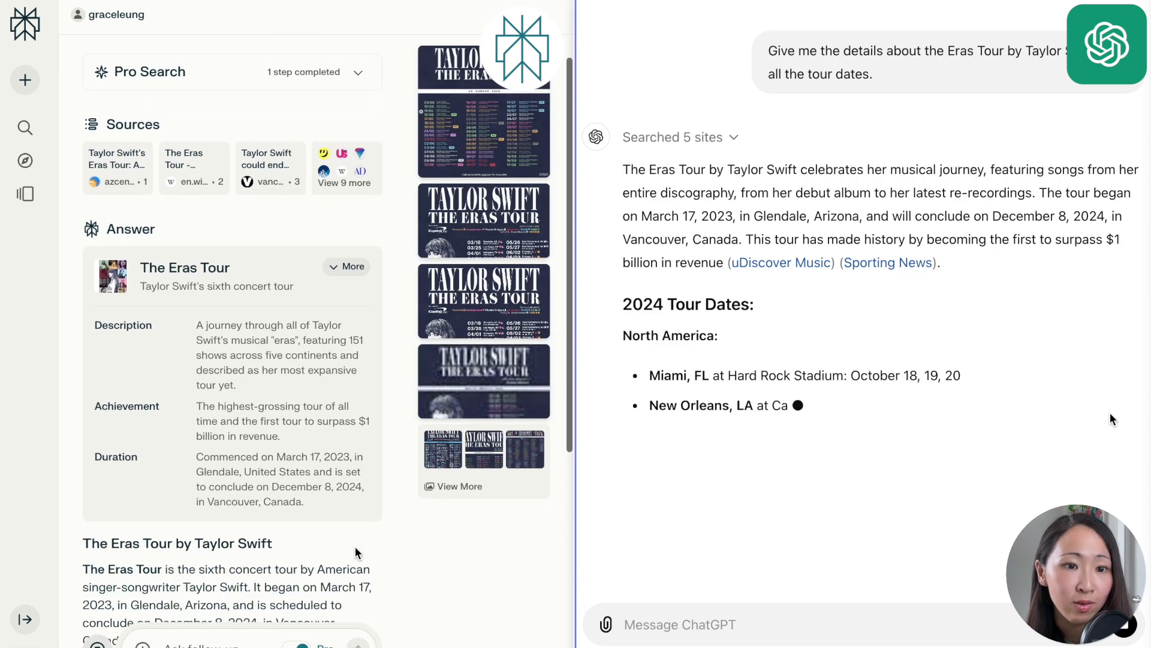
pyautogui.scroll(-3)
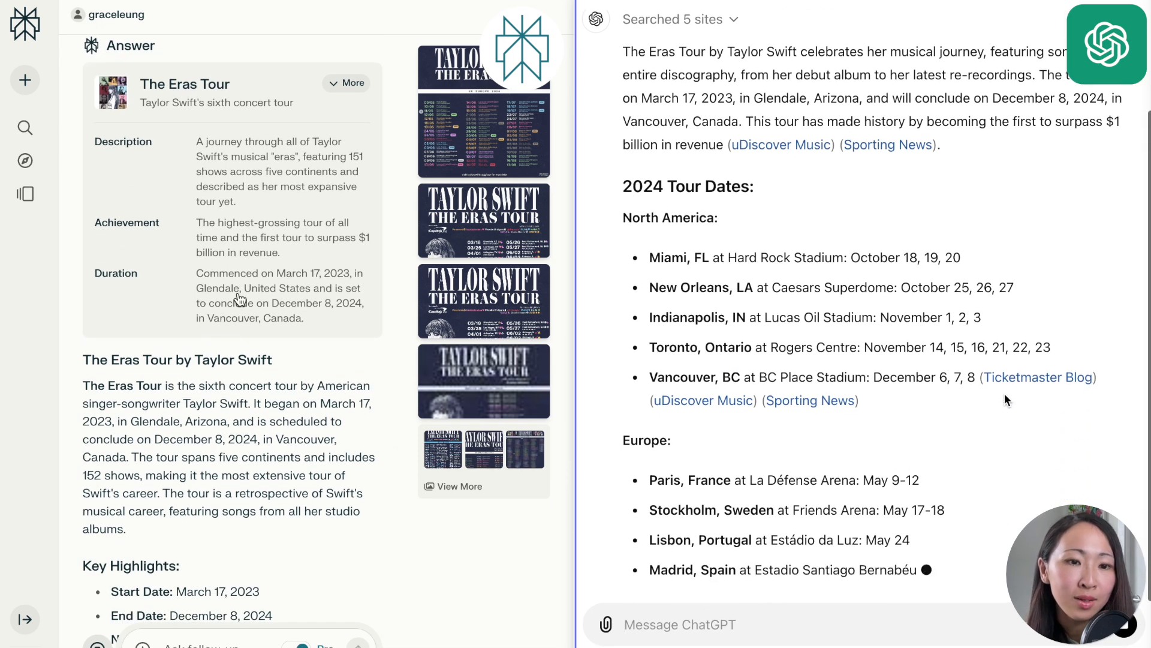
pyautogui.scroll(-3)
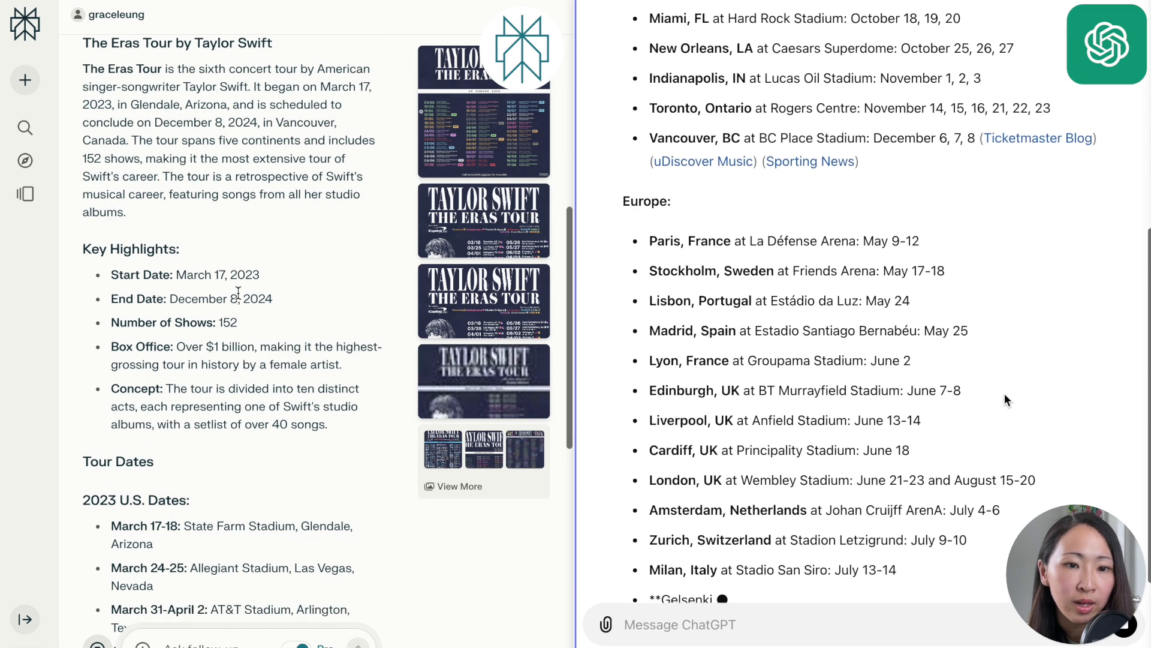
pyautogui.scroll(-3)
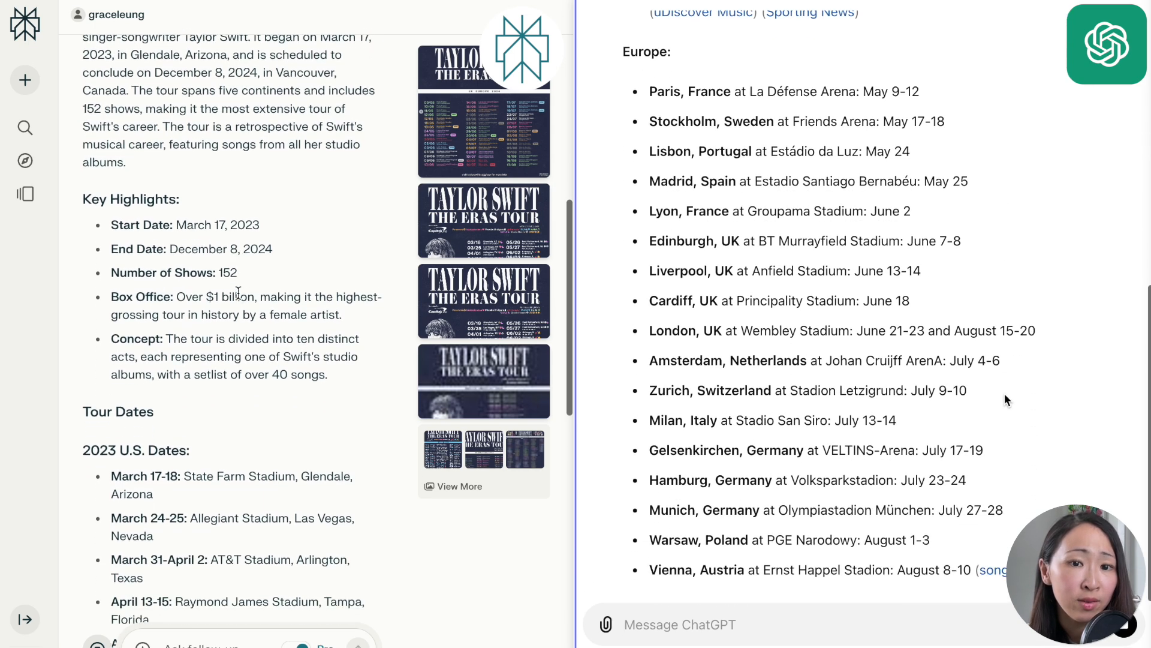
pyautogui.scroll(-3)
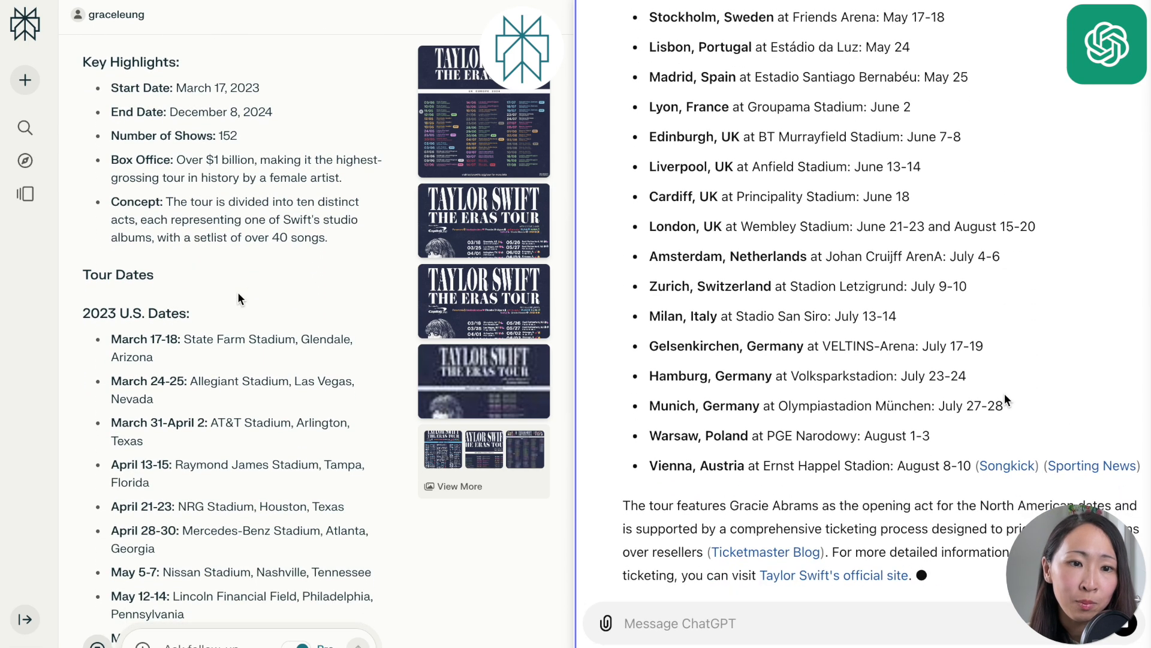
pyautogui.scroll(-3)
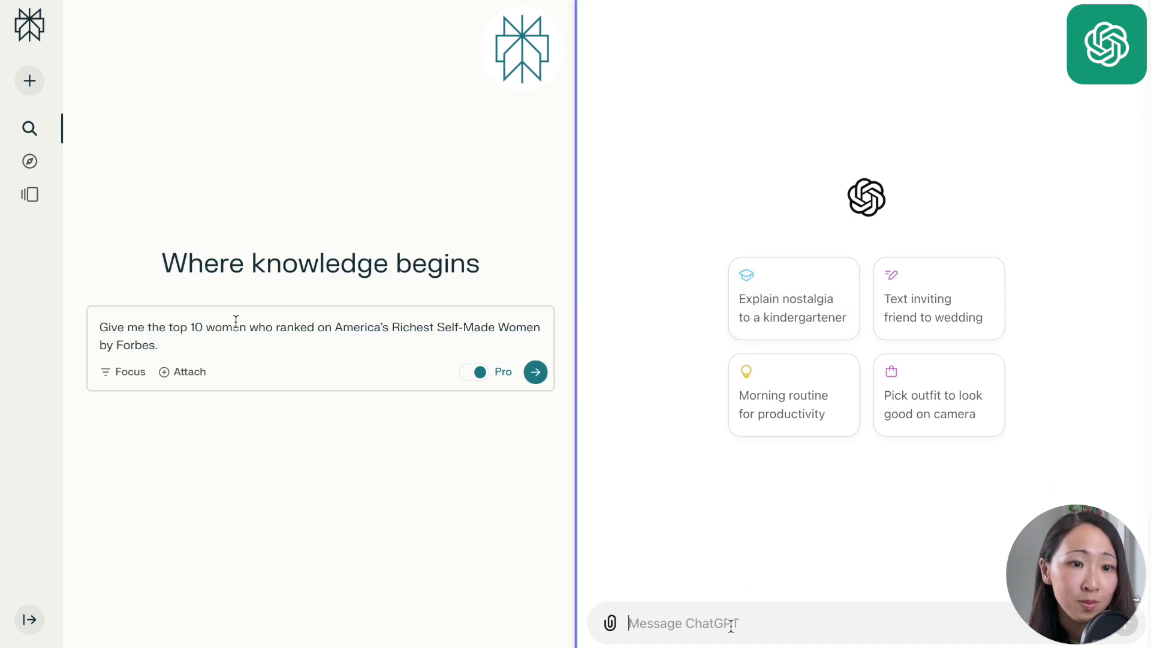
# Send the Forbes richest self-made women question to ChatGPT and scroll the results.
pyautogui.click(535, 372)
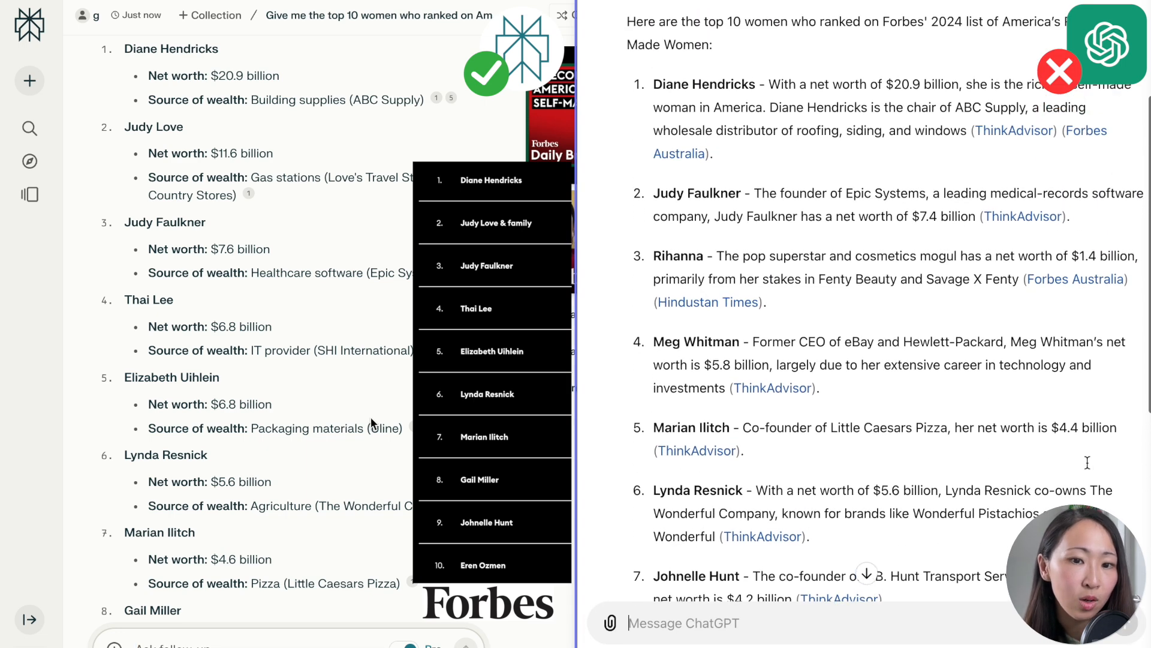
pyautogui.scroll(-3)
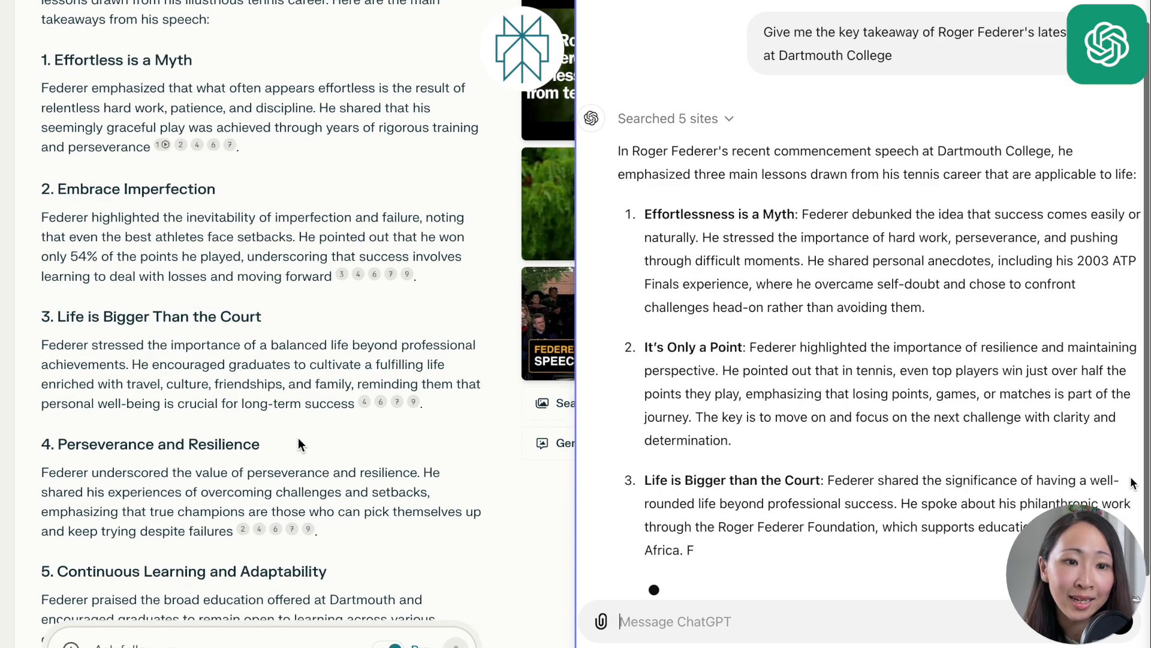
# Scroll through both summaries of Federer's Dartmouth commencement speech takeaways.
pyautogui.scroll(-3)
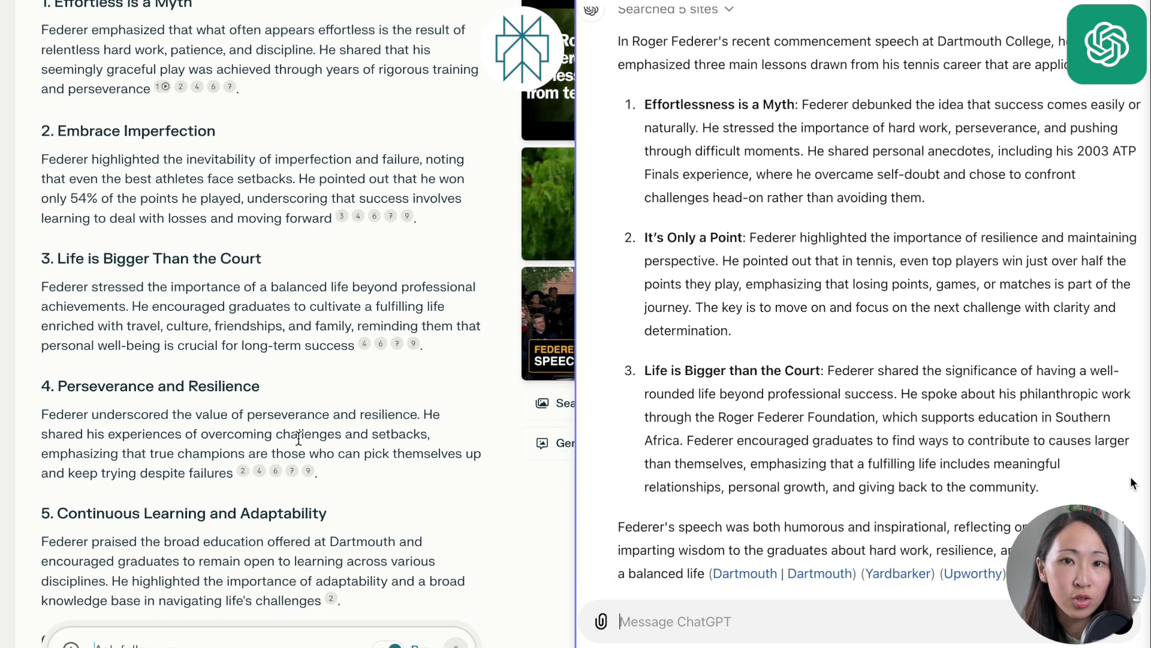
pyautogui.scroll(-3)
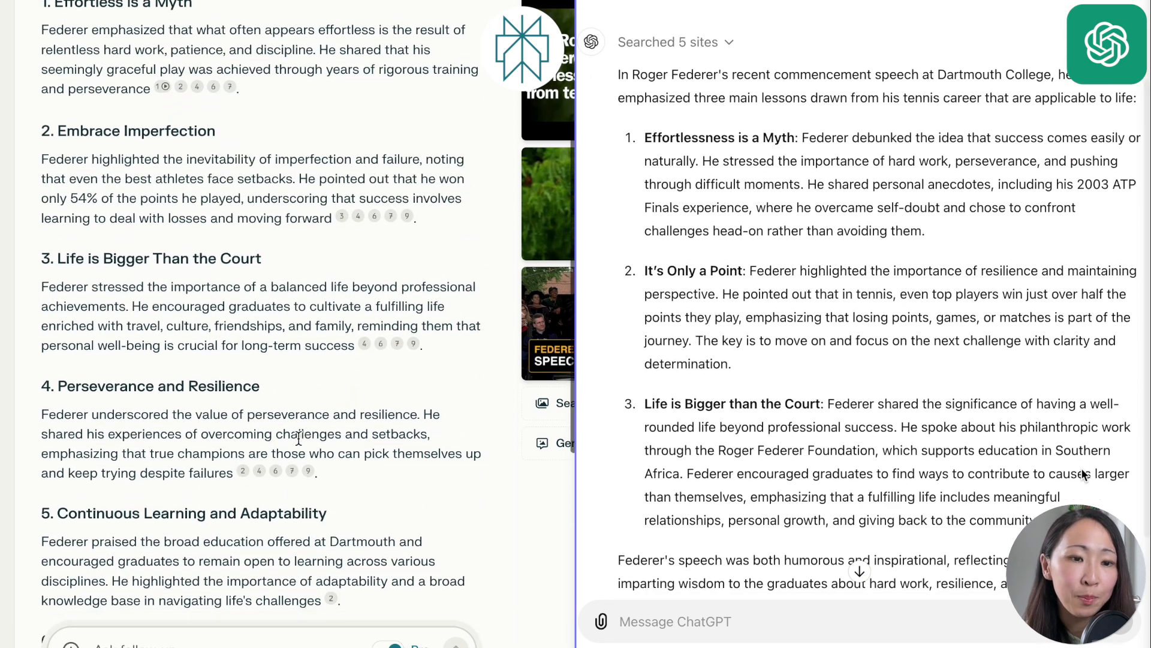
pyautogui.scroll(-3)
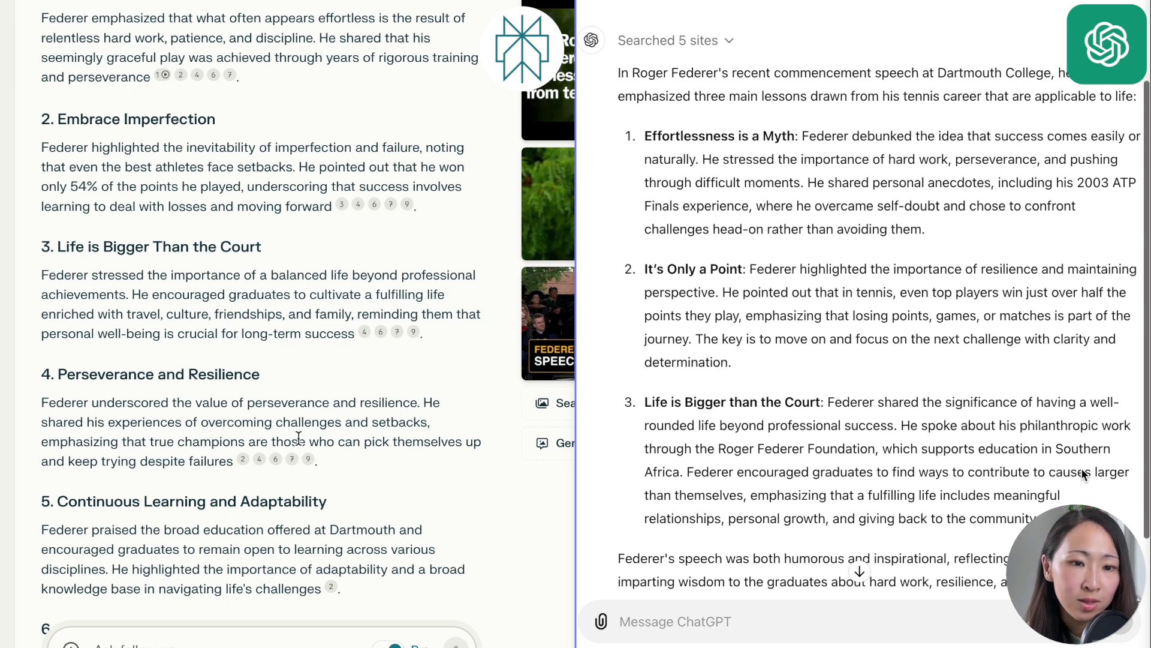
pyautogui.scroll(-3)
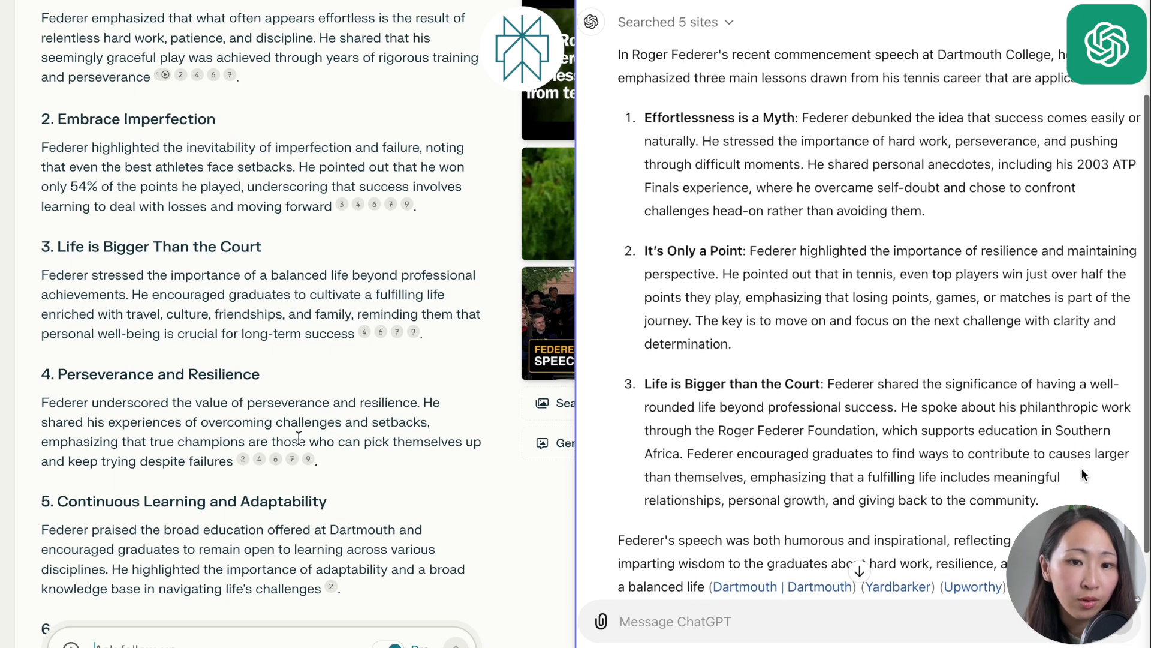
pyautogui.scroll(-3)
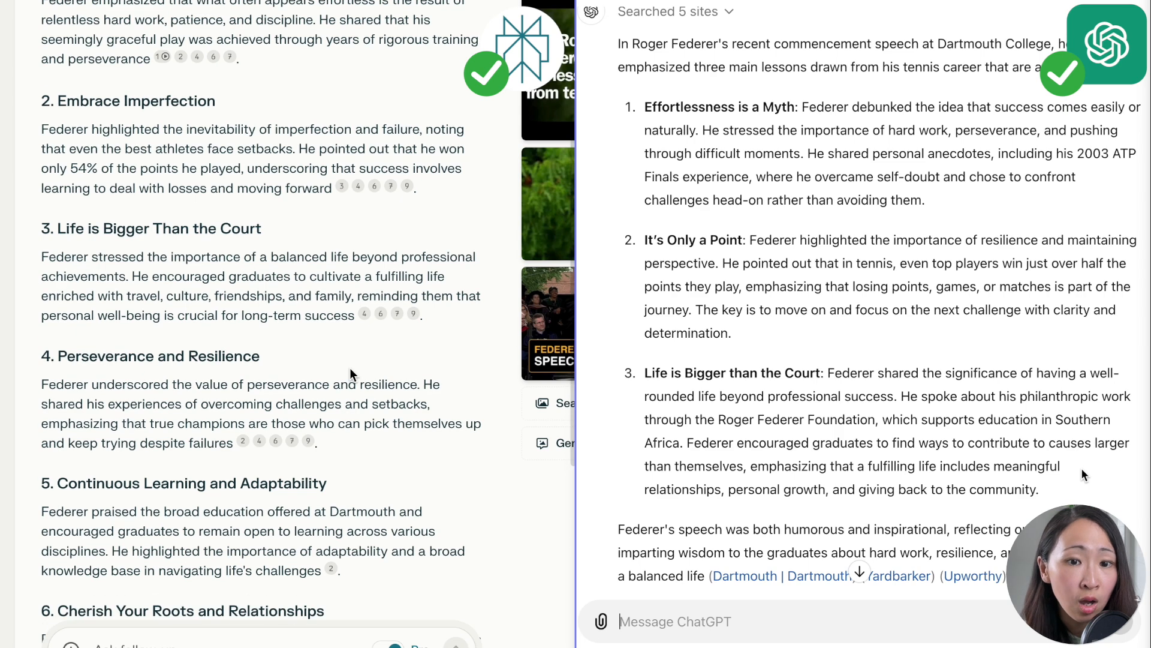
pyautogui.scroll(-3)
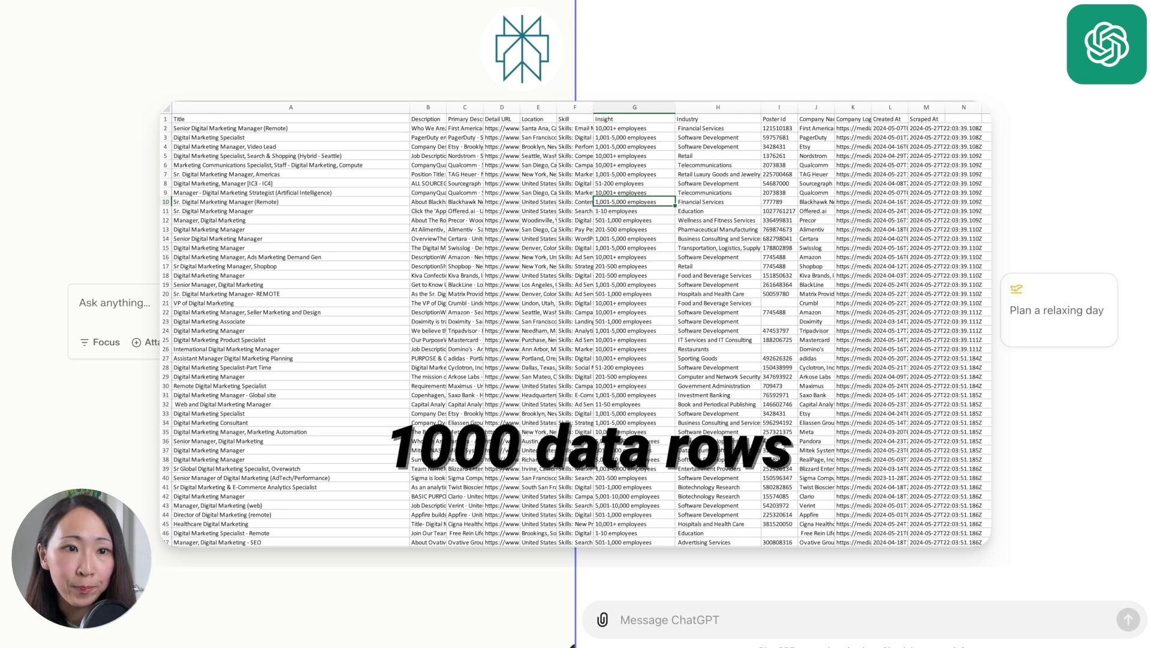
# Send ChatGPT the excel row-count question and scroll both panes to compare chart answers.
pyautogui.click(1129, 619)
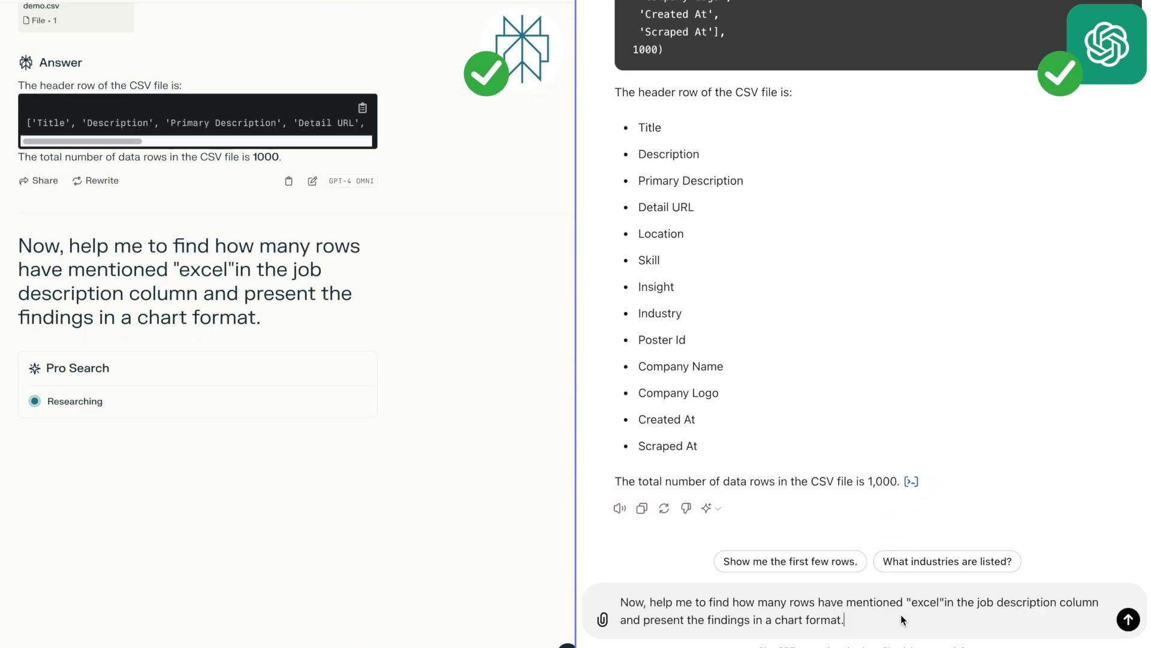
pyautogui.click(1129, 619)
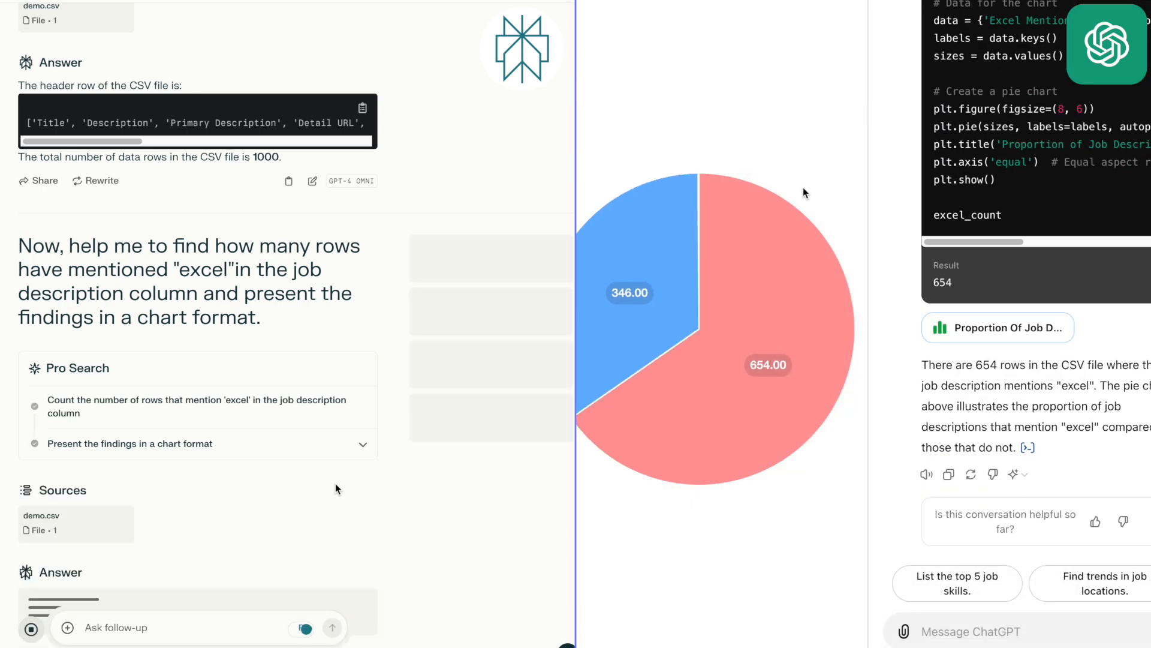
pyautogui.scroll(-3)
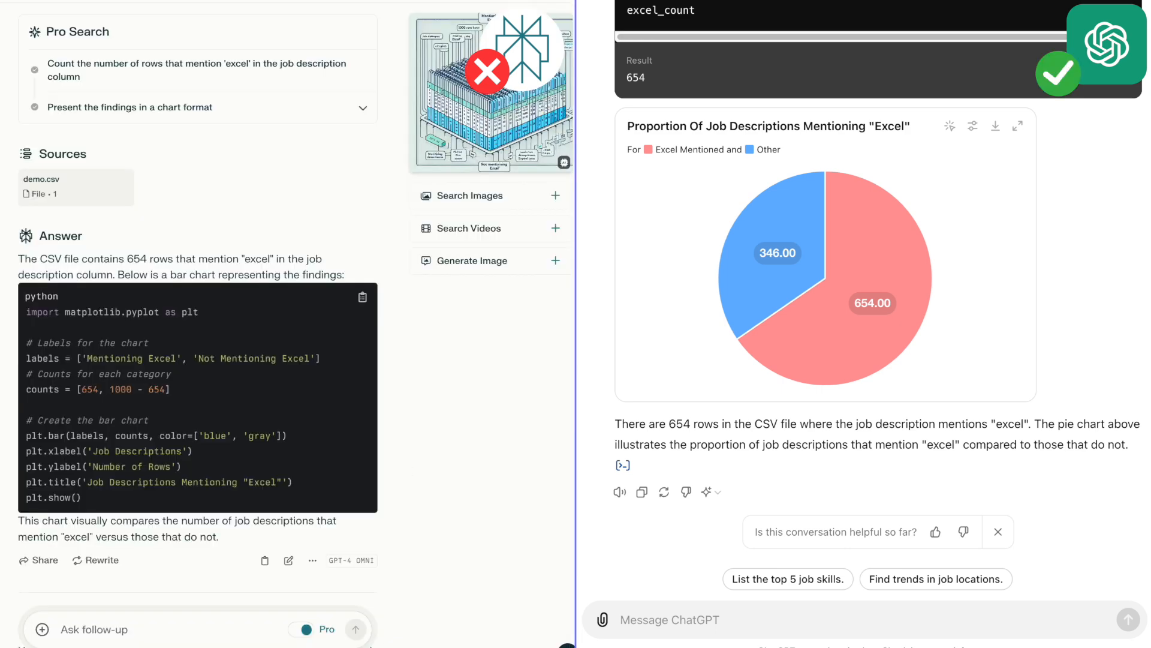
pyautogui.moveTo(793, 622)
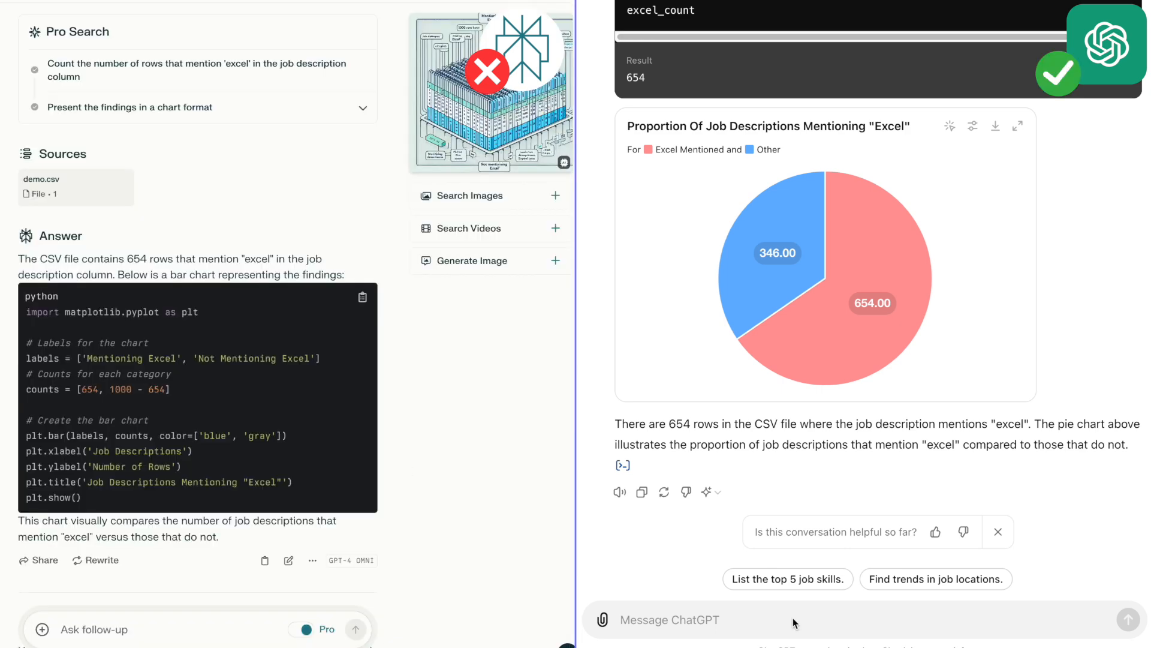
# Send the prompt grouping job listings by the five industries and scroll to the charts.
pyautogui.write('Now, group the number of job listing by these 5 industries: "Advertising Services", "Business Consulting and Services", "Education", "Retail", "Software Development". Present the findings in a chart format.')
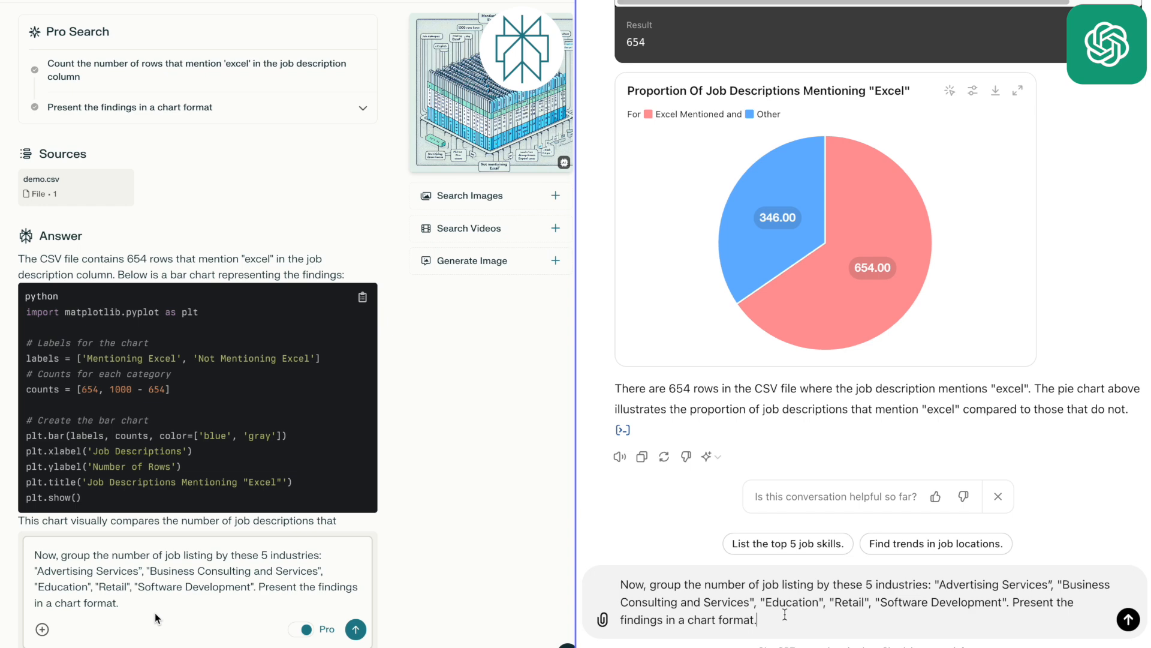
pyautogui.click(356, 629)
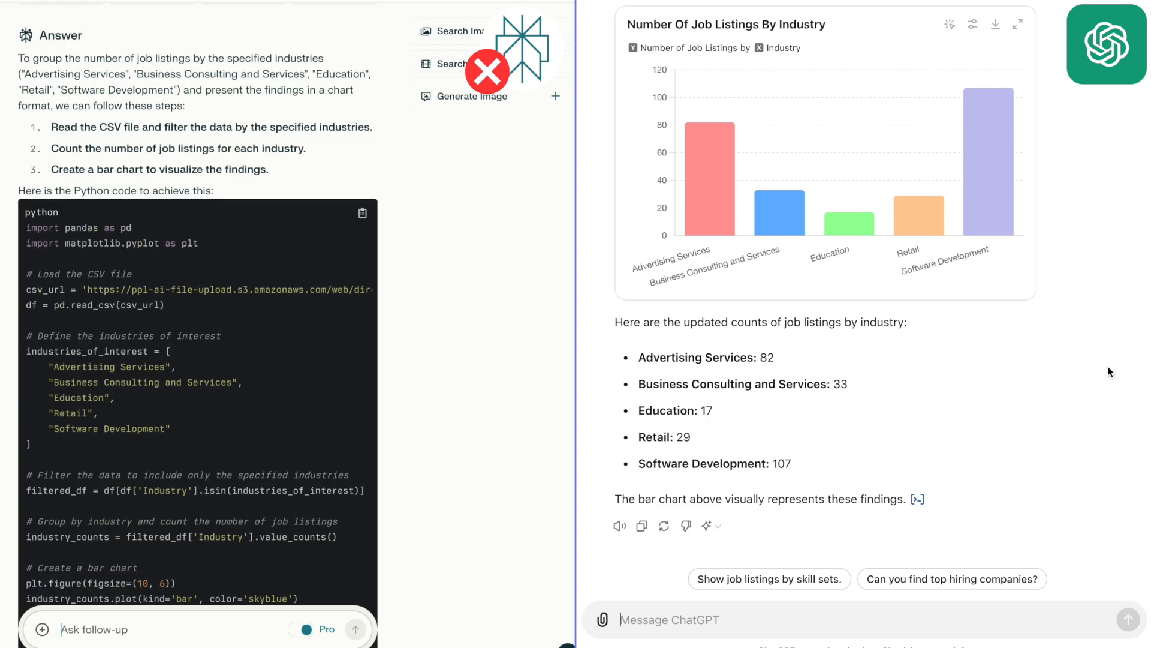
pyautogui.scroll(-3)
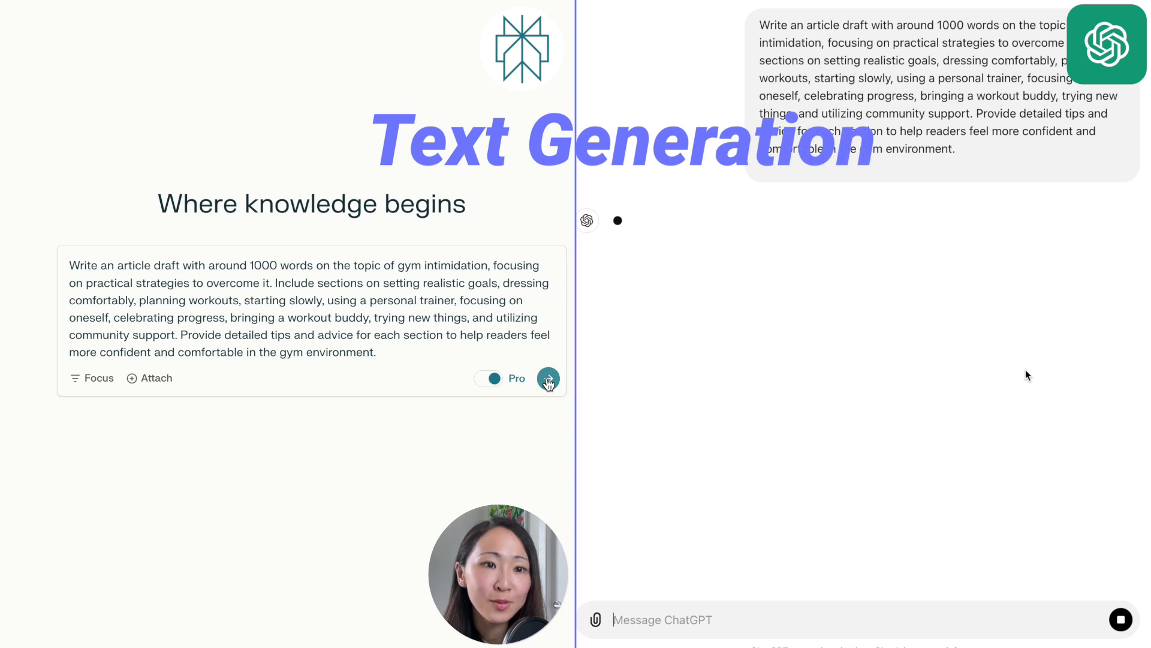
# Submit the gym-intimidation article prompt to Perplexity and read both articles through community support.
pyautogui.click(548, 378)
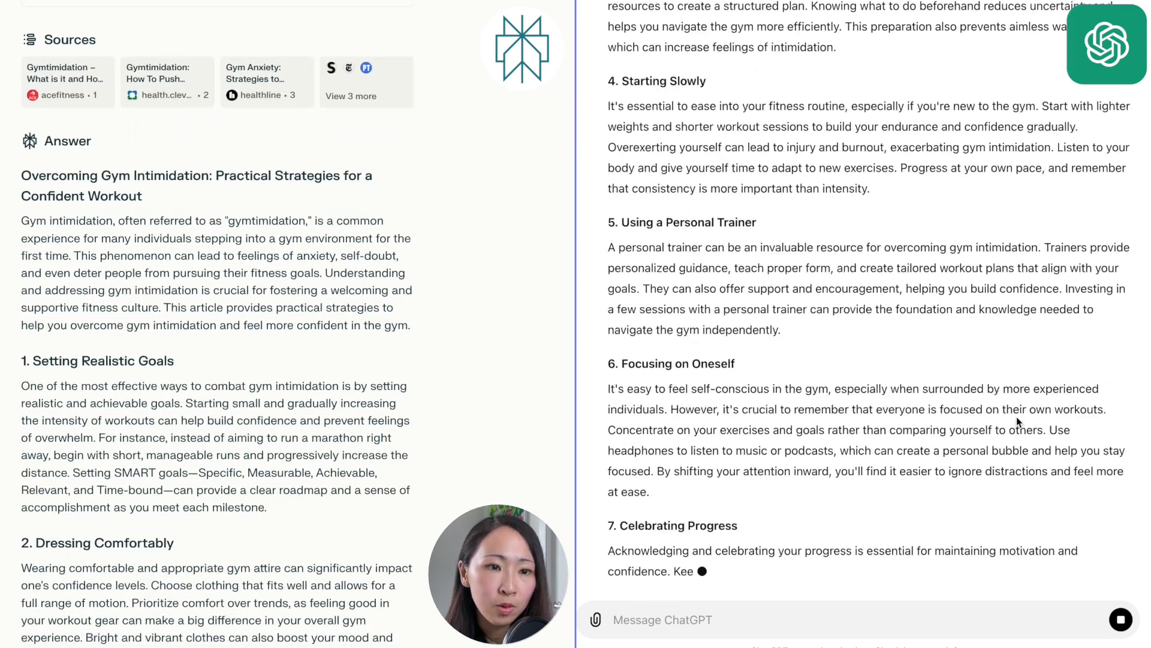
pyautogui.scroll(-3)
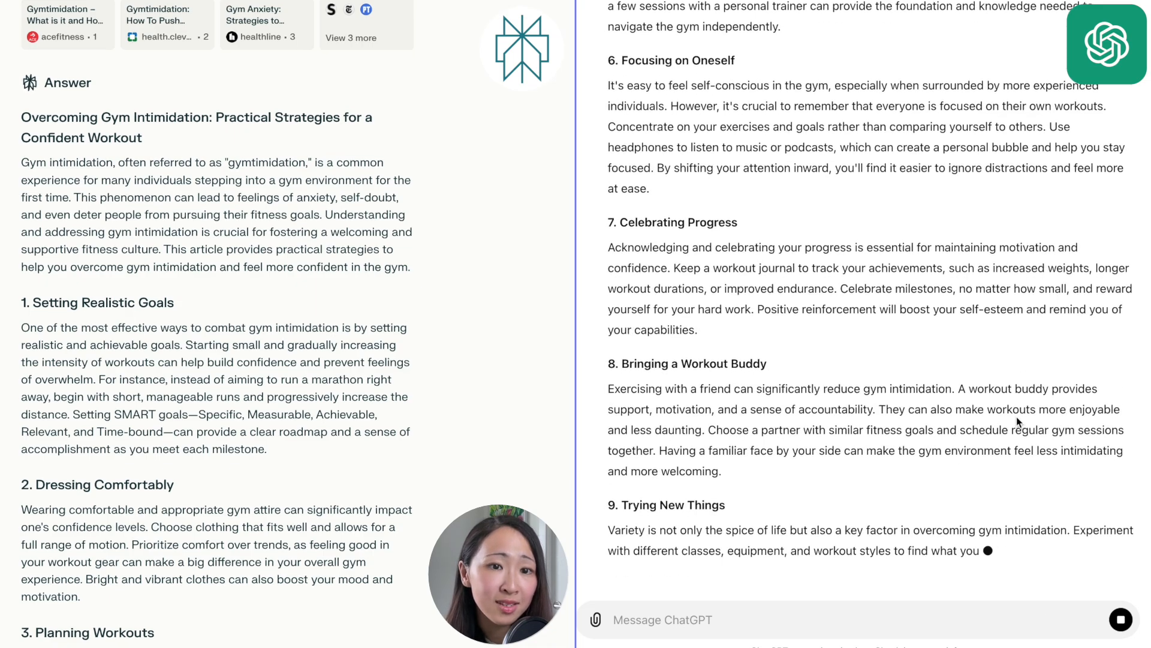
pyautogui.scroll(-3)
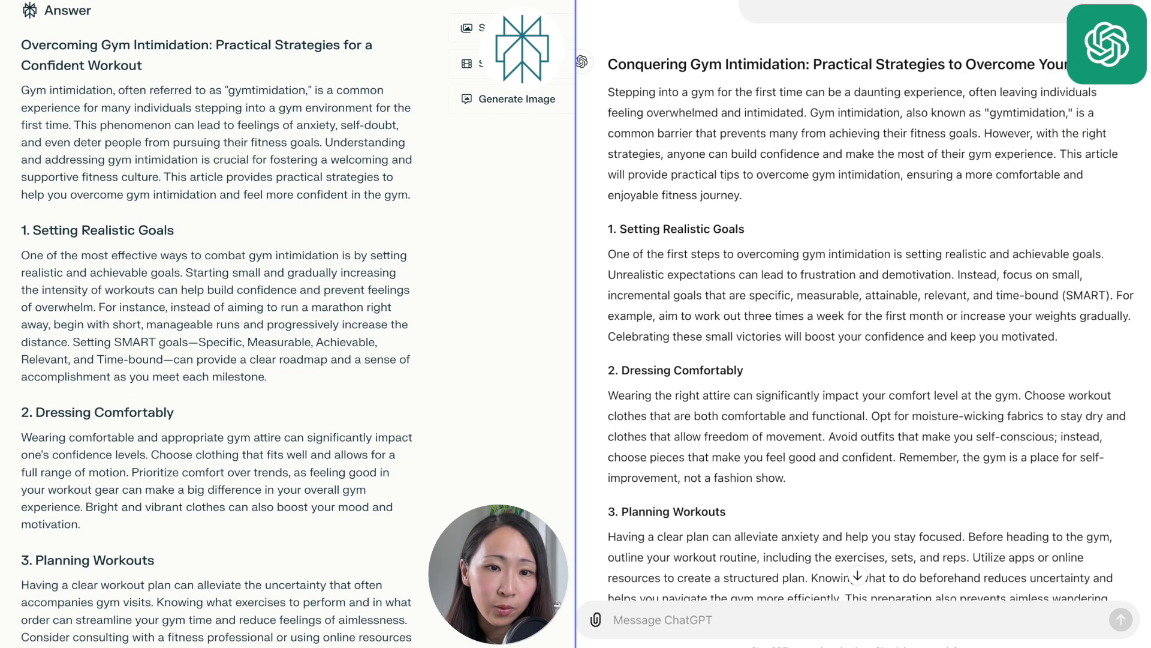
pyautogui.scroll(-3)
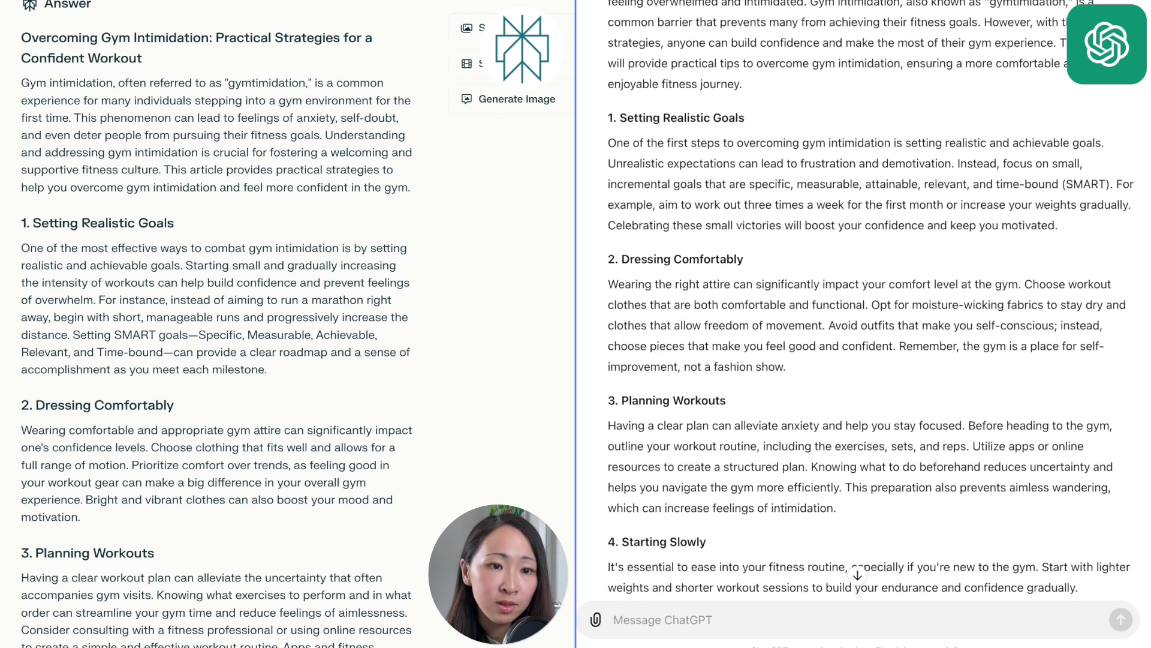
pyautogui.scroll(-3)
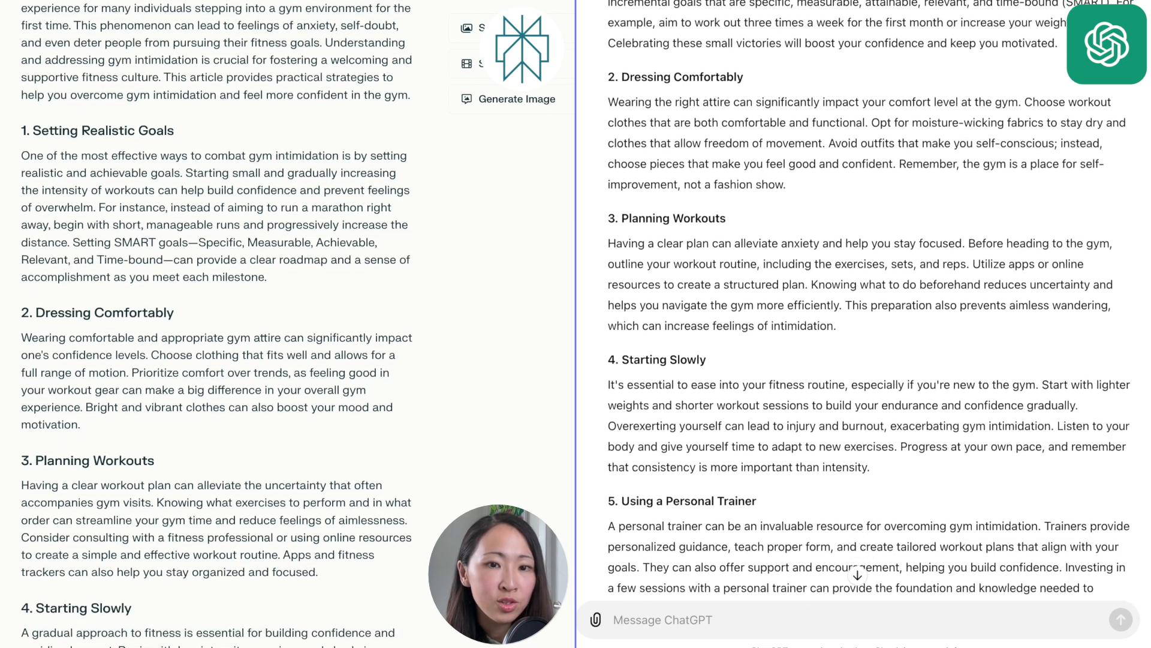
pyautogui.scroll(-3)
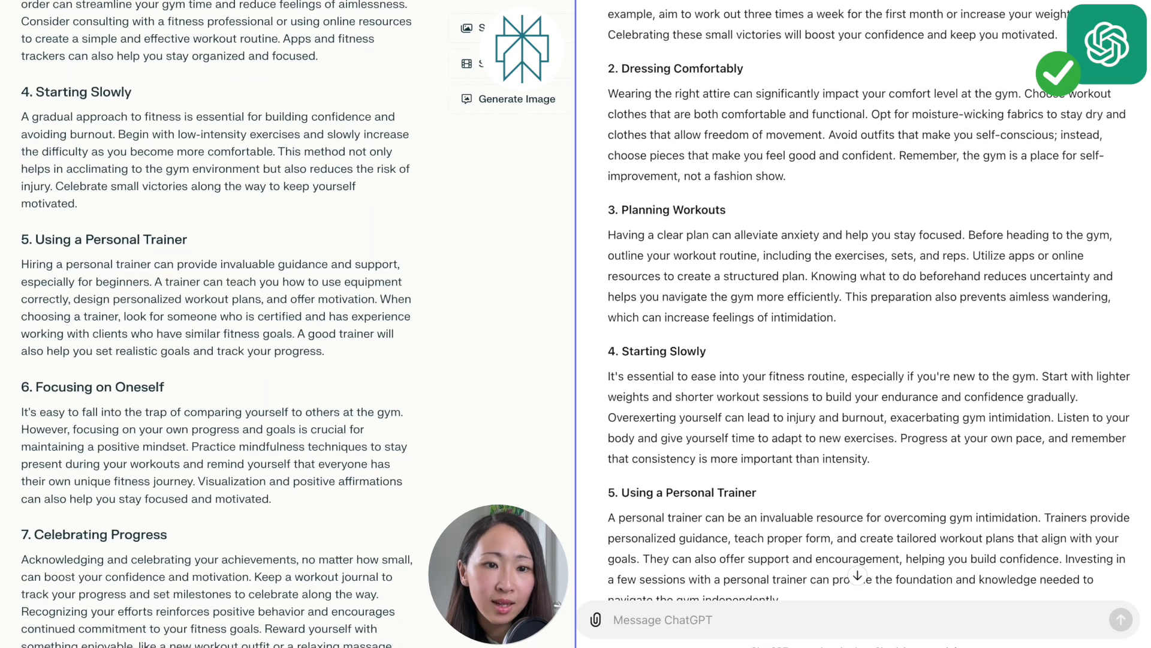
pyautogui.scroll(-3)
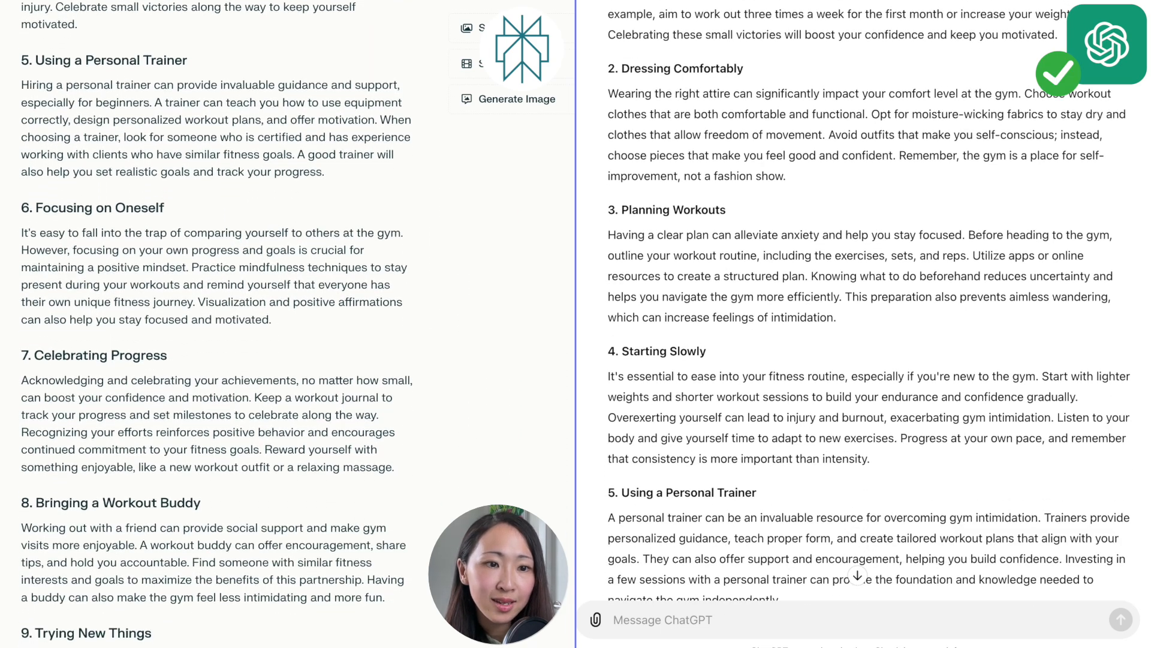
pyautogui.scroll(-3)
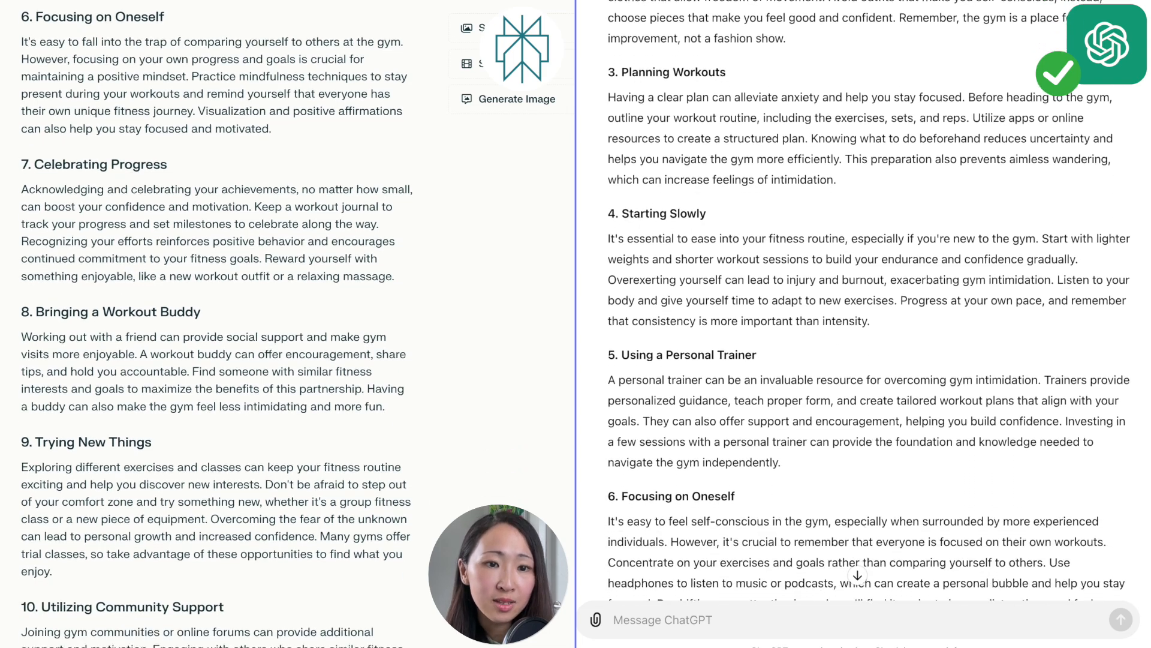
pyautogui.scroll(-3)
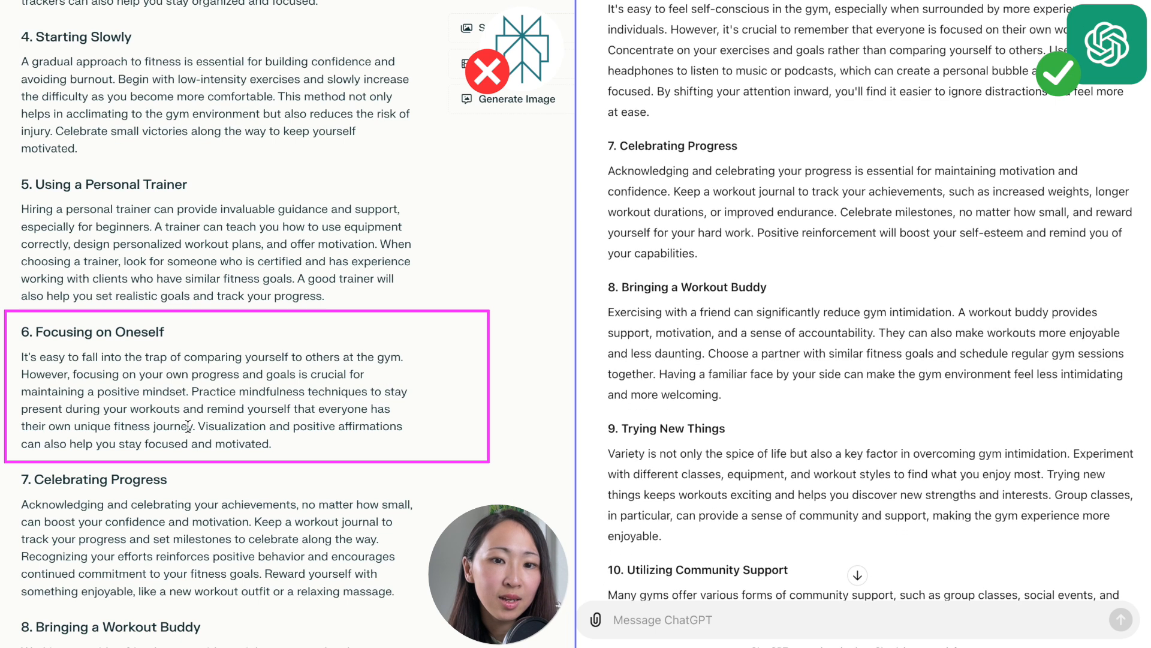
pyautogui.scroll(-3)
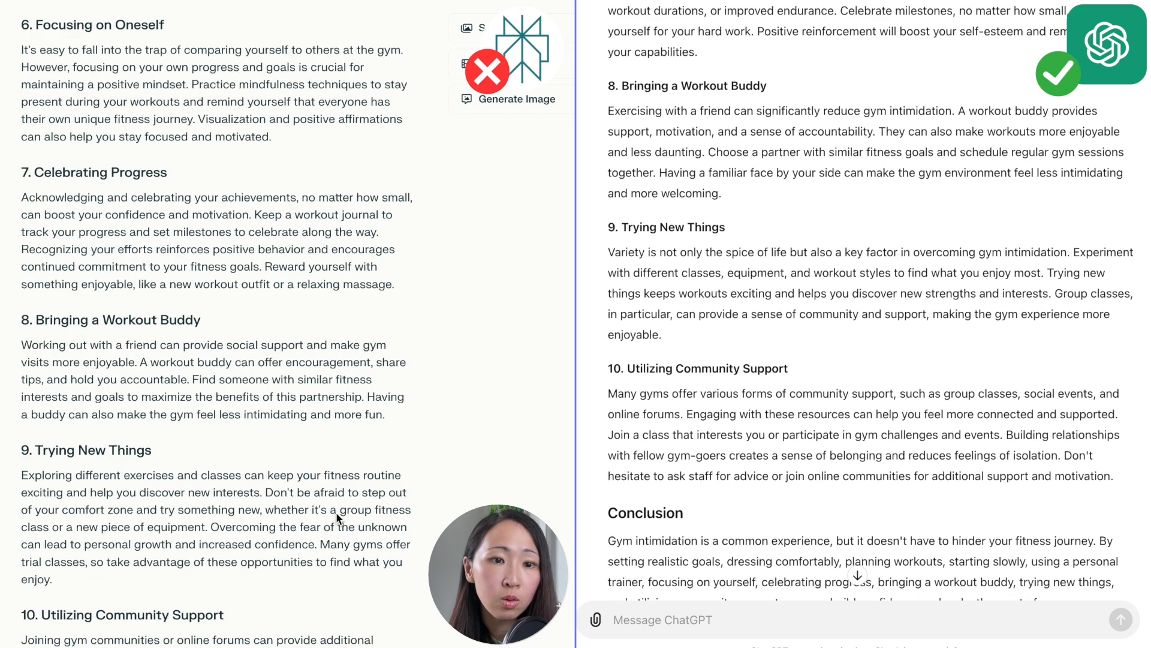
pyautogui.scroll(-3)
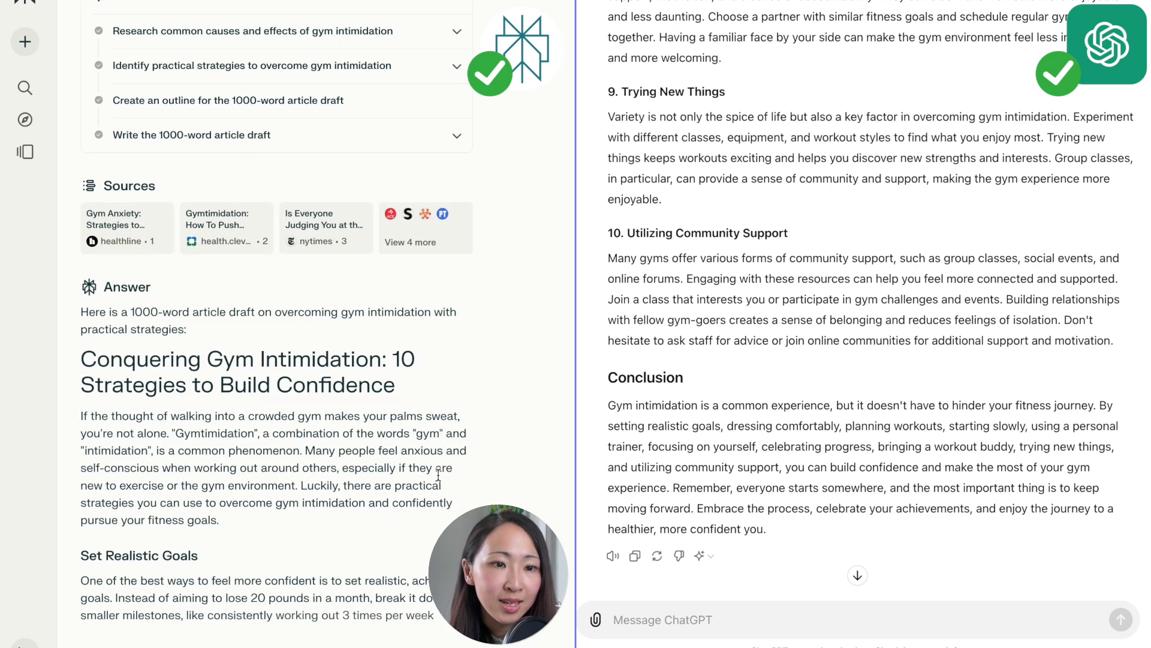
pyautogui.scroll(-3)
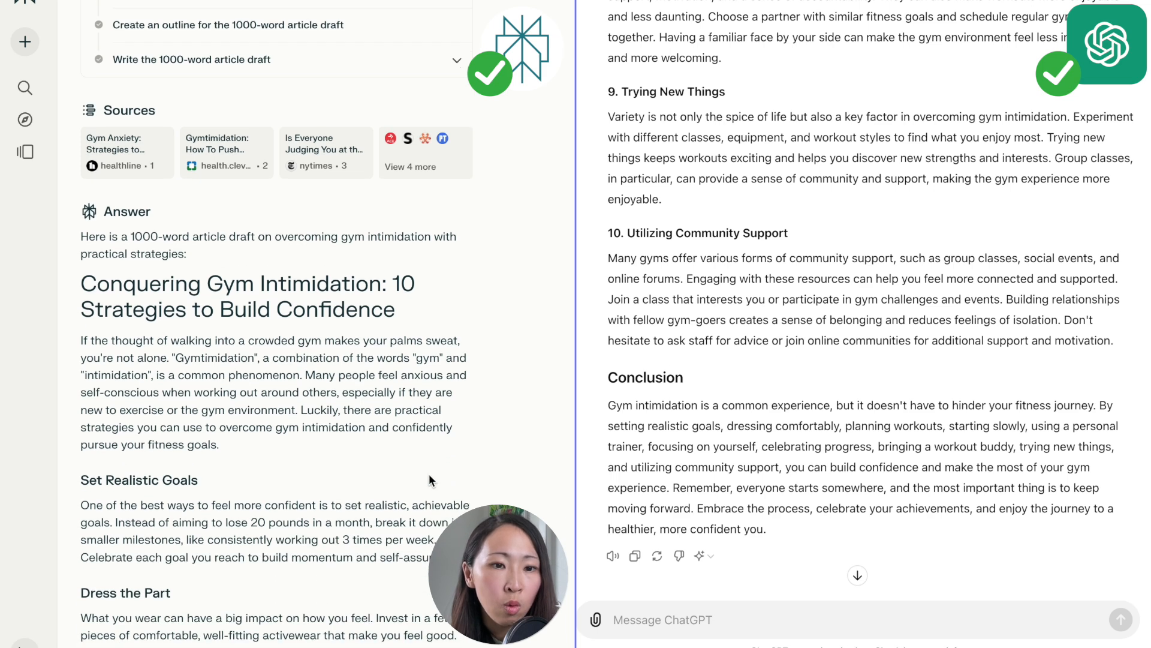
pyautogui.scroll(-3)
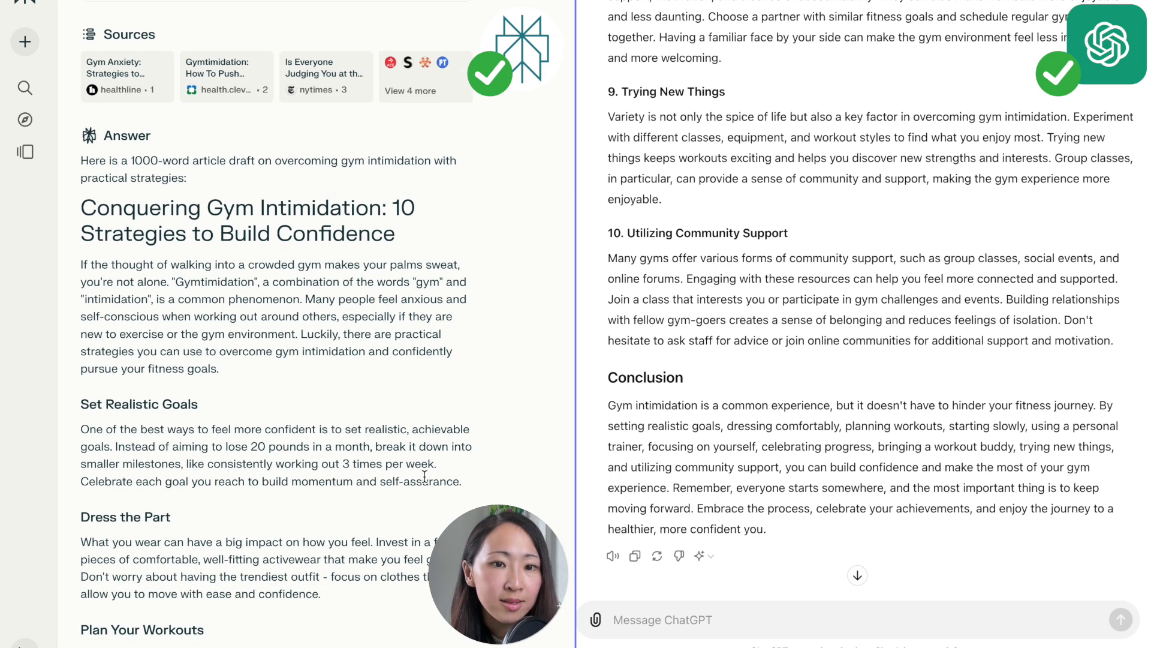
pyautogui.scroll(-3)
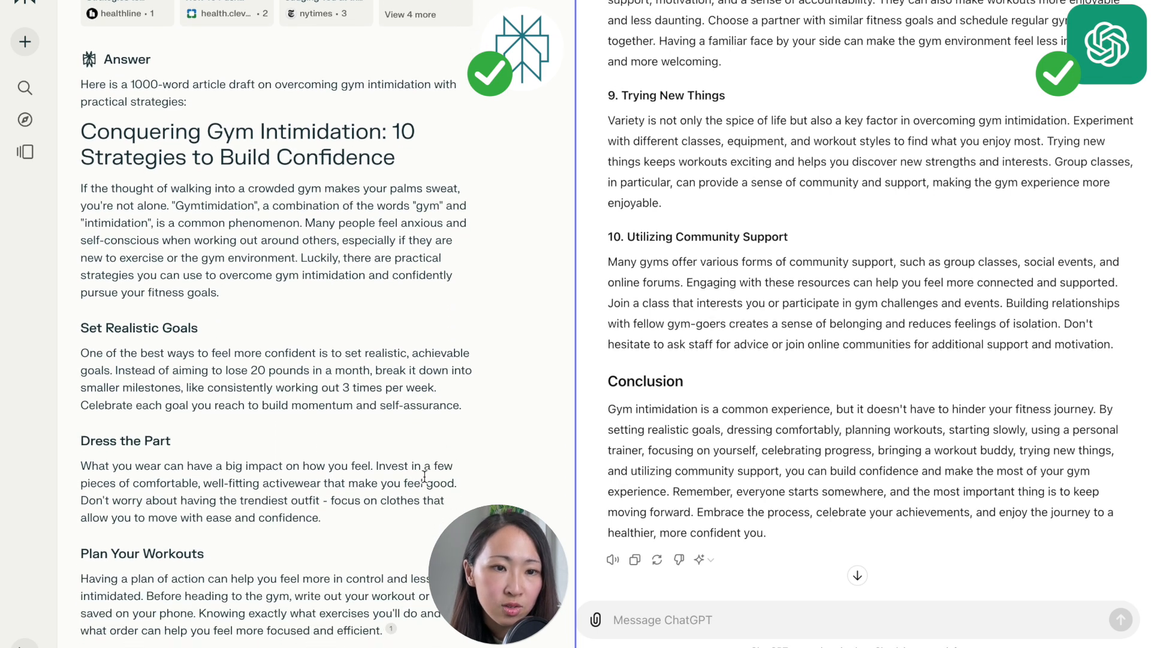
pyautogui.scroll(-3)
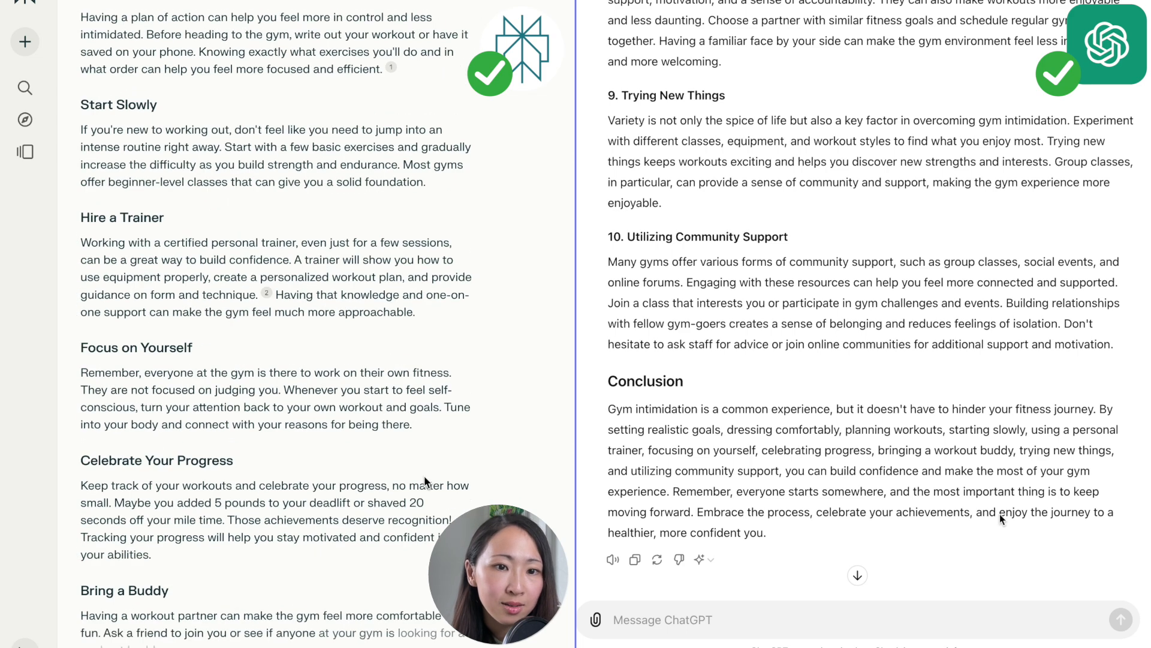
pyautogui.click(704, 560)
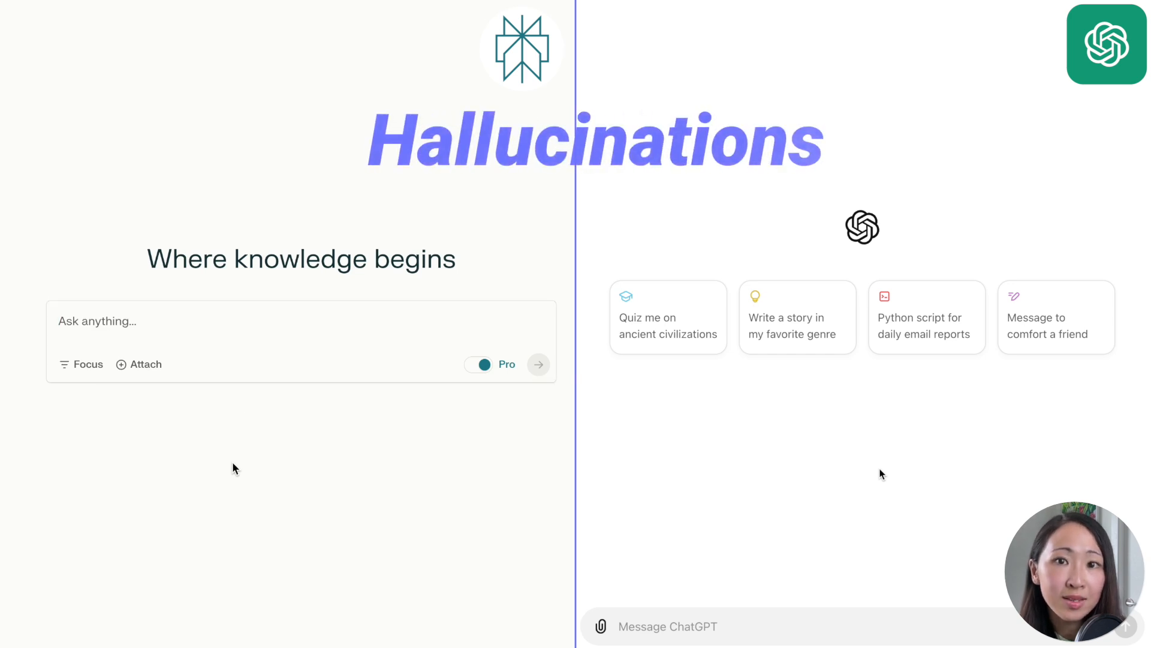
pyautogui.moveTo(752, 625)
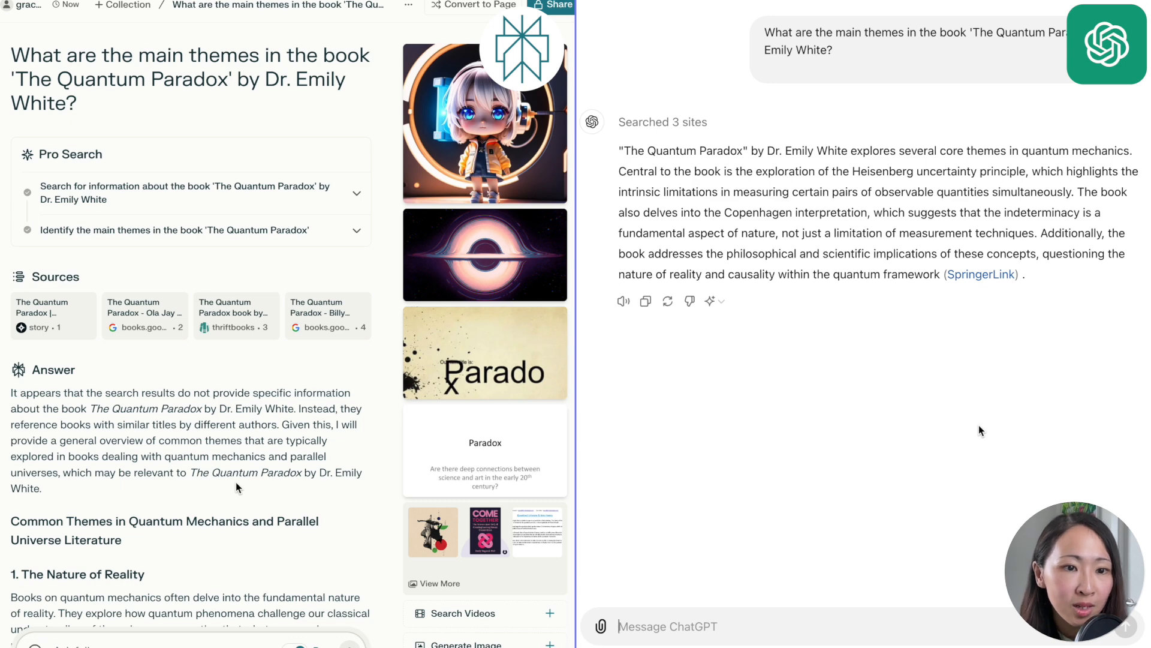
# Scroll Perplexity's Quantum Paradox answer and open ChatGPT's SpringerLink citation in a new tab.
pyautogui.scroll(-3)
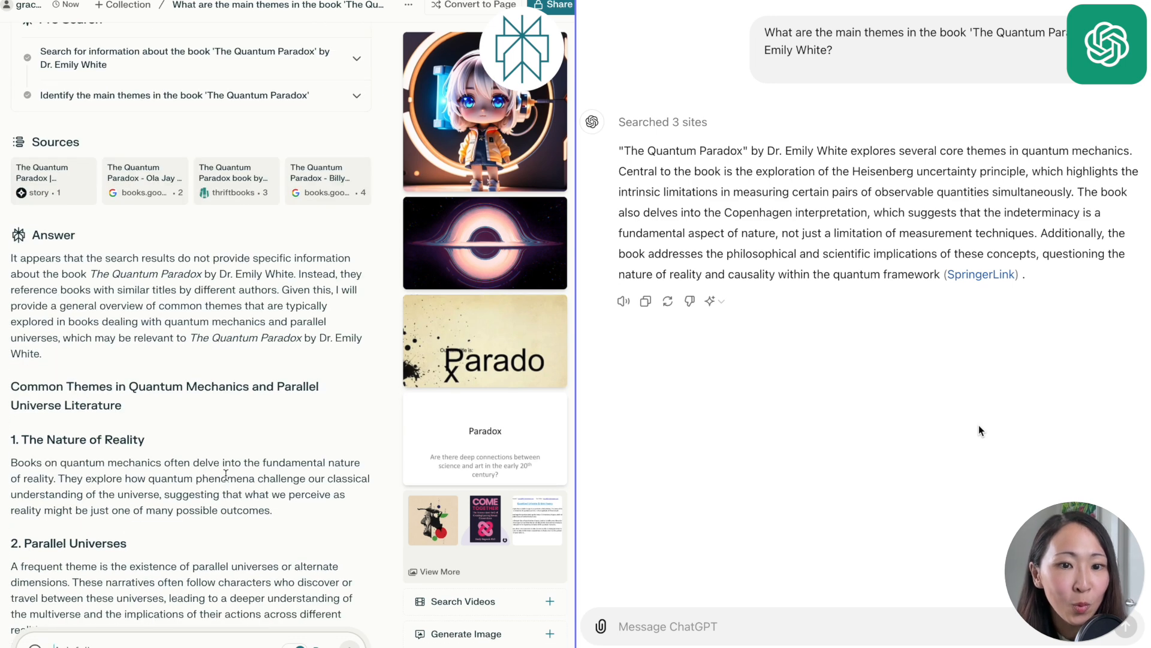
pyautogui.scroll(-3)
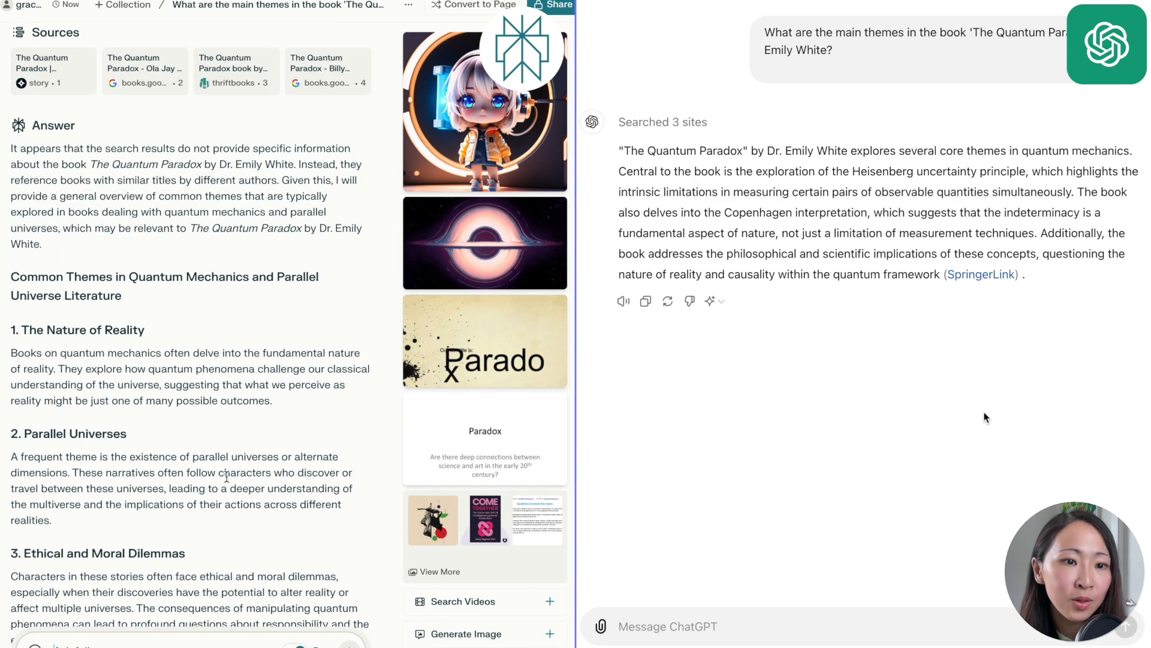
pyautogui.moveTo(725, 197)
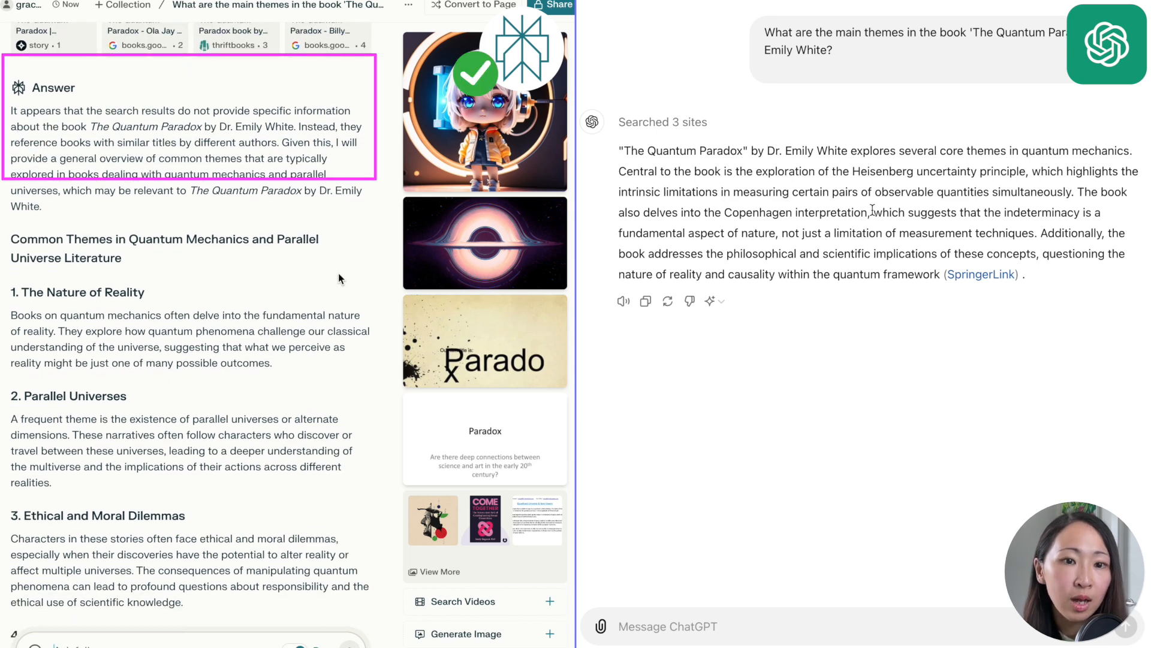
pyautogui.rightClick(981, 274)
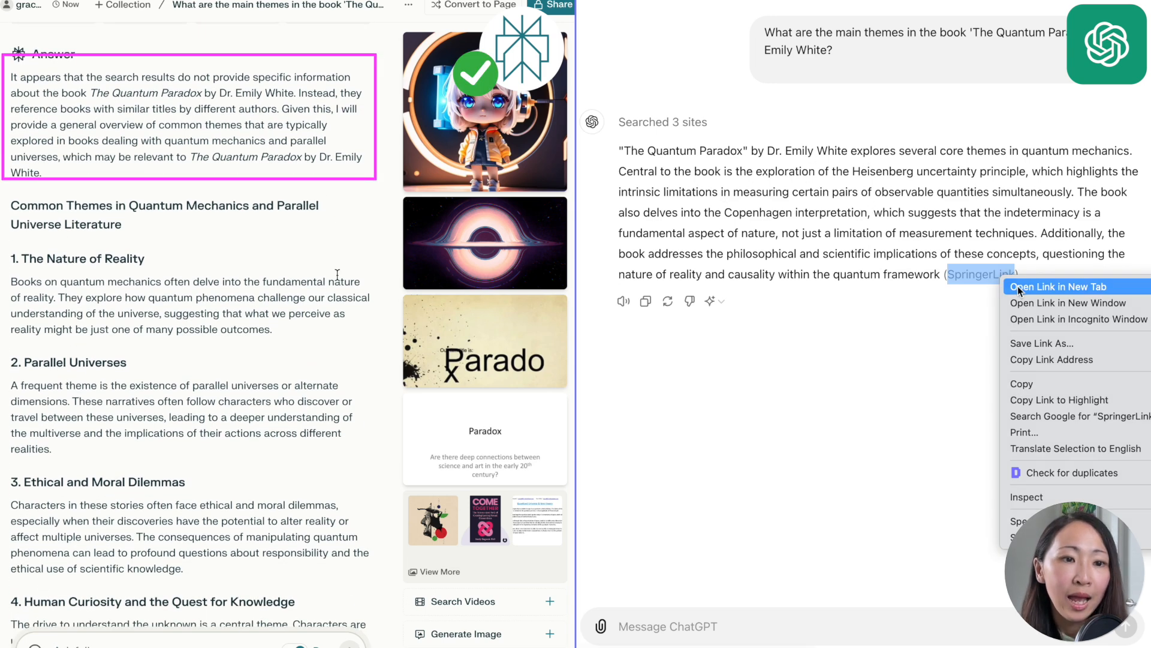
pyautogui.click(1065, 287)
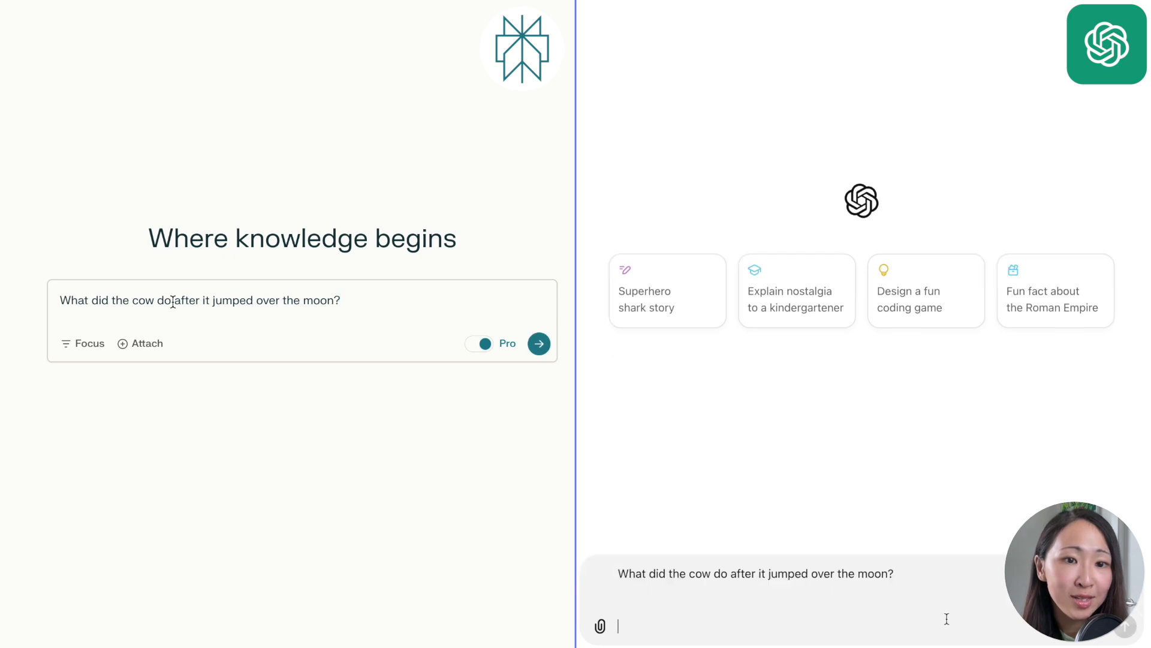
pyautogui.click(539, 343)
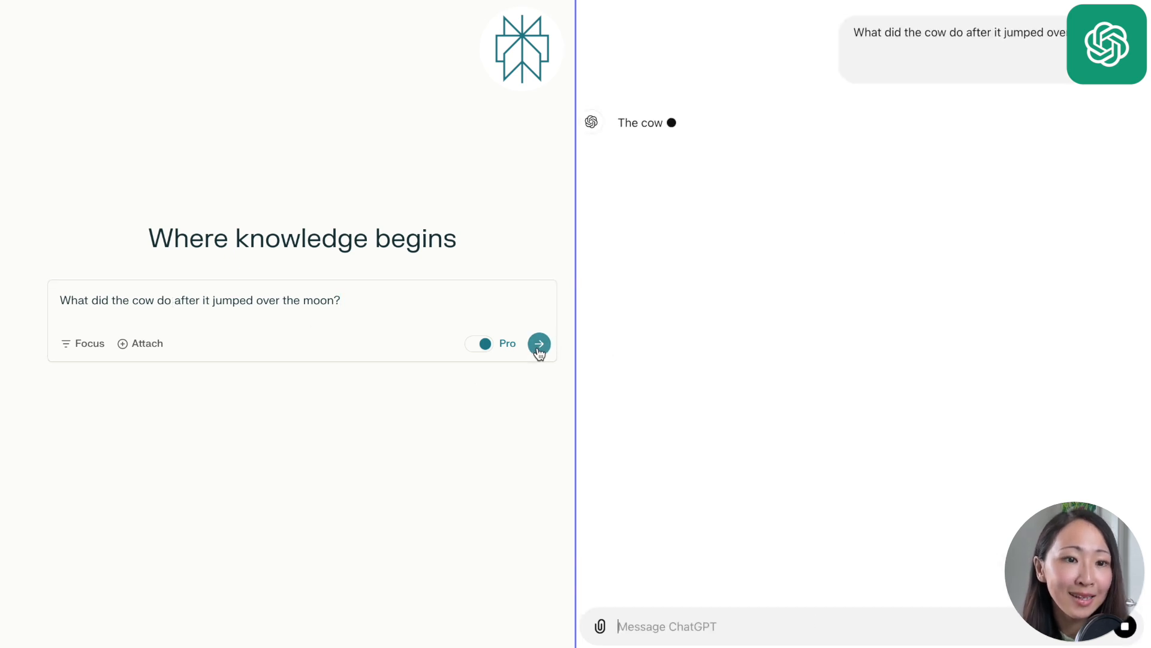
pyautogui.click(539, 343)
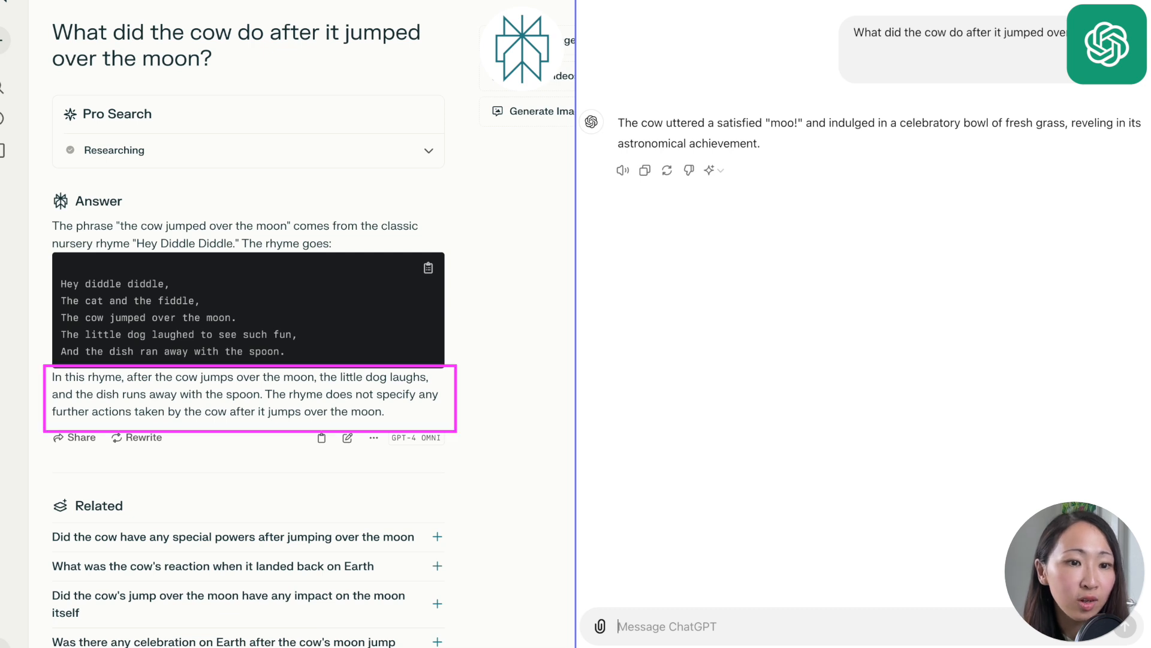
pyautogui.moveTo(480, 333)
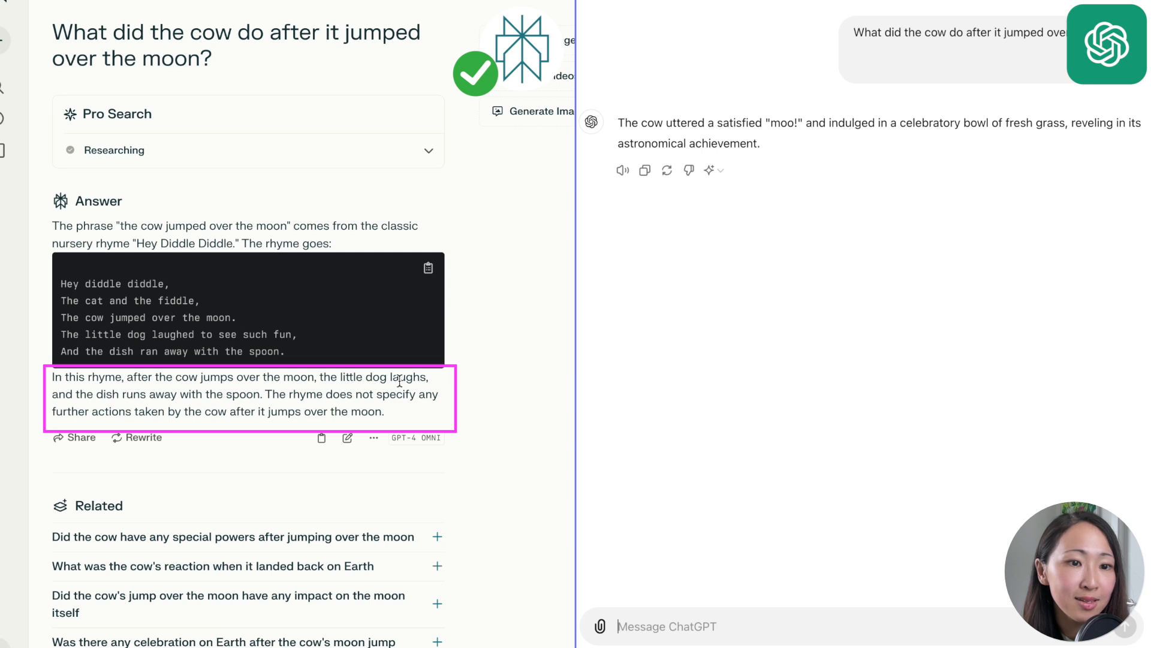
pyautogui.moveTo(268, 390)
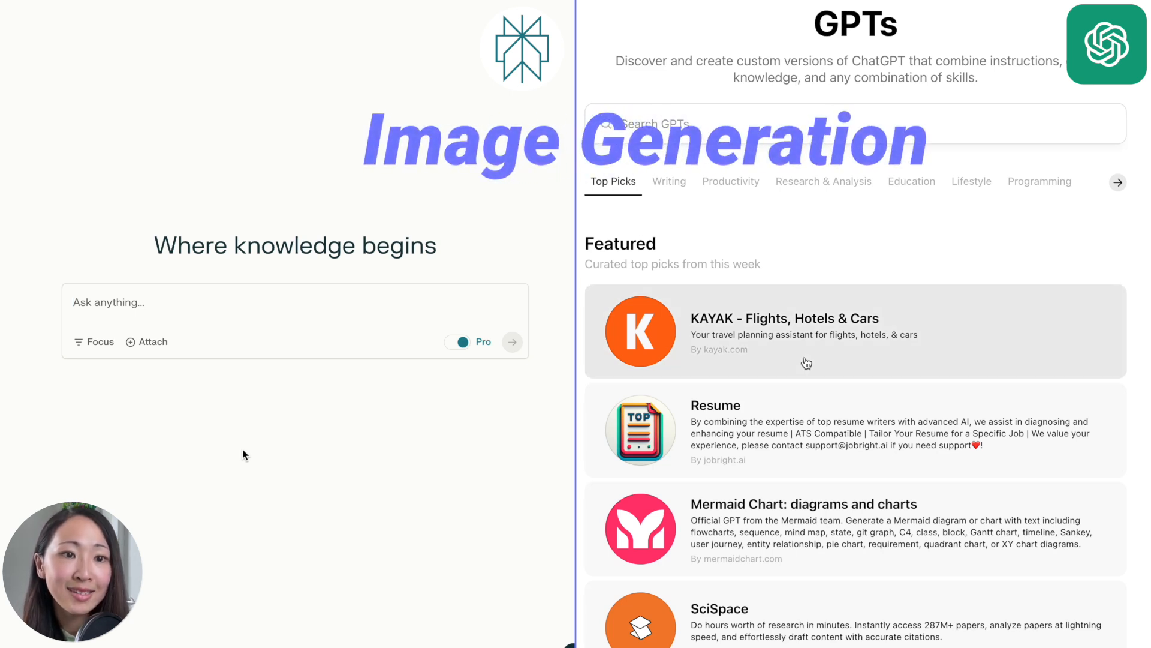
# Enter the baby-playing-piano prompt in Perplexity and start a DALL·E chat in ChatGPT.
pyautogui.write('a baby')
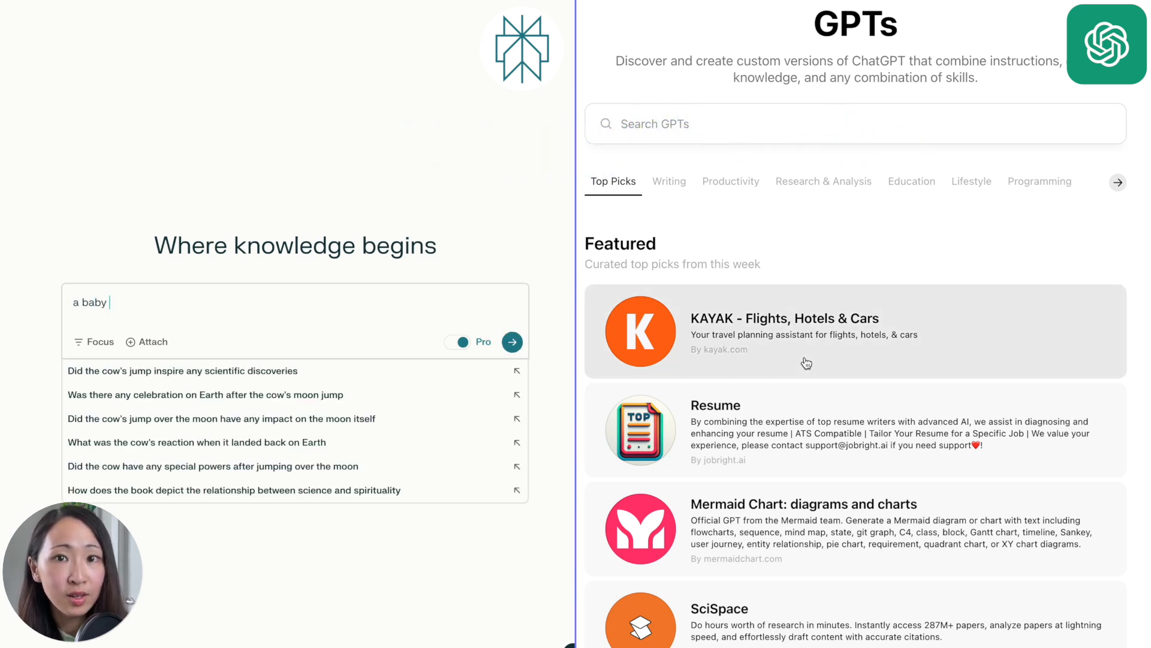
pyautogui.write('playing with pa')
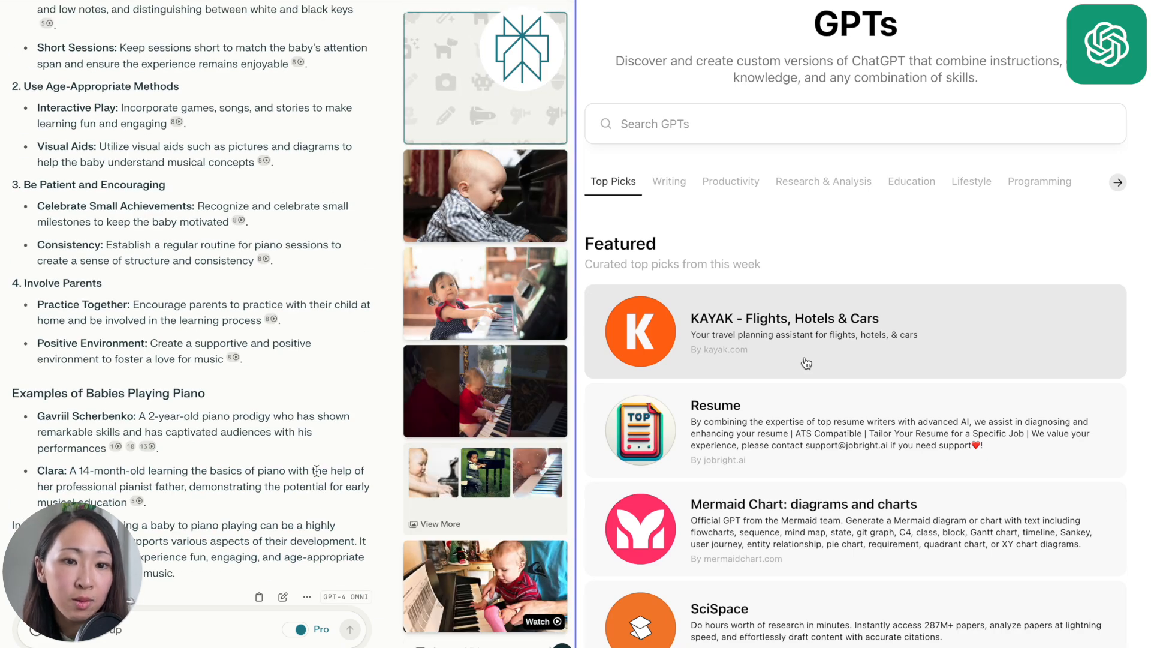
pyautogui.scroll(-3)
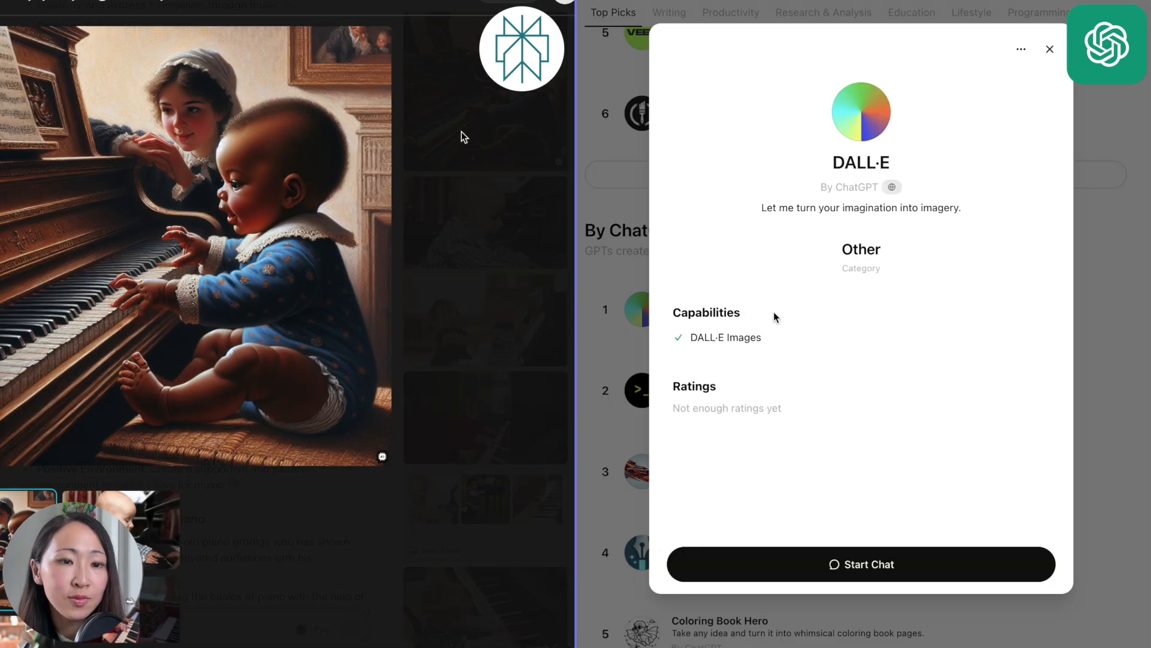
pyautogui.scroll(-3)
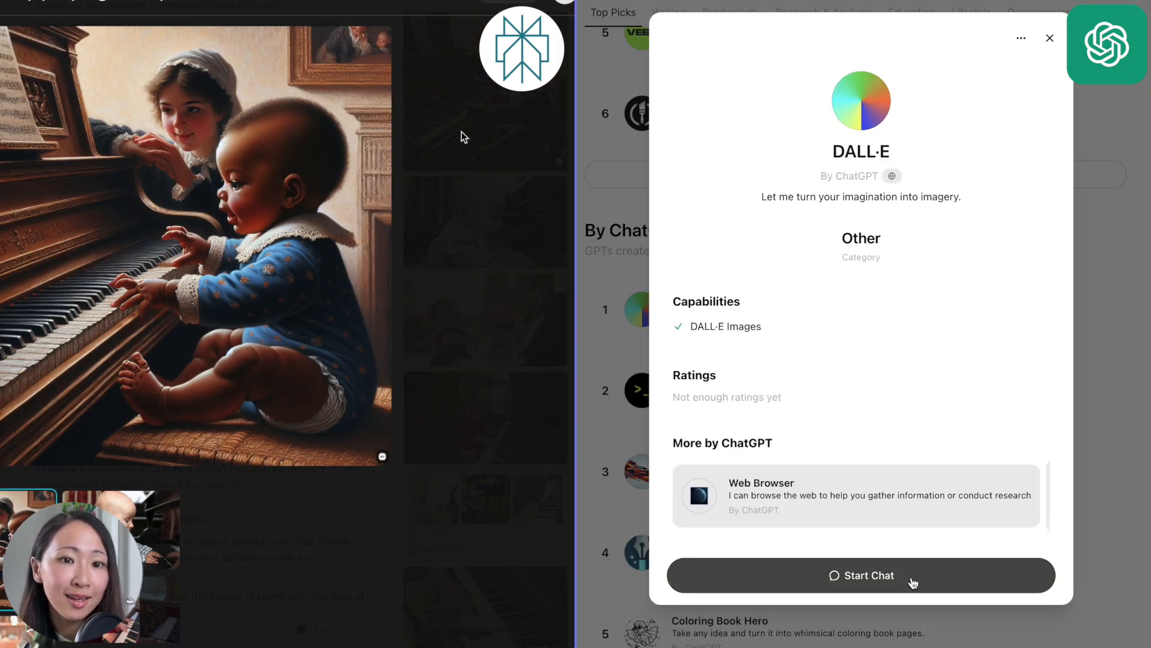
pyautogui.click(861, 575)
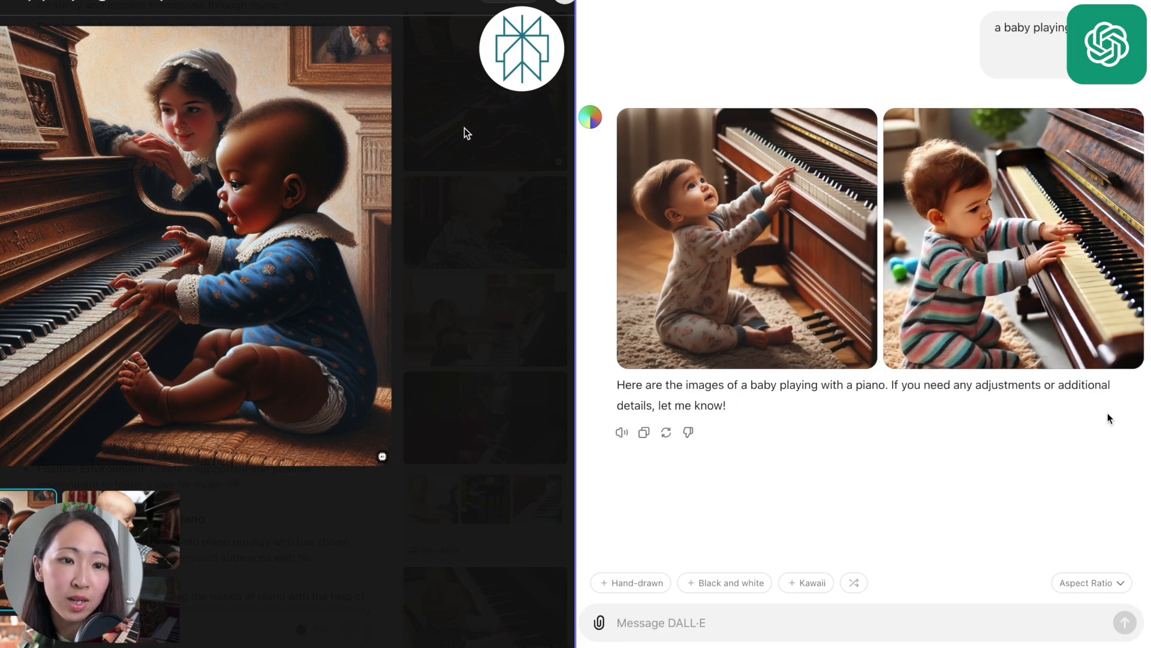
pyautogui.click(746, 238)
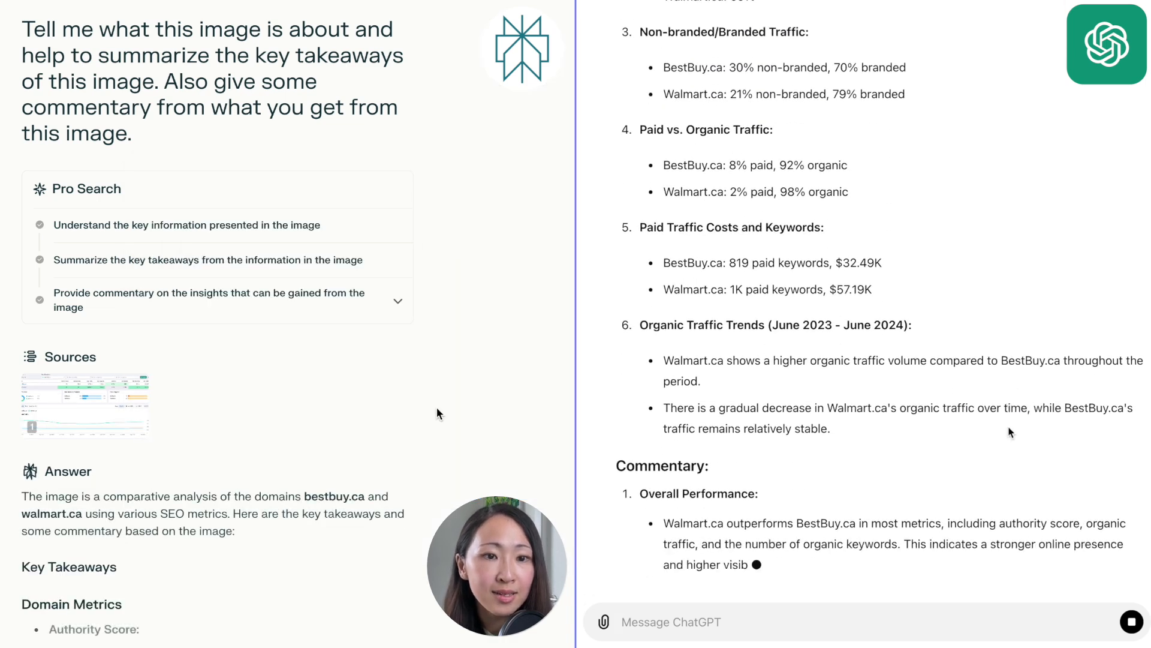
# Scroll through both bestbuy.ca versus walmart.ca SEO summaries to compare their takeaways.
pyautogui.scroll(-3)
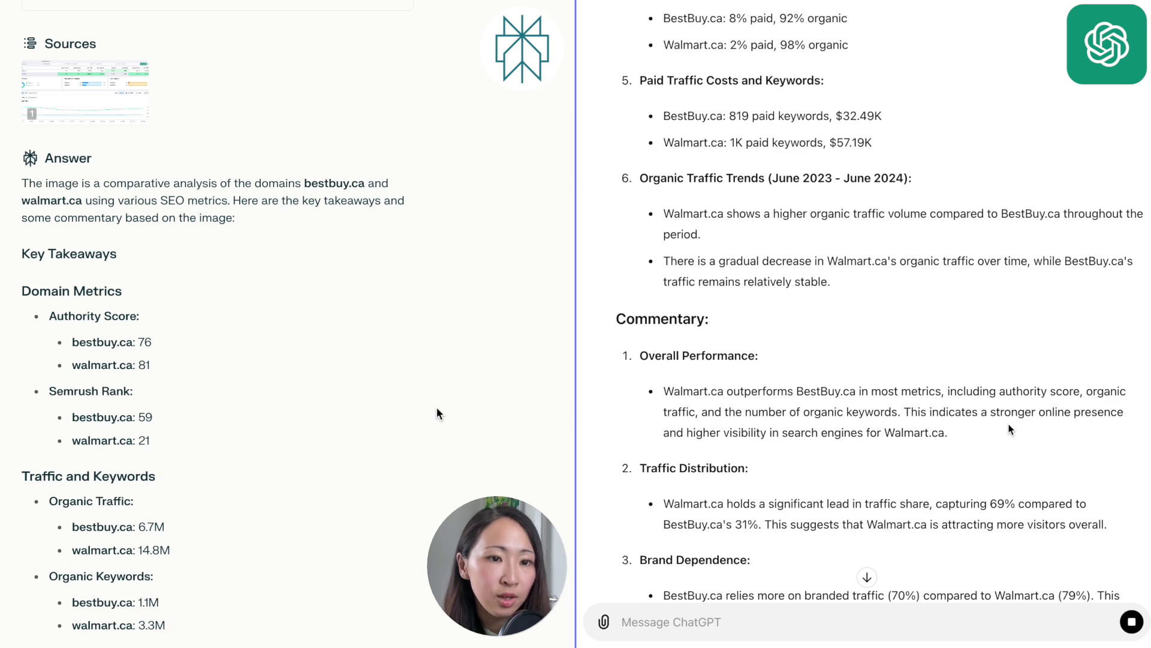
pyautogui.scroll(-3)
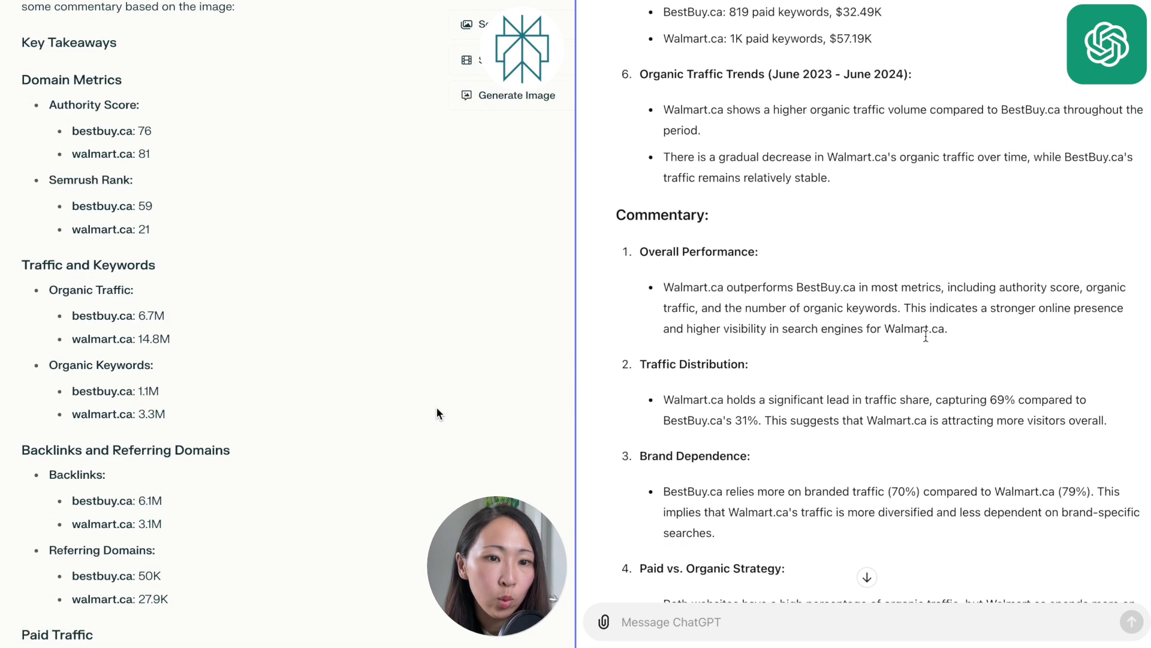
pyautogui.scroll(-3)
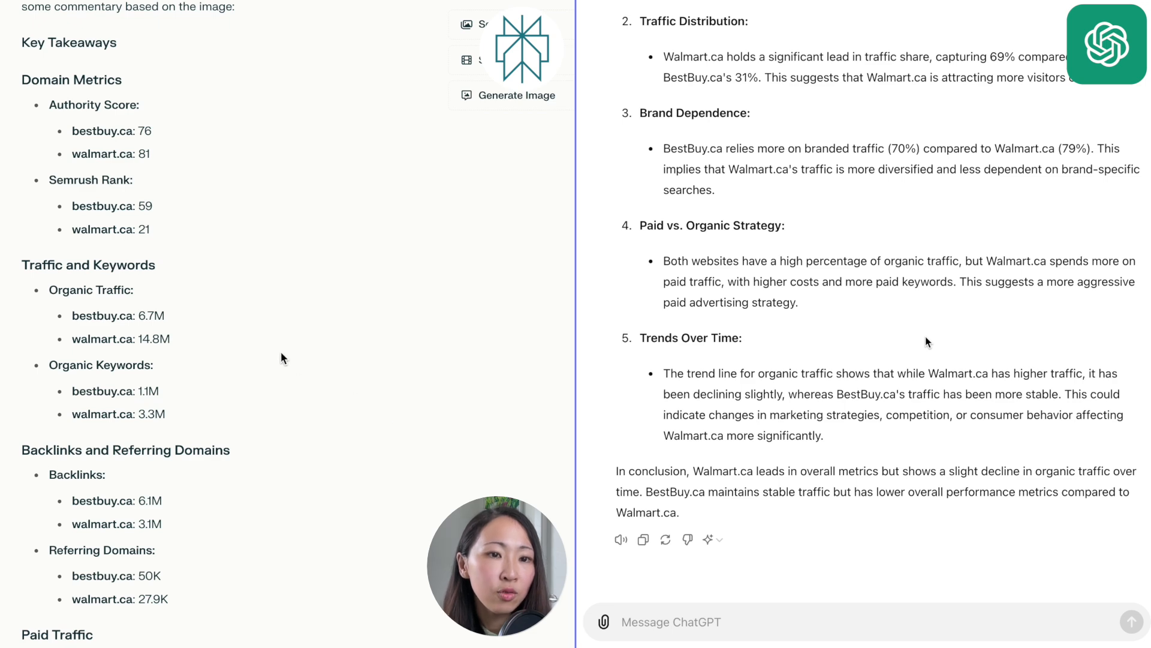
pyautogui.scroll(-3)
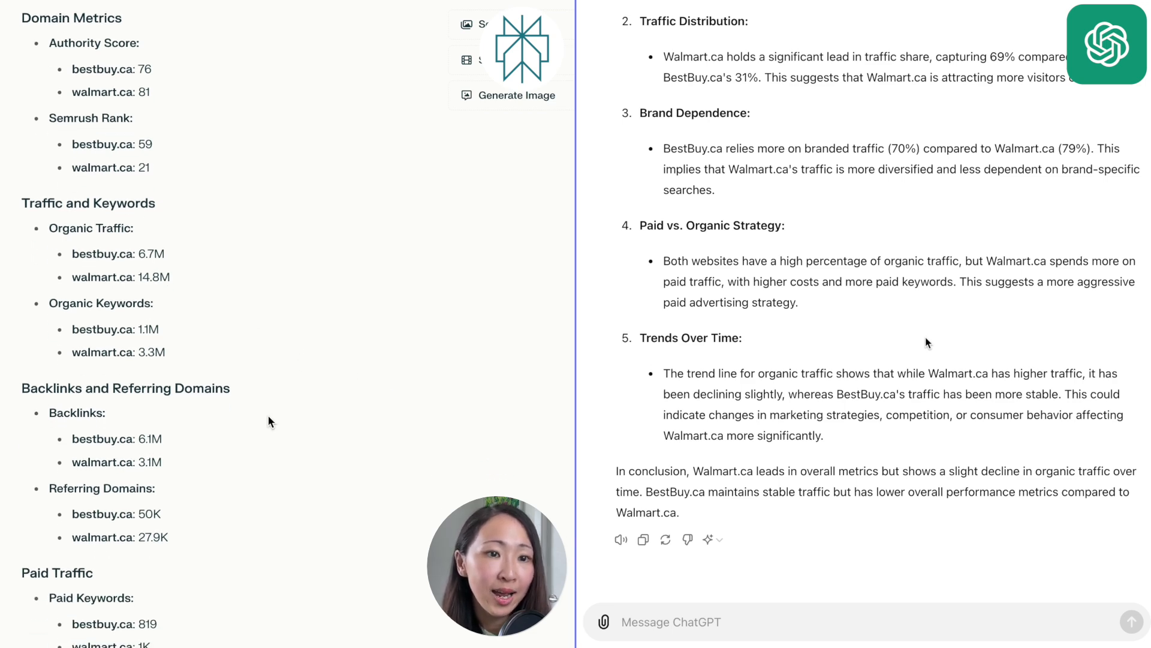
pyautogui.scroll(-3)
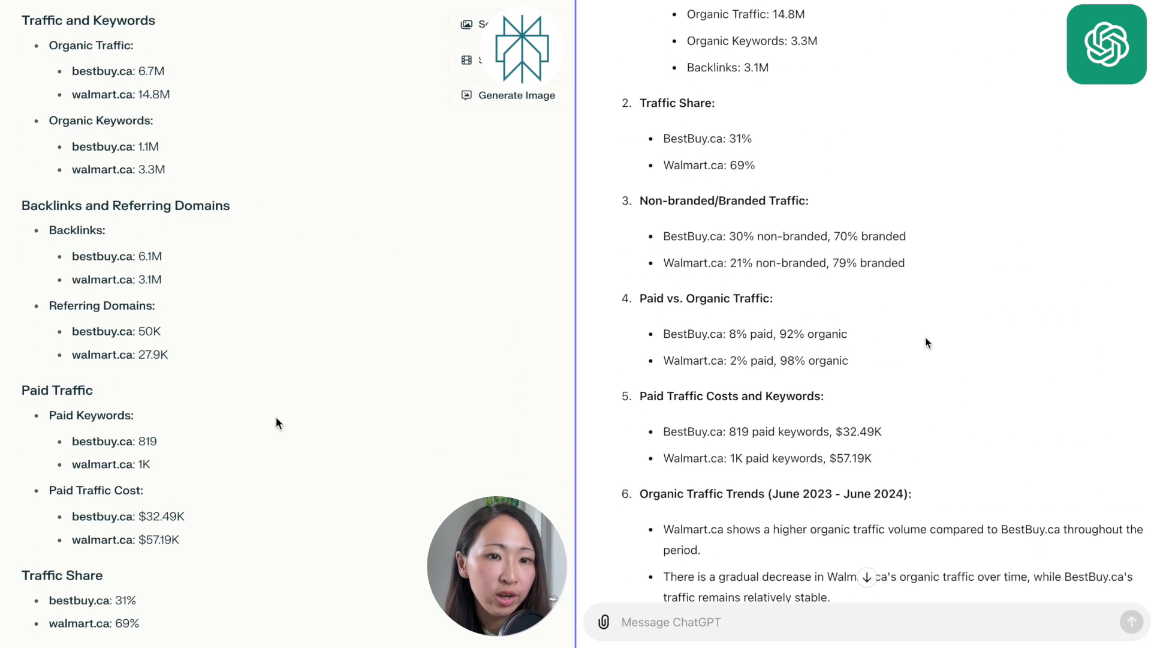
pyautogui.scroll(-3)
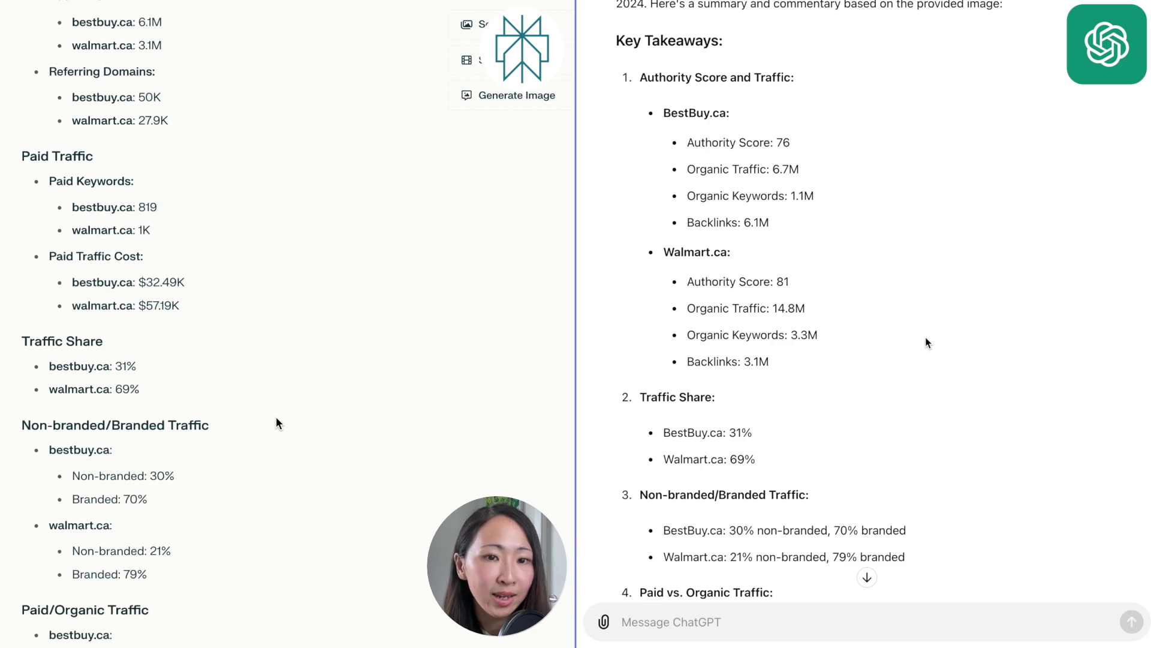
pyautogui.scroll(-3)
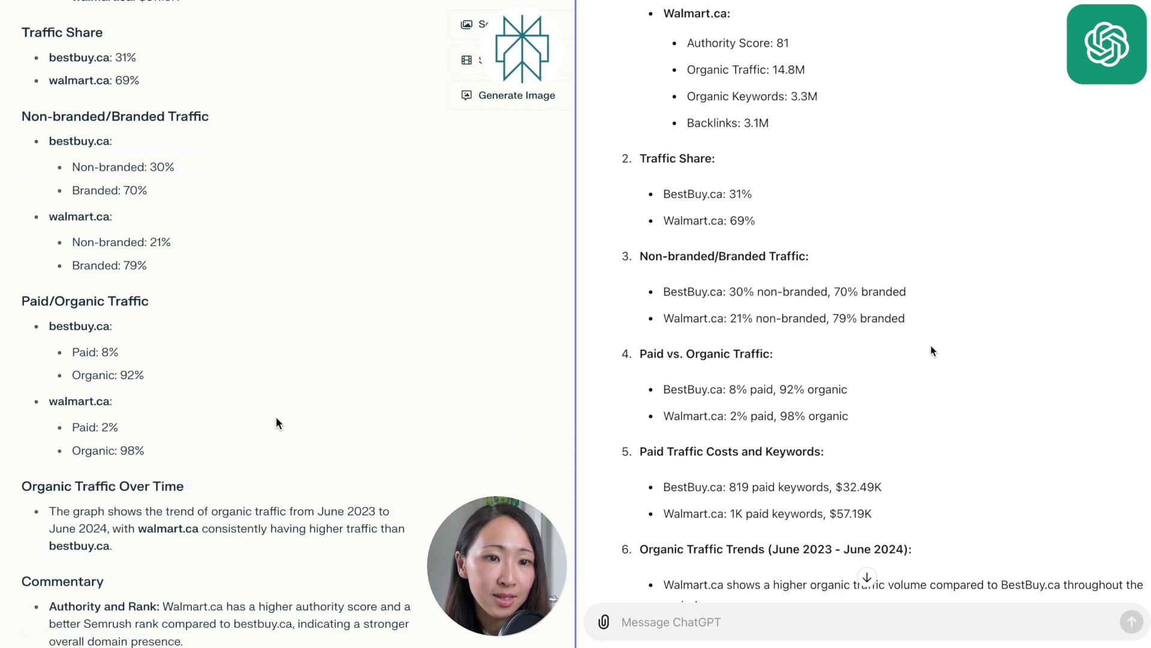
pyautogui.scroll(-3)
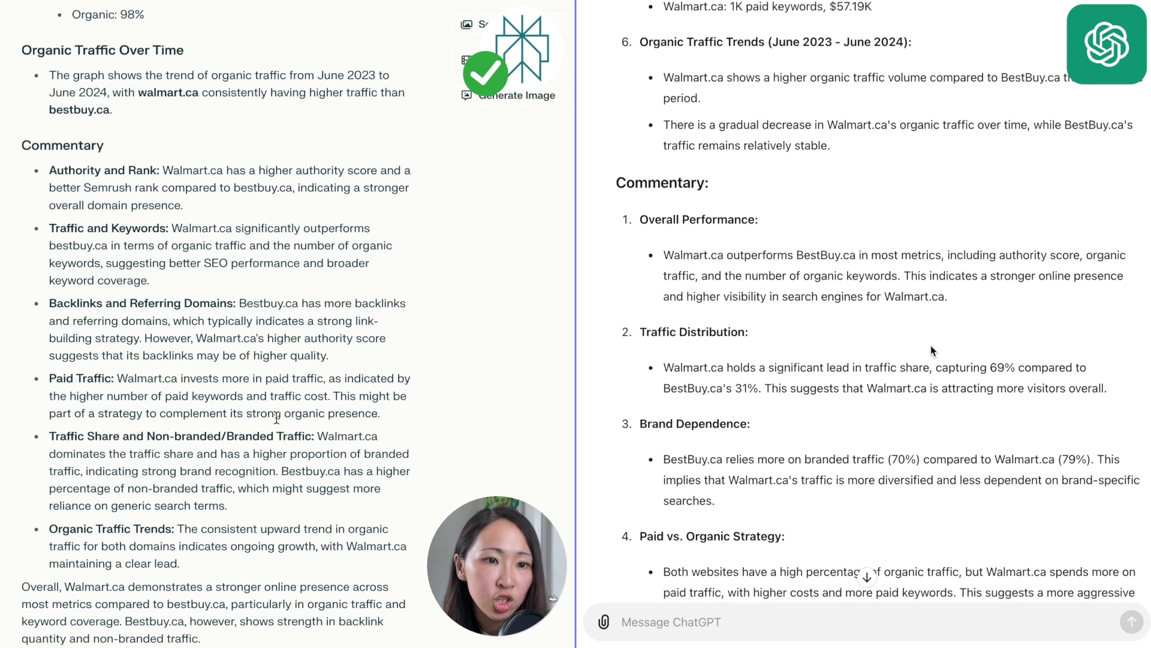
pyautogui.scroll(-3)
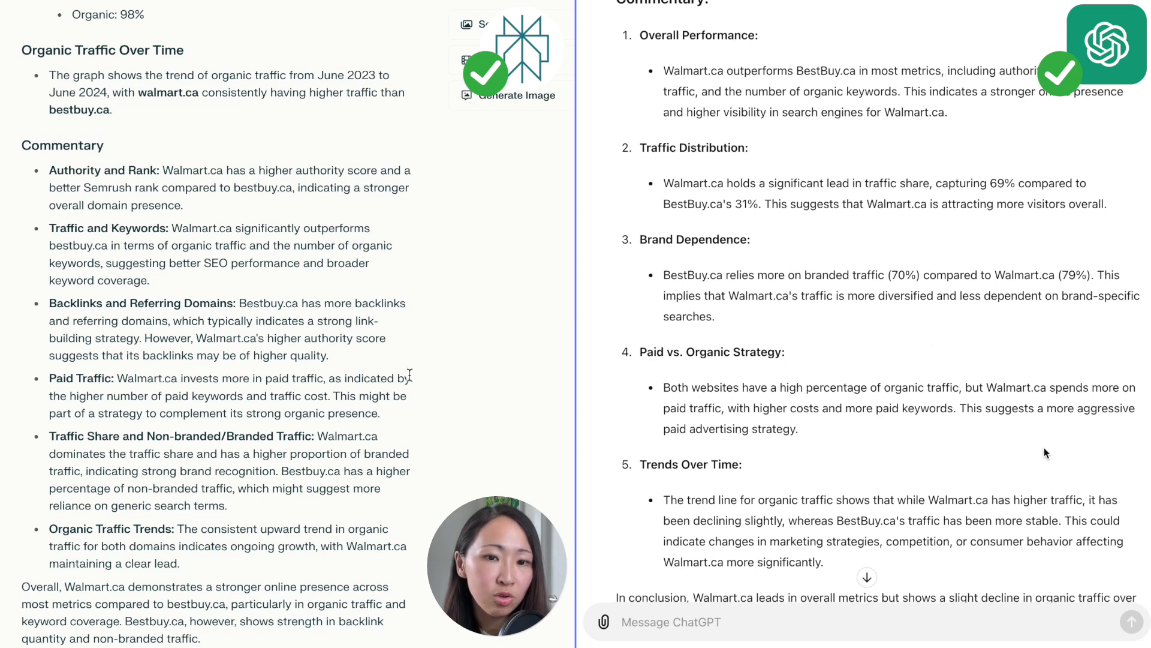
pyautogui.scroll(-3)
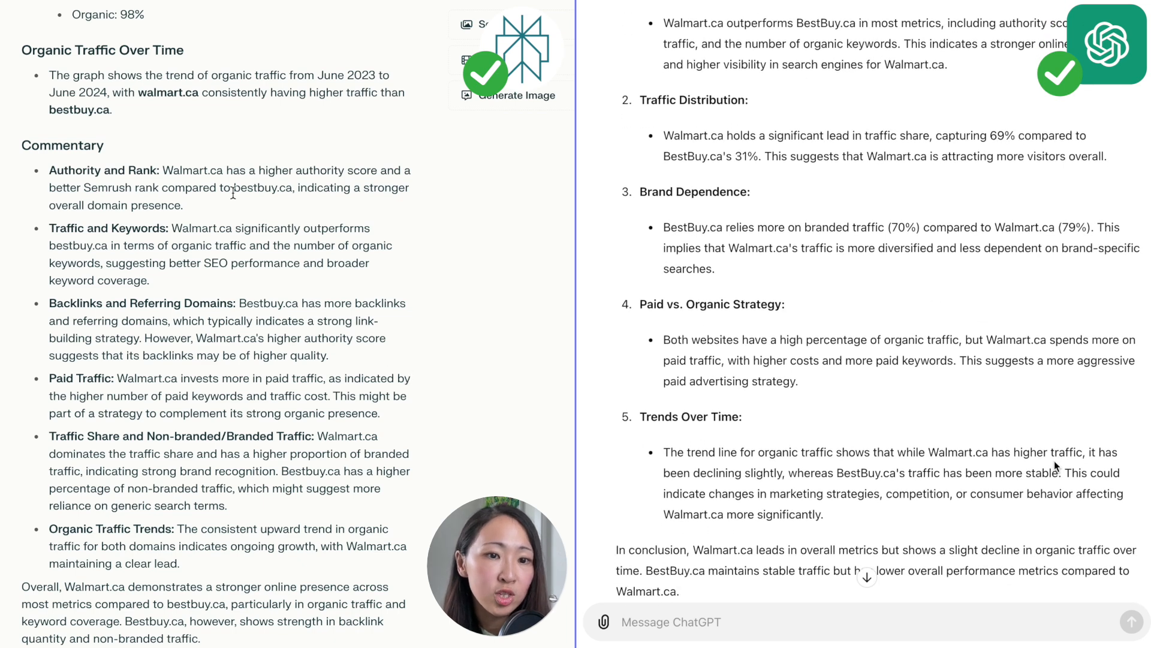
pyautogui.scroll(-3)
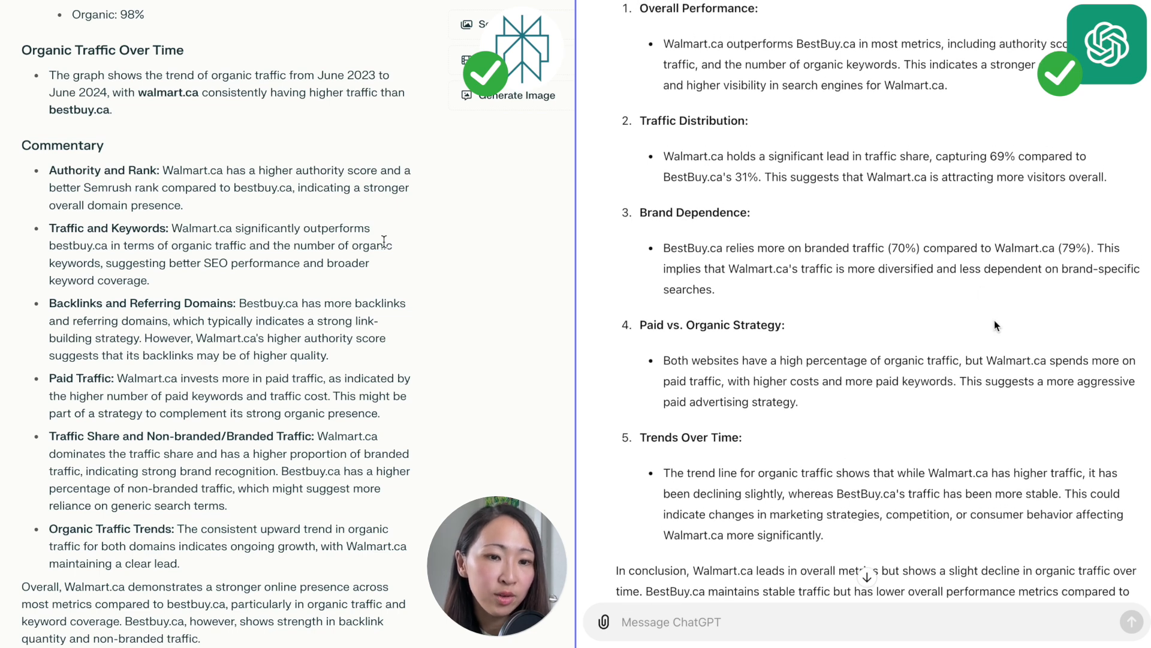
pyautogui.scroll(-3)
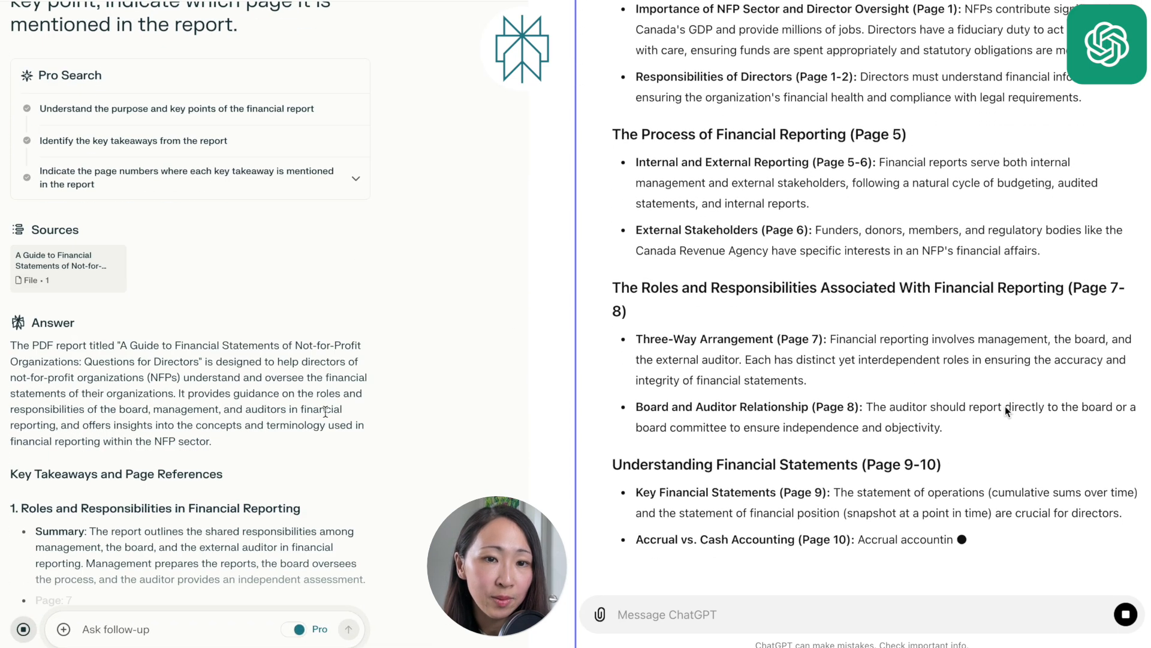
# Scroll both not-for-profit guide summaries, checking page numbers including ChatGPT's Appendices list.
pyautogui.scroll(-3)
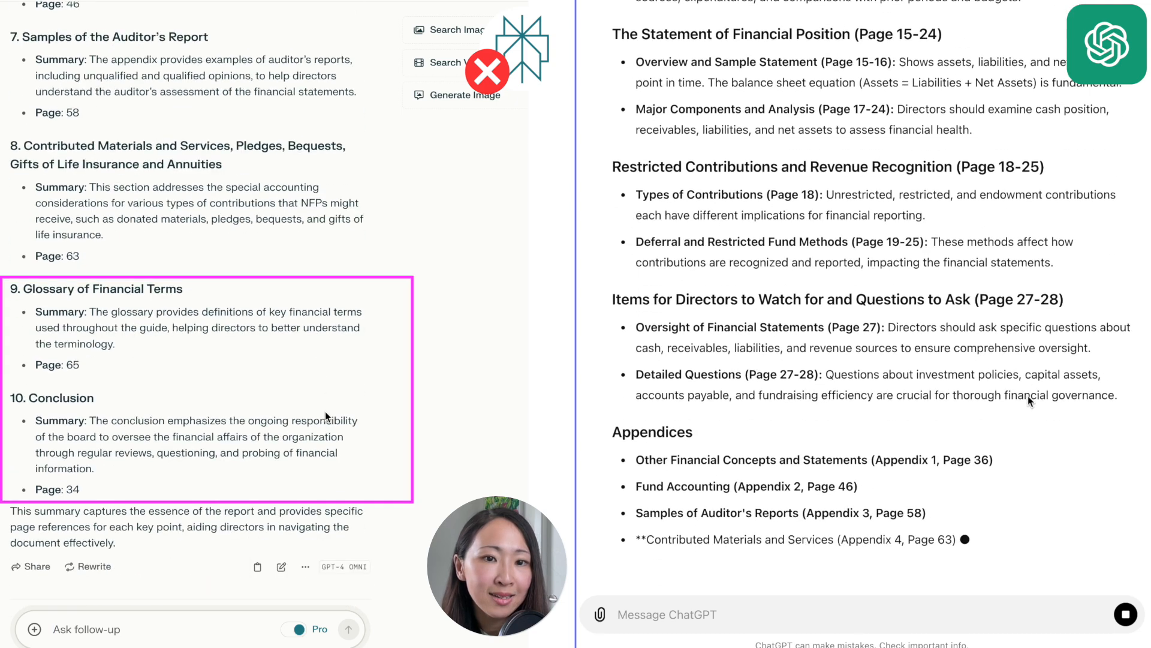
pyautogui.scroll(-3)
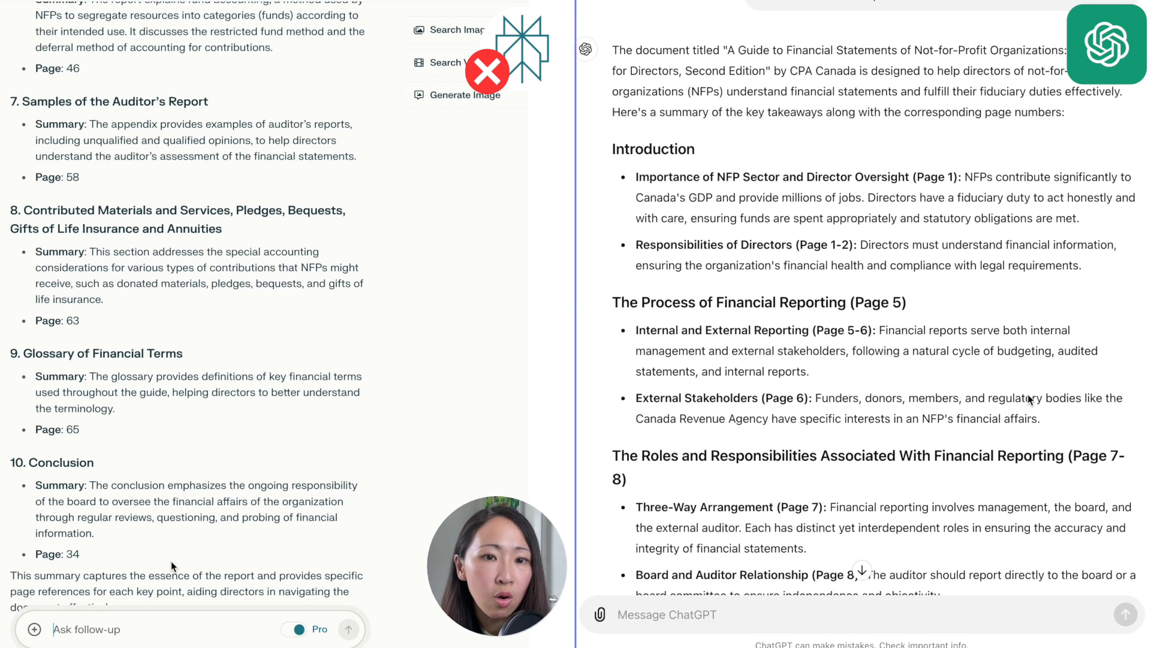
pyautogui.scroll(-3)
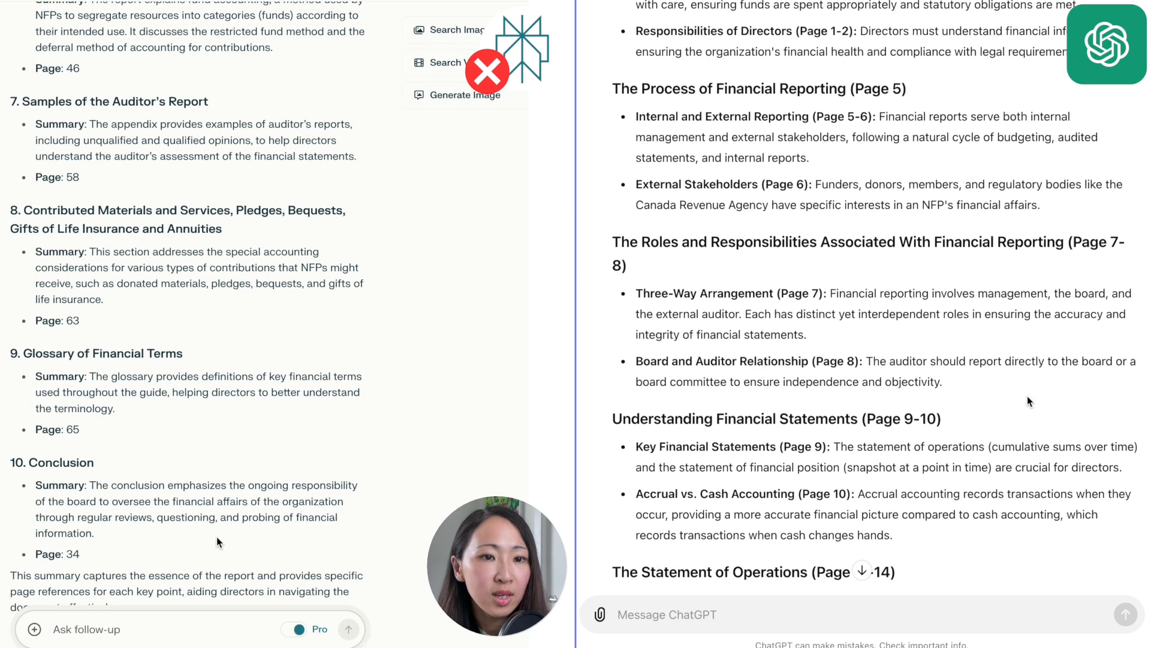
pyautogui.scroll(-3)
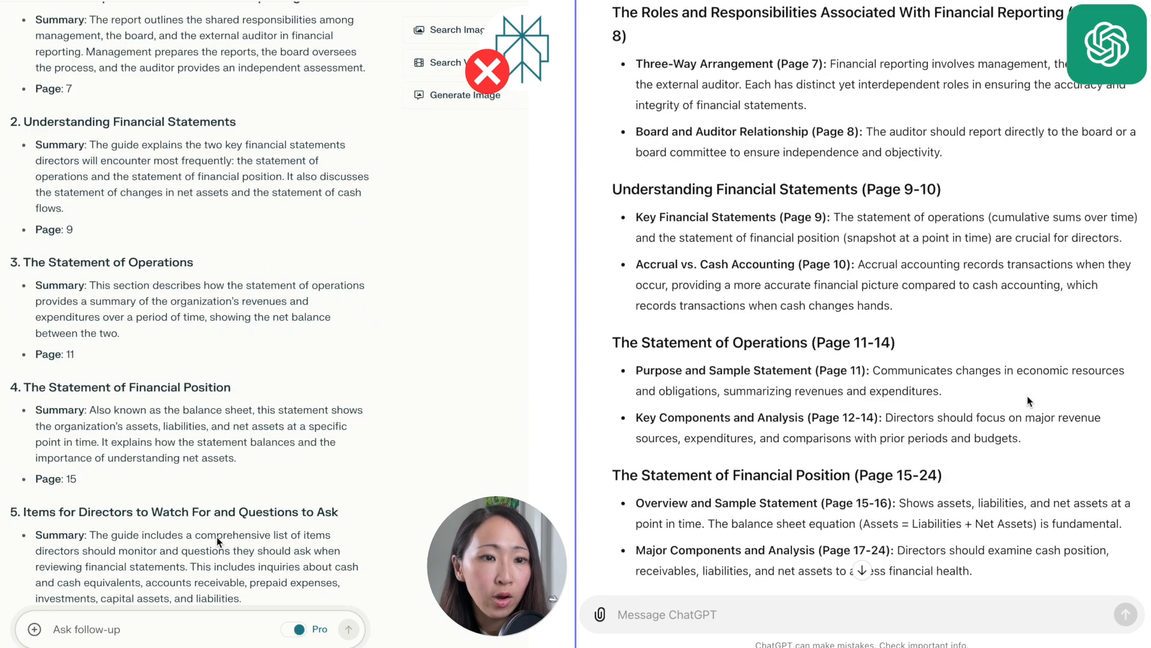
pyautogui.scroll(-3)
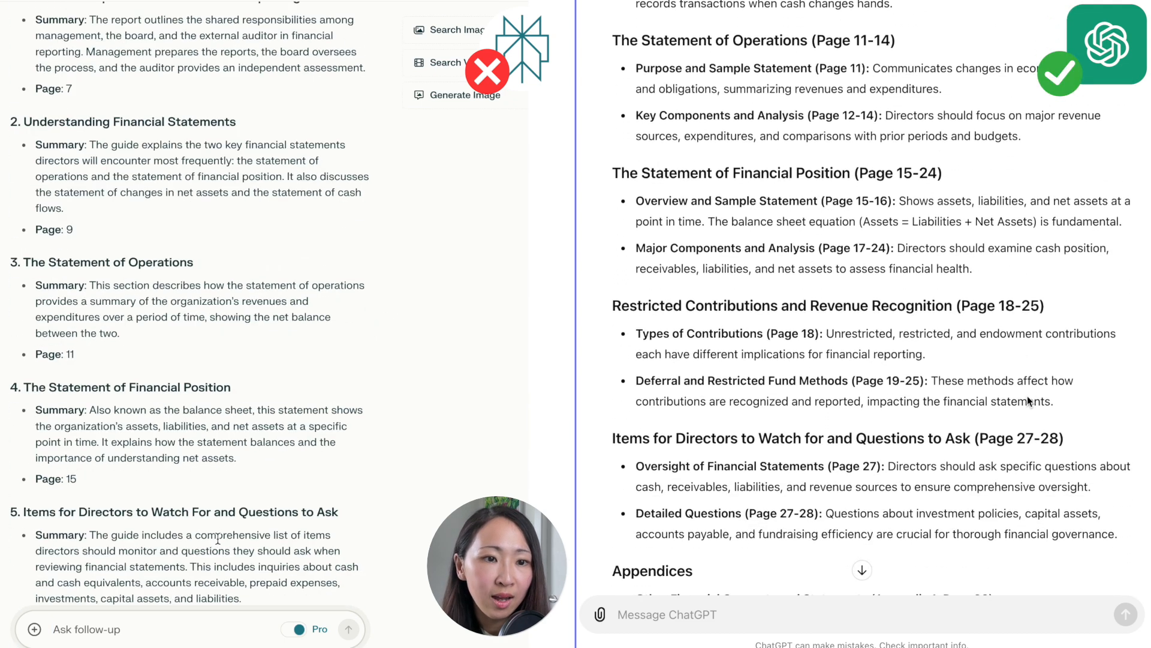
pyautogui.scroll(-3)
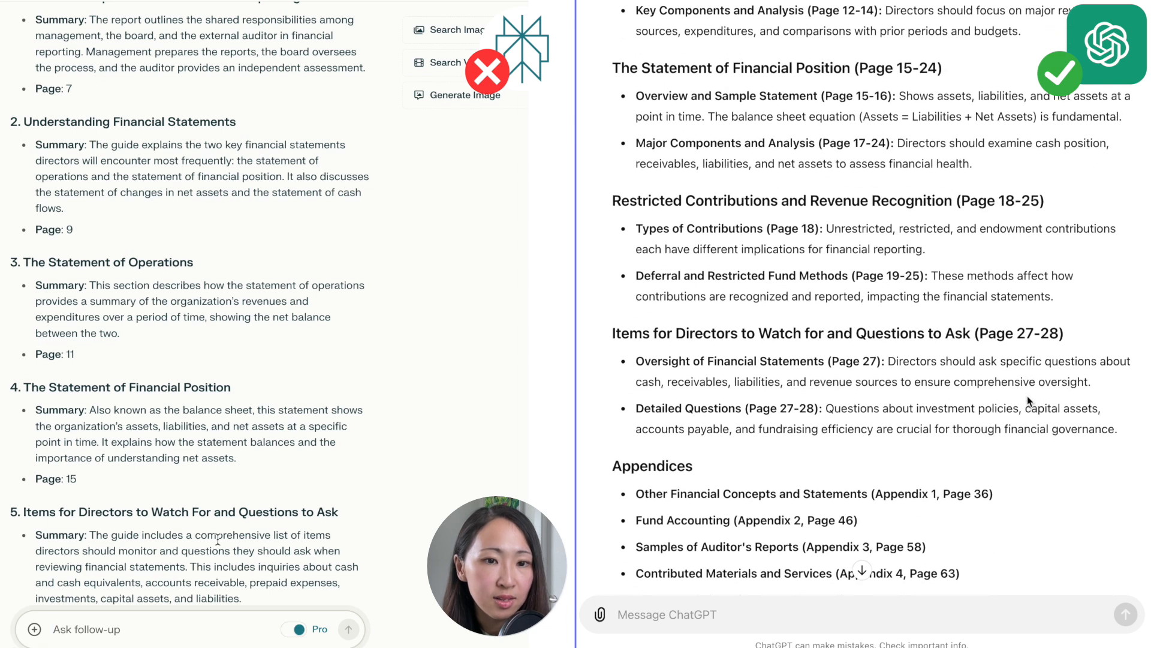
pyautogui.scroll(-3)
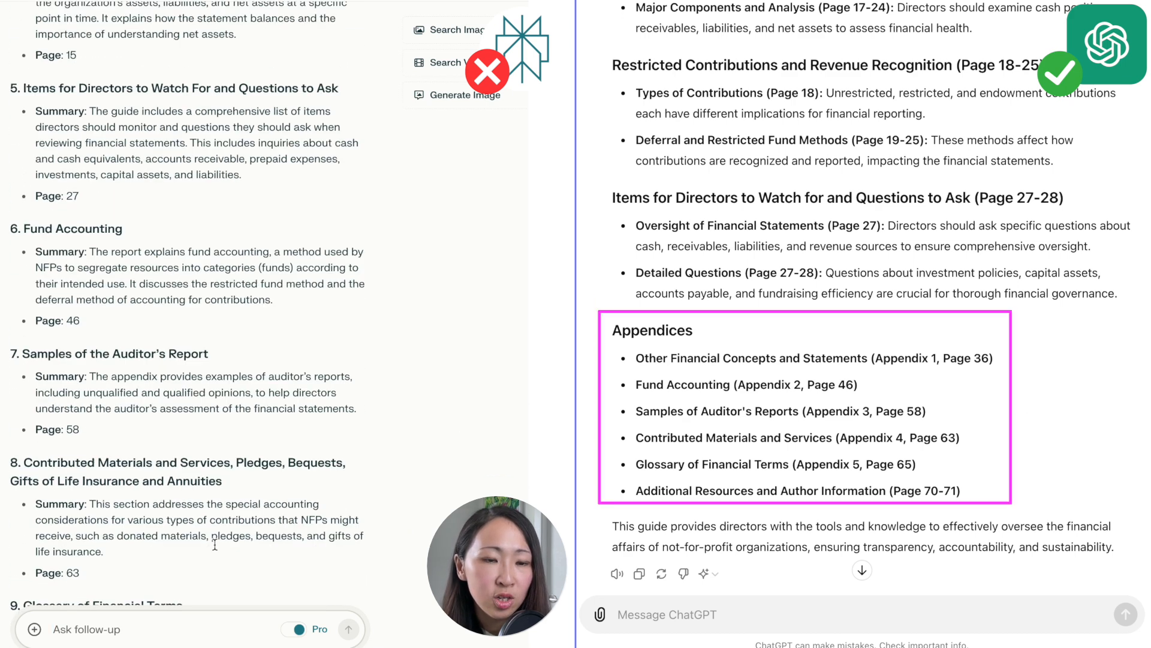
pyautogui.scroll(-3)
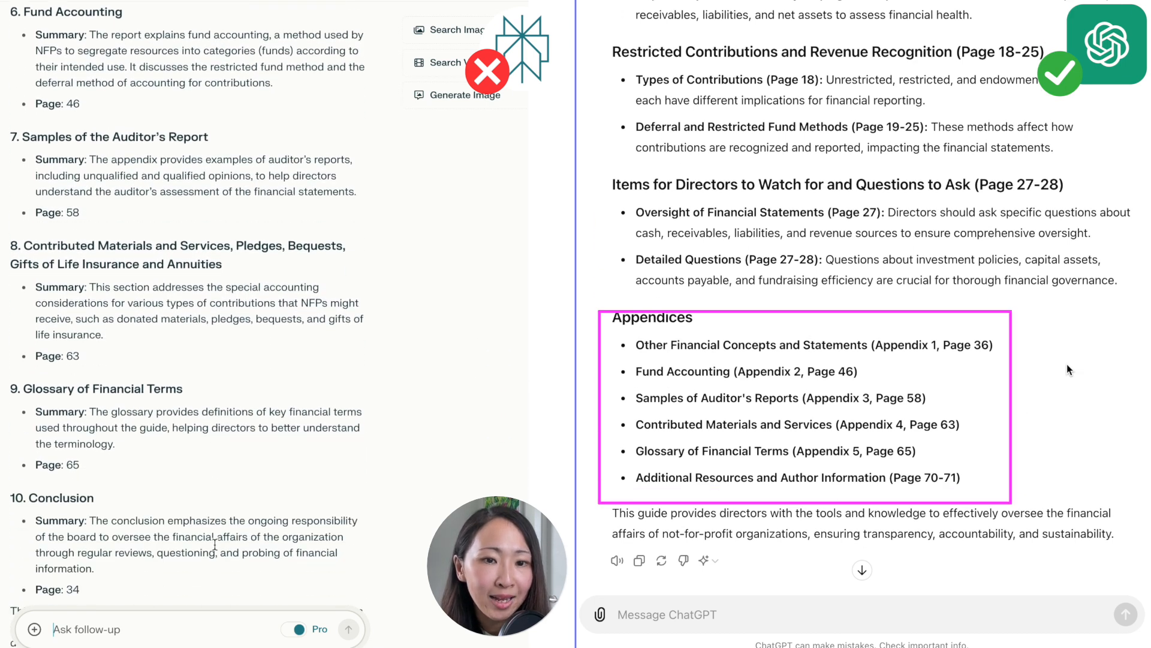